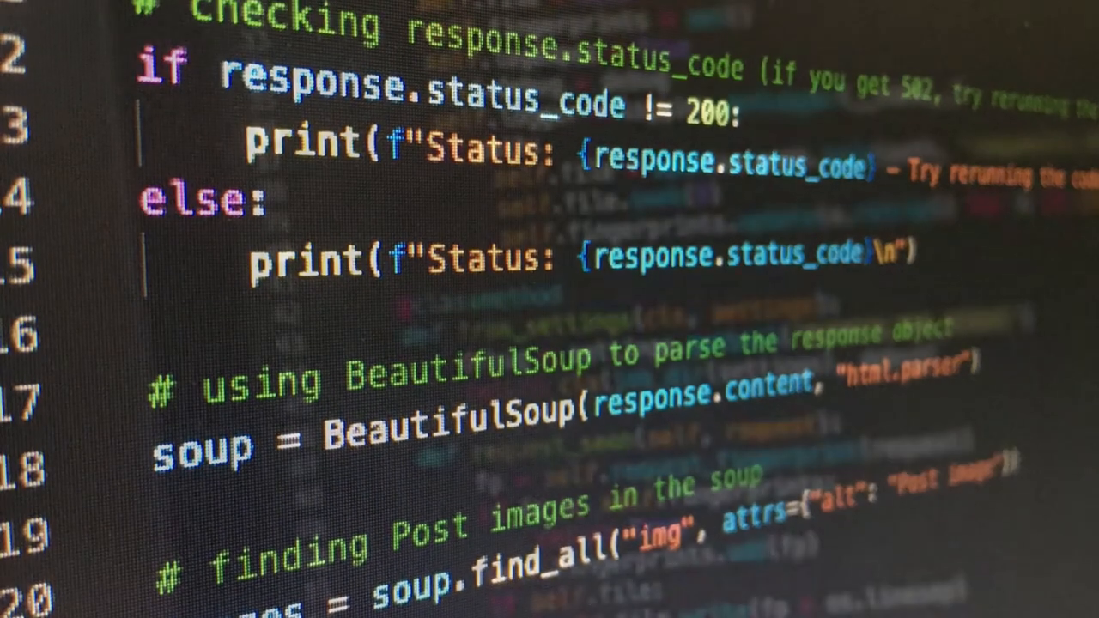
Step: Scroll on the Ubuntu desktop before the terminal is launched
scroll("down", 3)
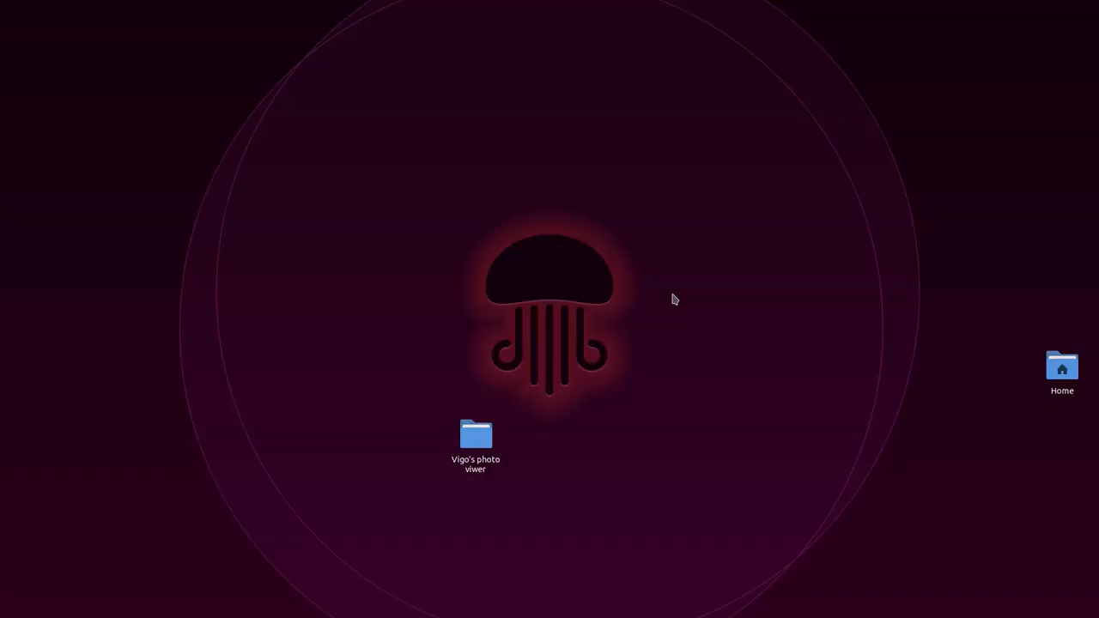
mouse_move(461, 527)
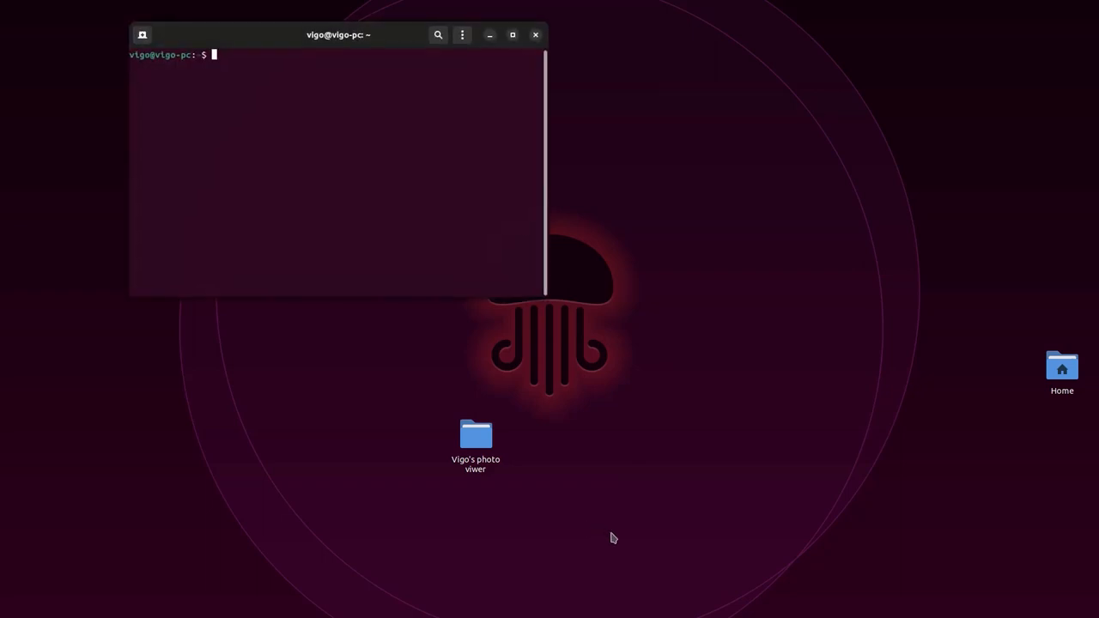
Step: Maximize the terminal and run 'sudo apt install python3'
left_click(513, 34)
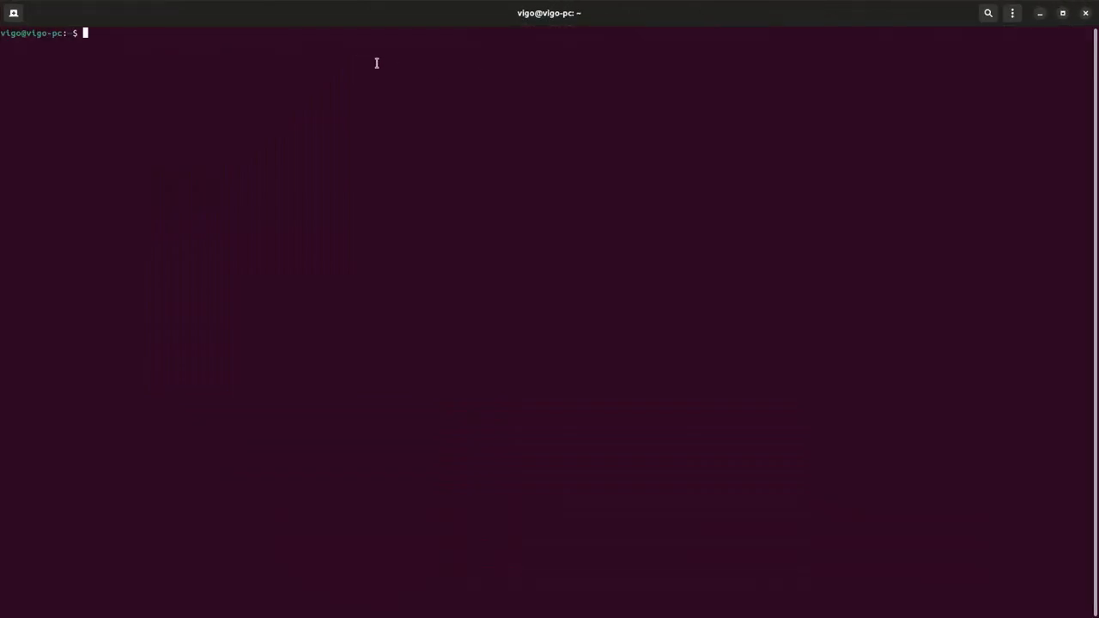
type("sudo")
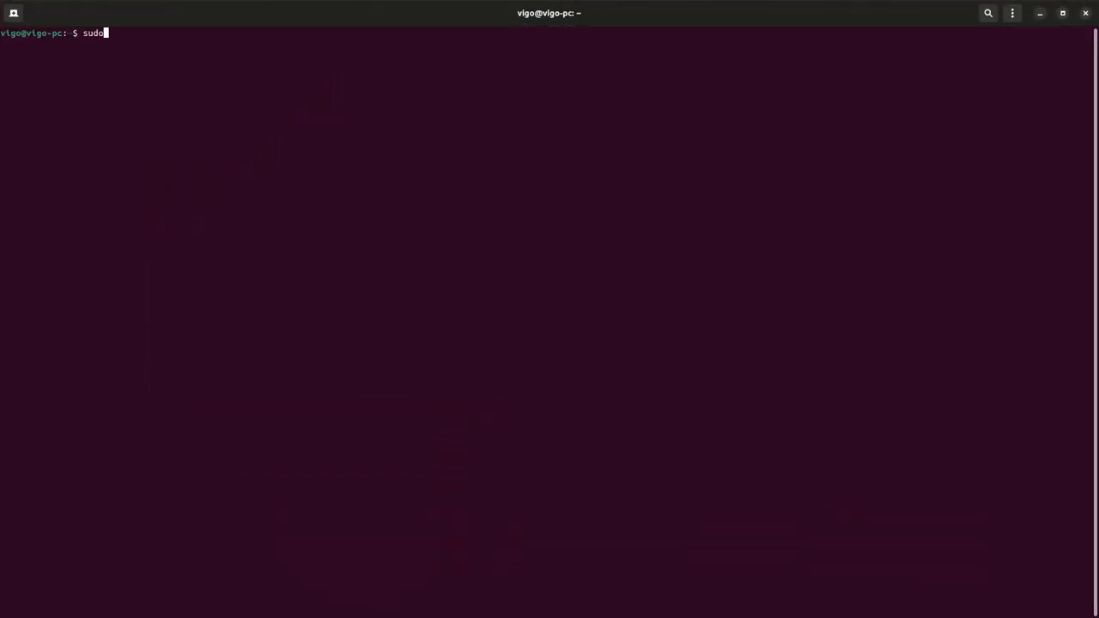
type("apt")
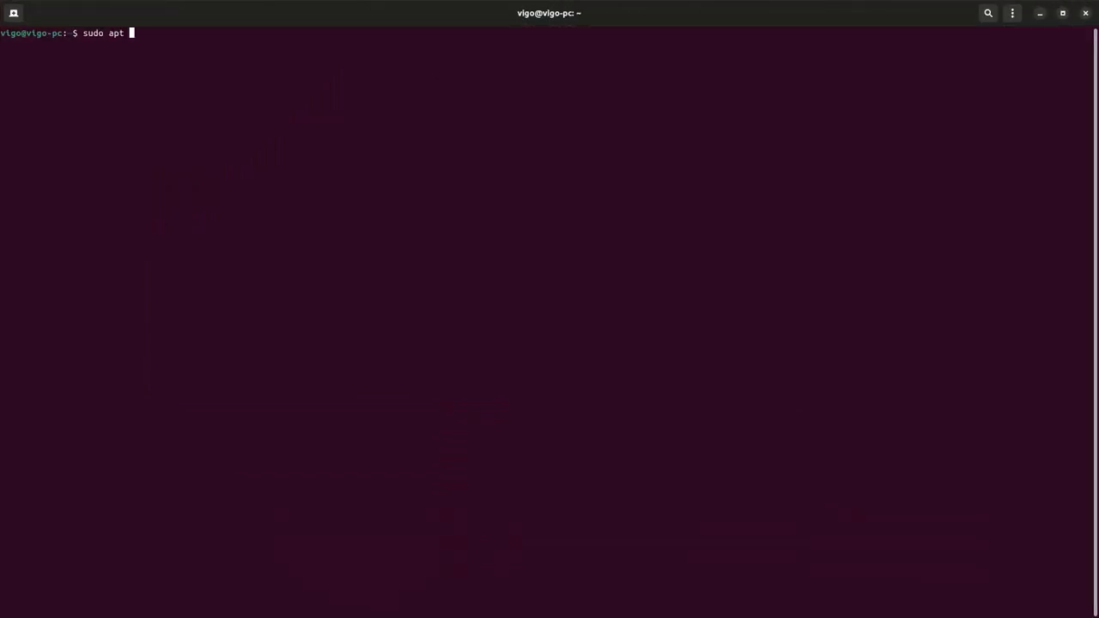
type("install")
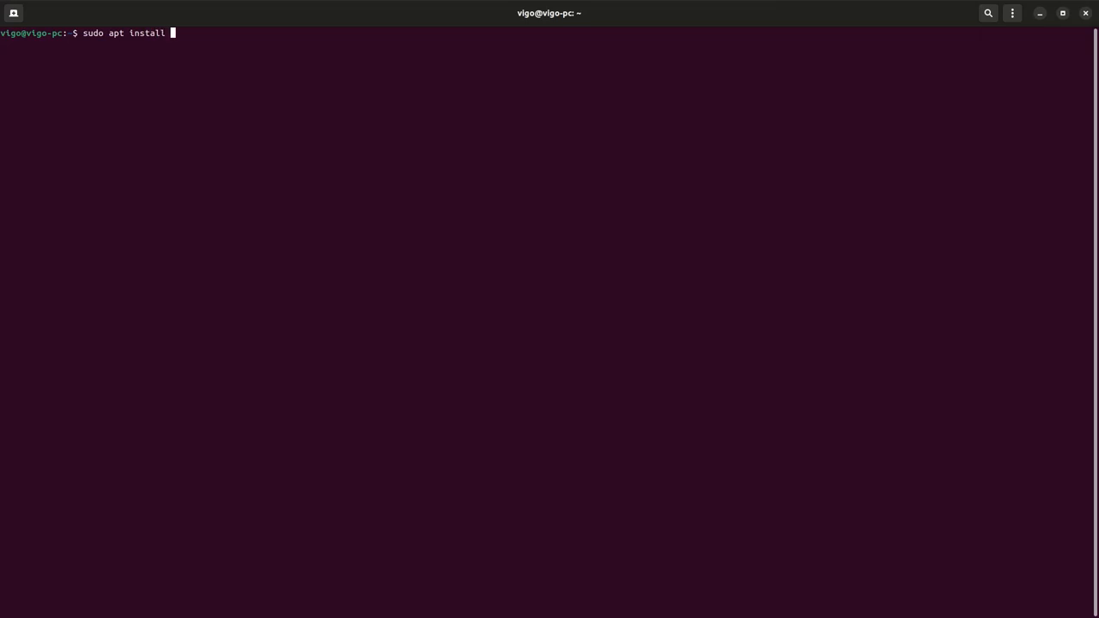
type("python3")
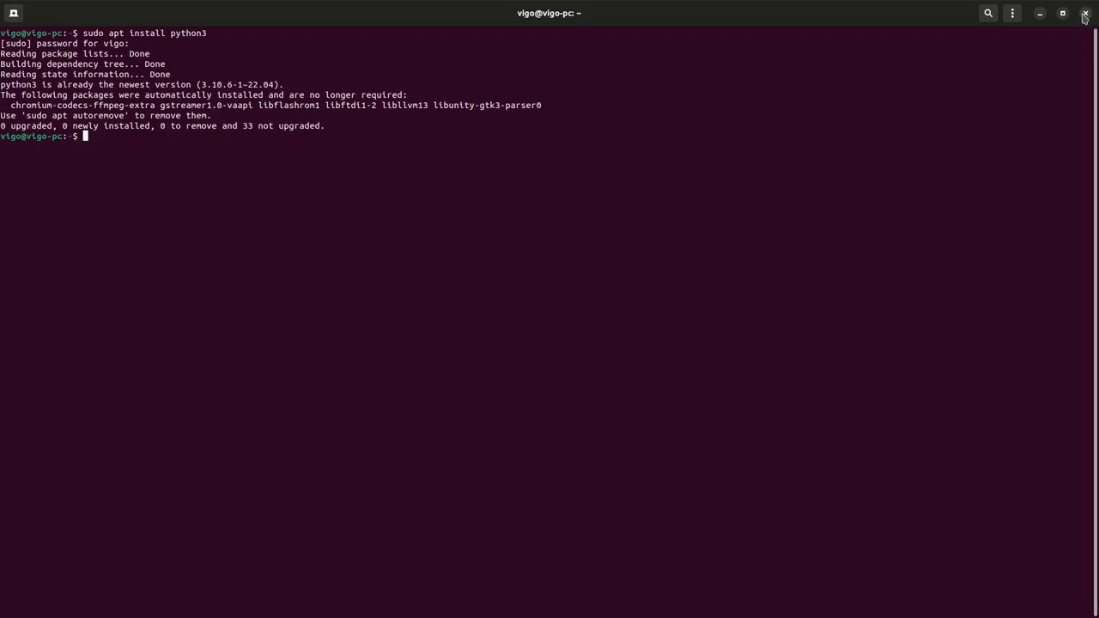
Step: Close the terminal and create vigo.py on the Desktop, replacing the existing file
left_click(1084, 13)
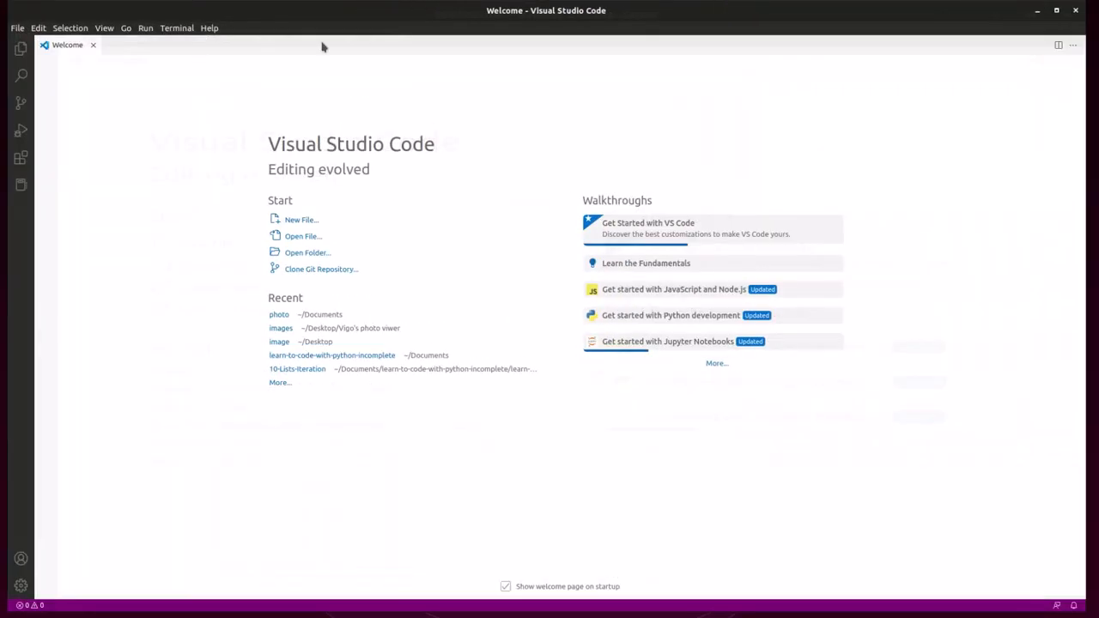
left_click(301, 220)
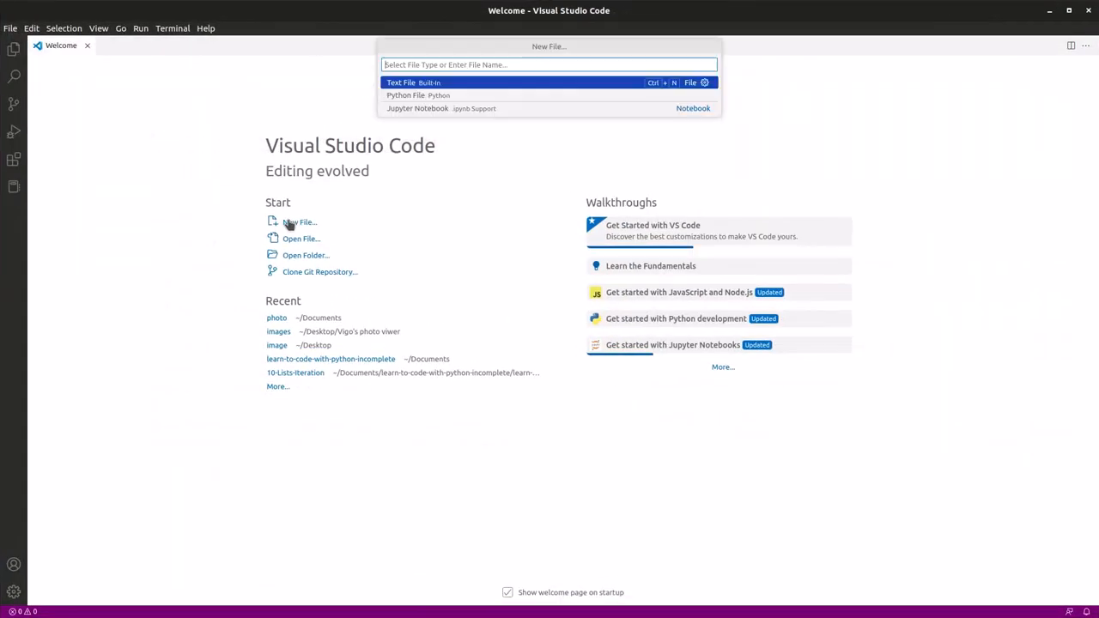
type("vigo.py")
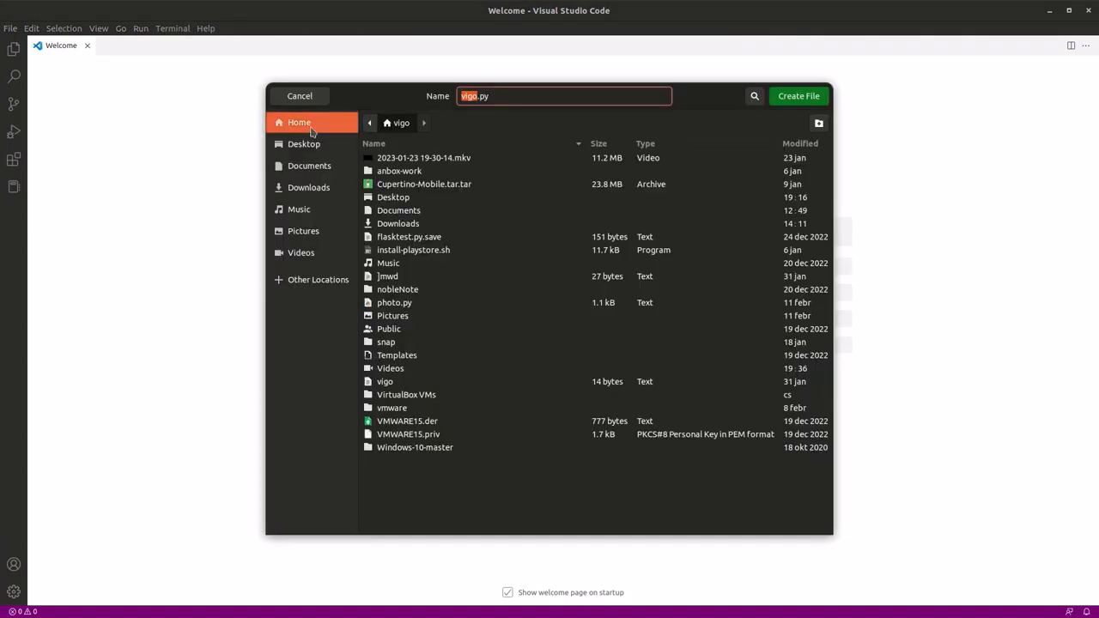
left_click(797, 95)
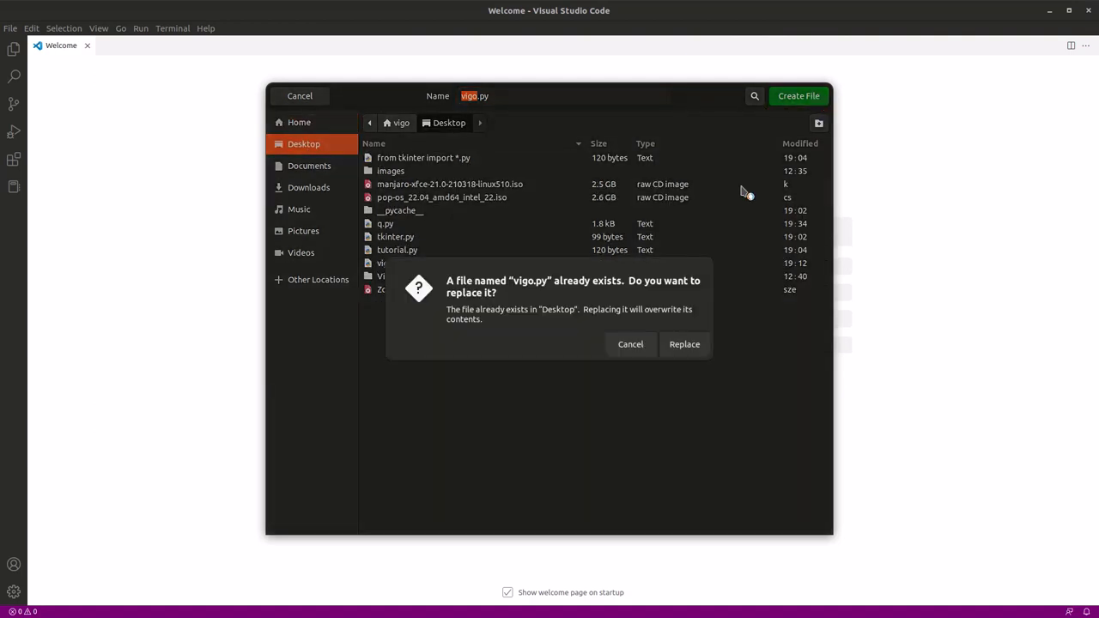
left_click(685, 344)
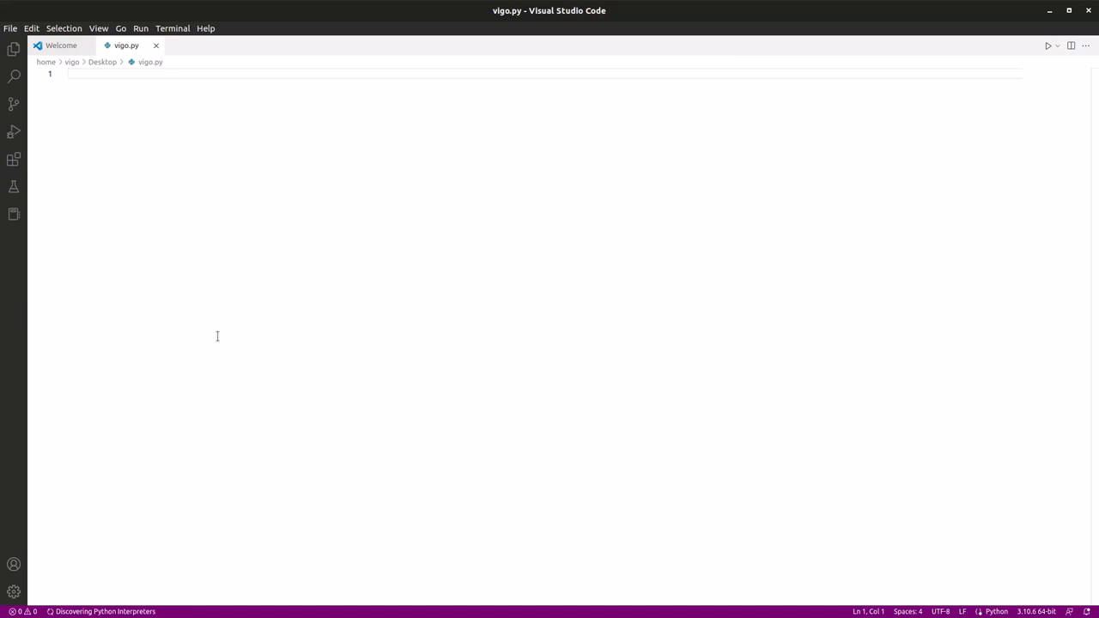
Step: Type print("WELCOME to the quise") on line 1 of vigo.py
type("pri")
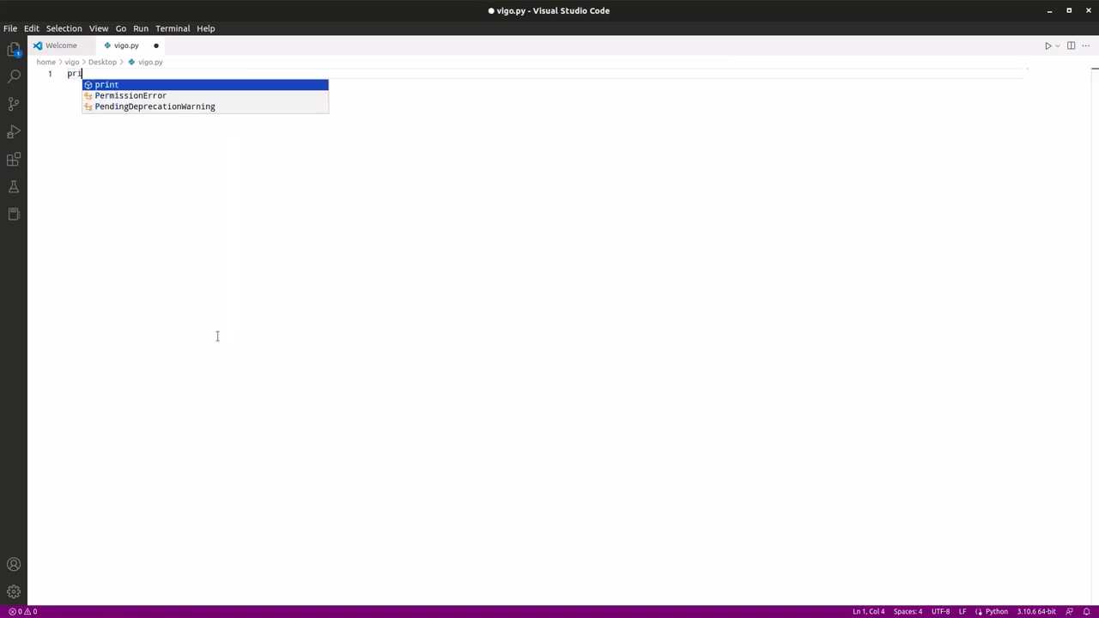
type("nt(\"W")
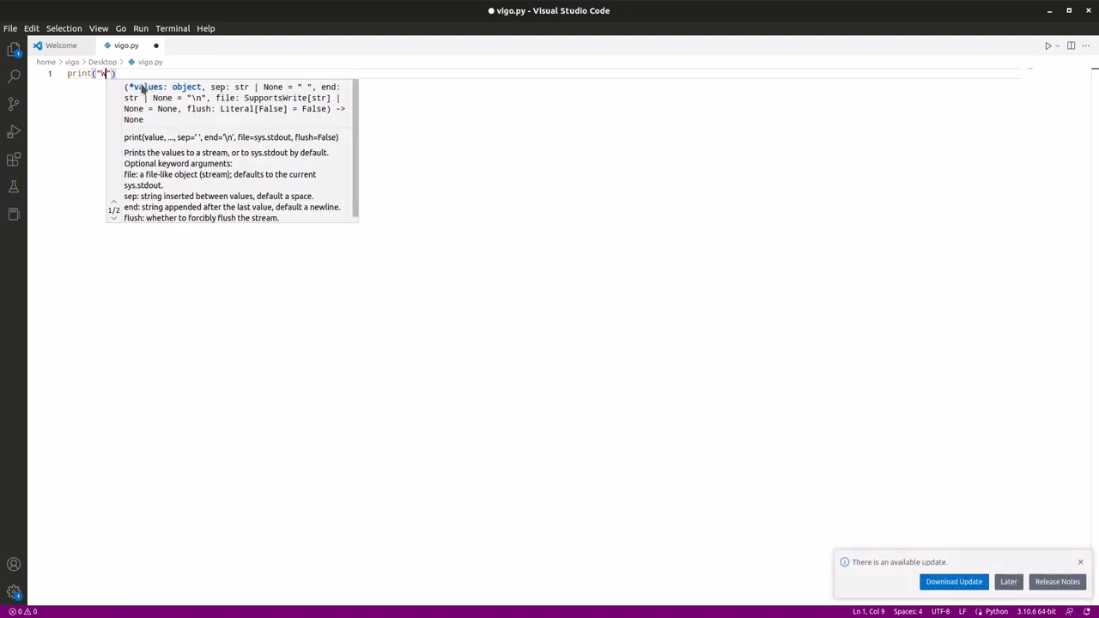
type("WELCOME t")
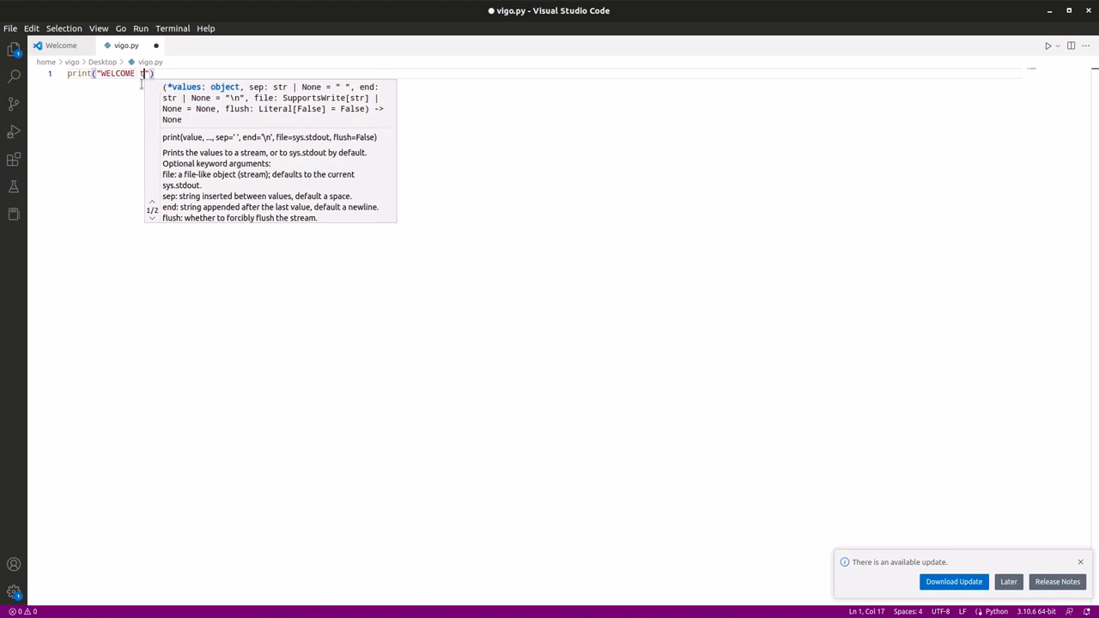
type("o the")
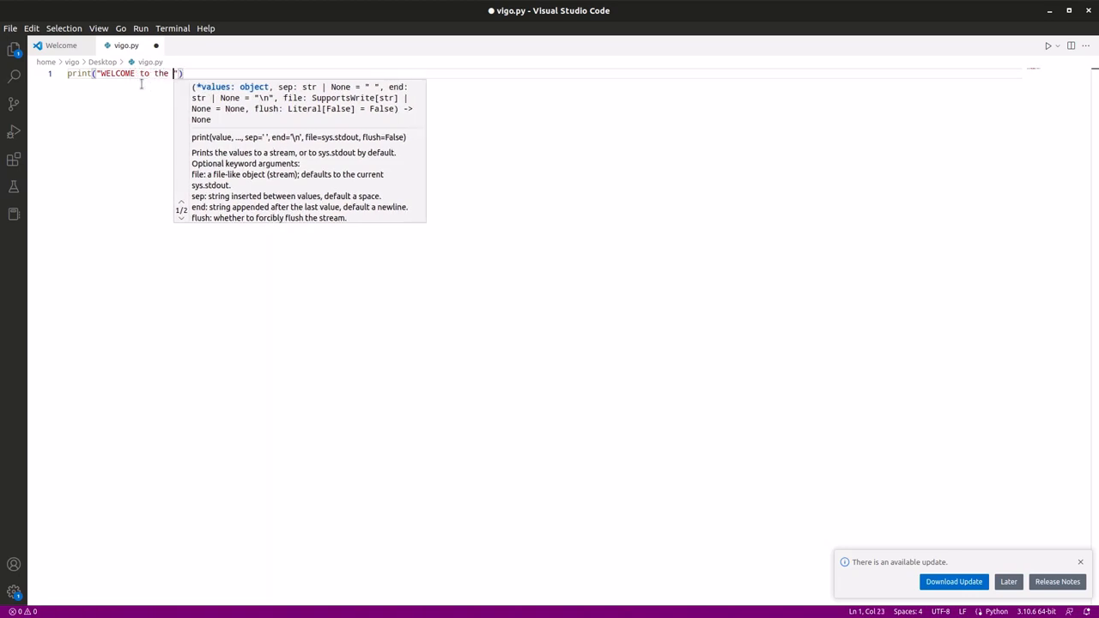
type("qui")
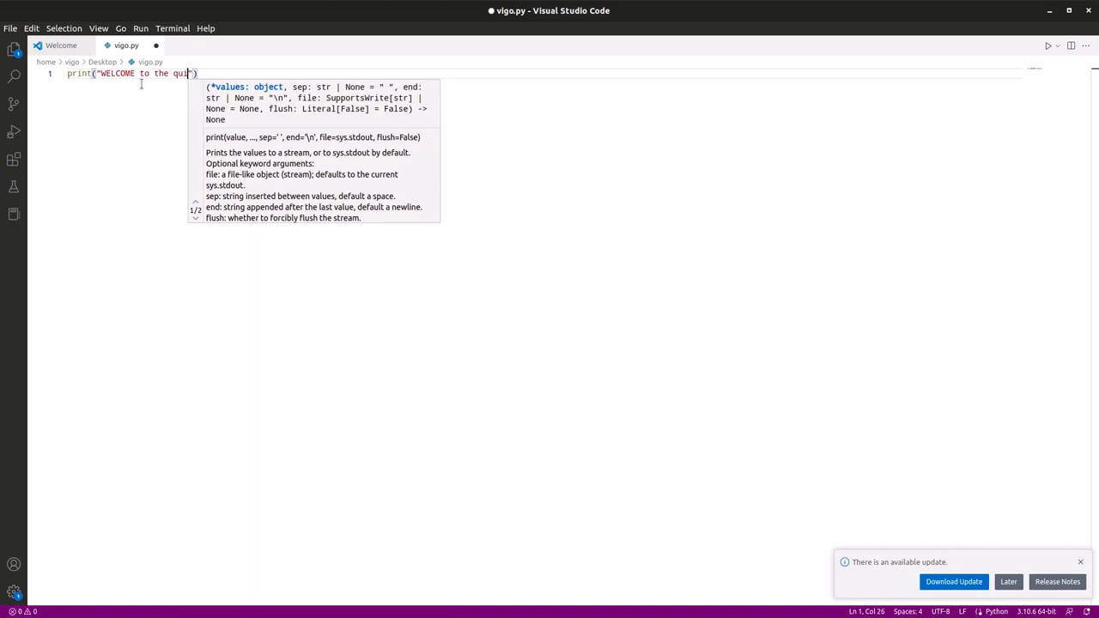
type("se")
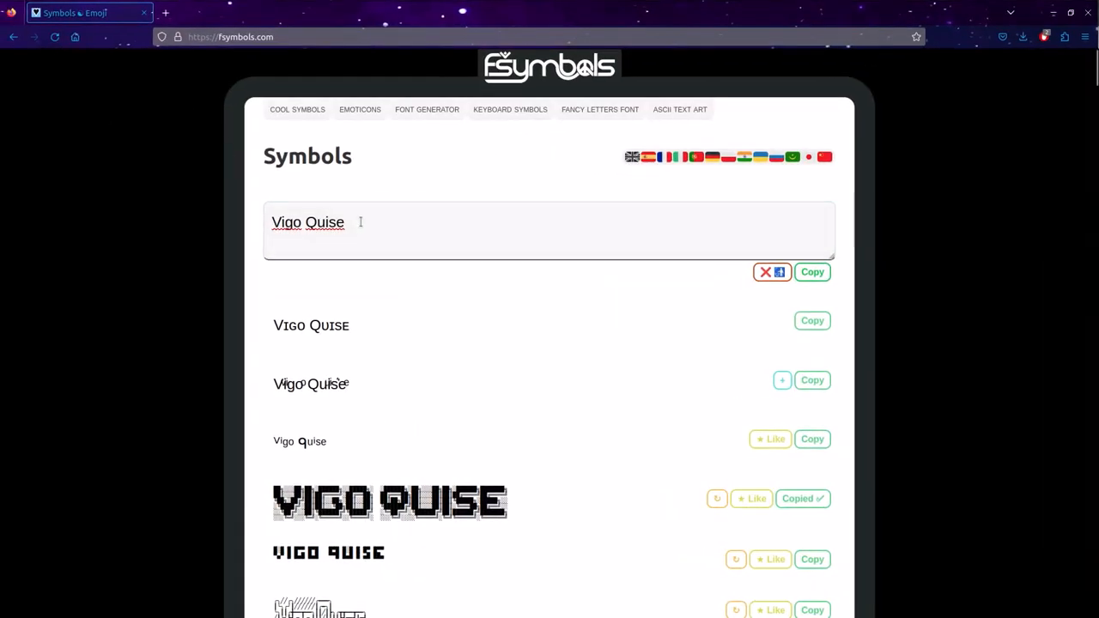
Step: On fsymbols.com, clear the font box and retype 'Vigo Quise' for block-letter art
left_click(766, 273)
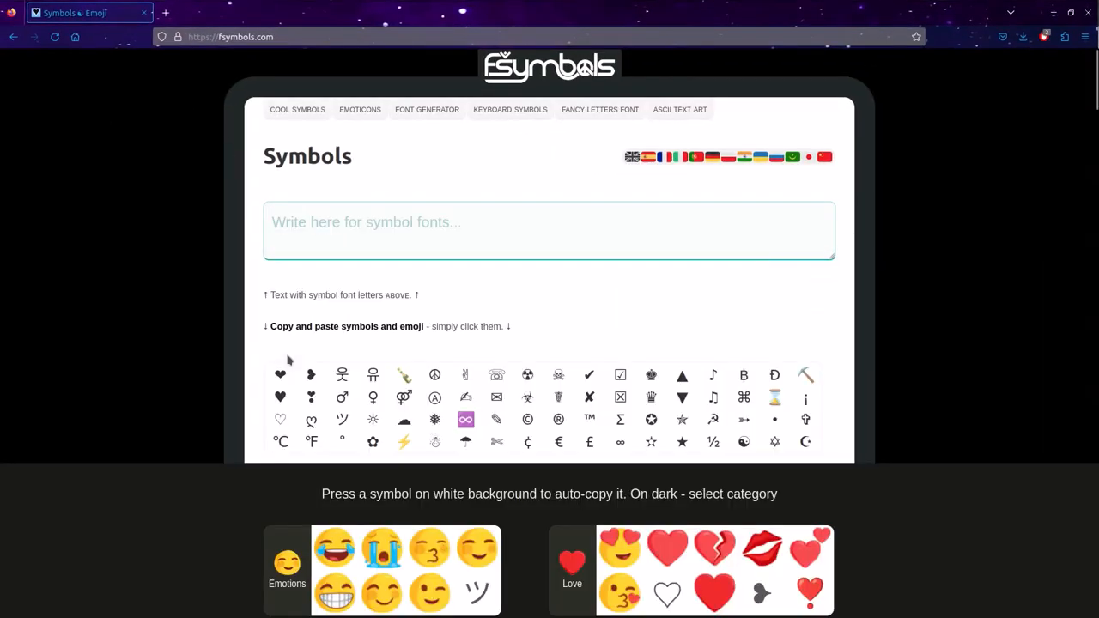
scroll("down", 3)
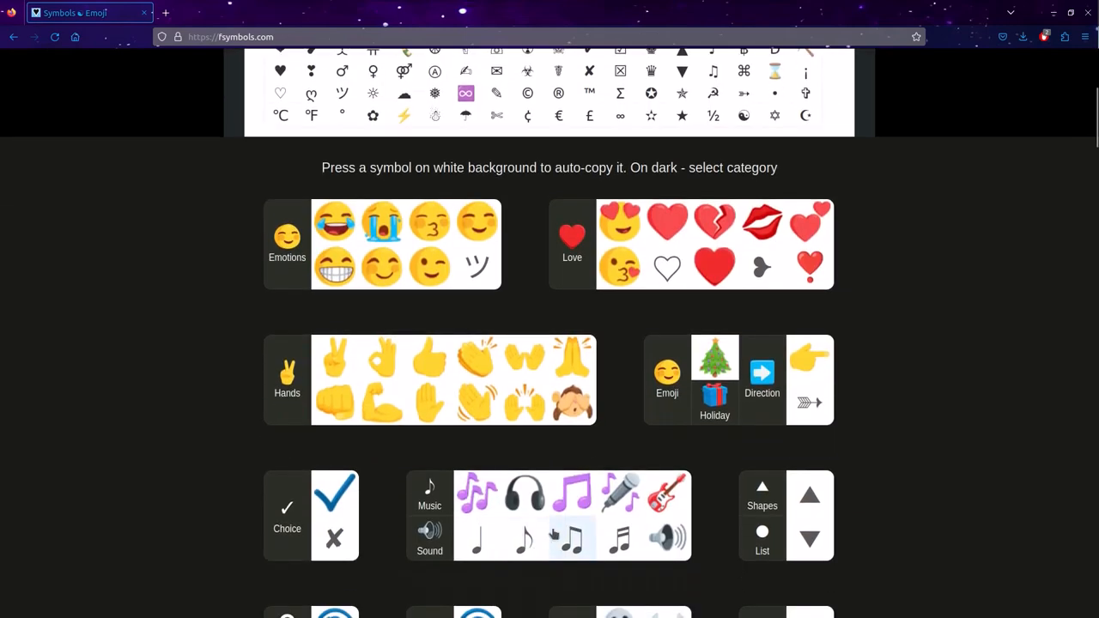
scroll("down", 3)
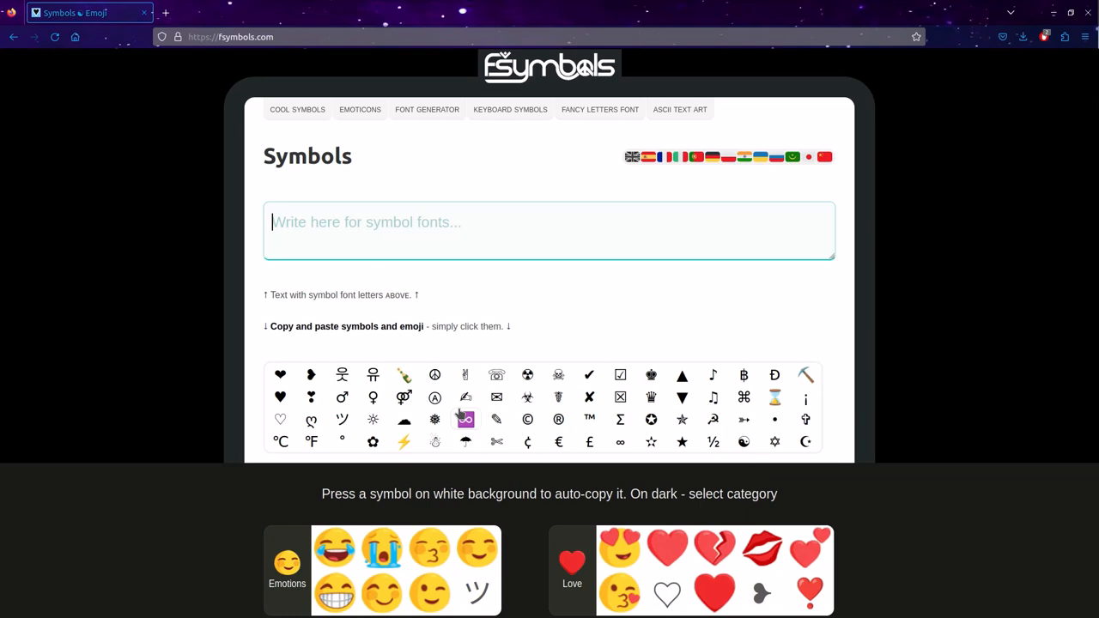
type("V")
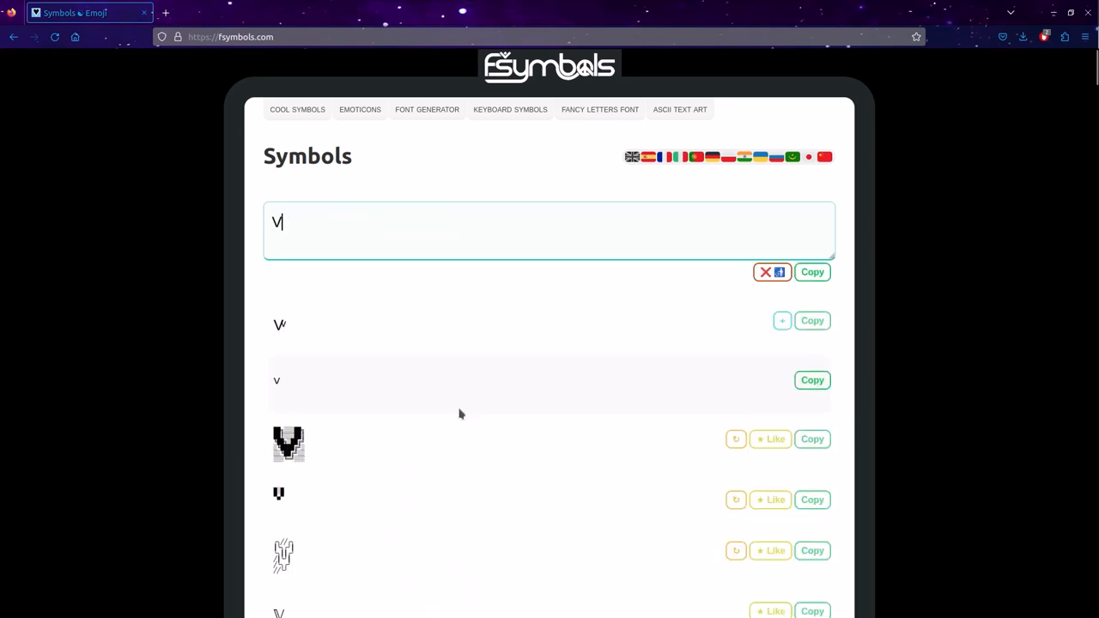
type("igo")
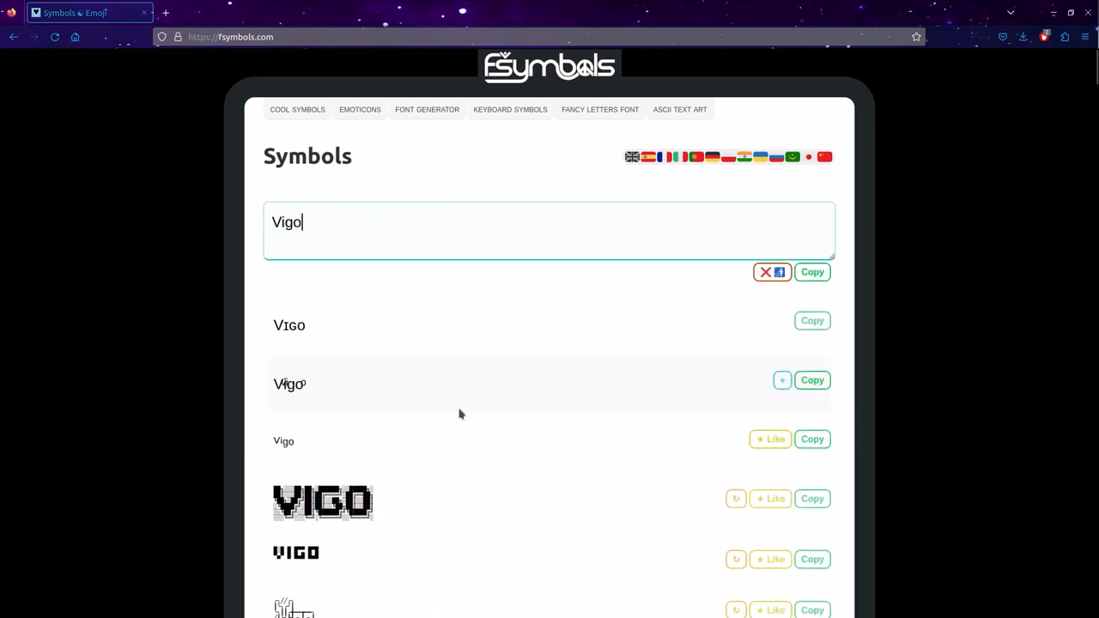
type("Qui")
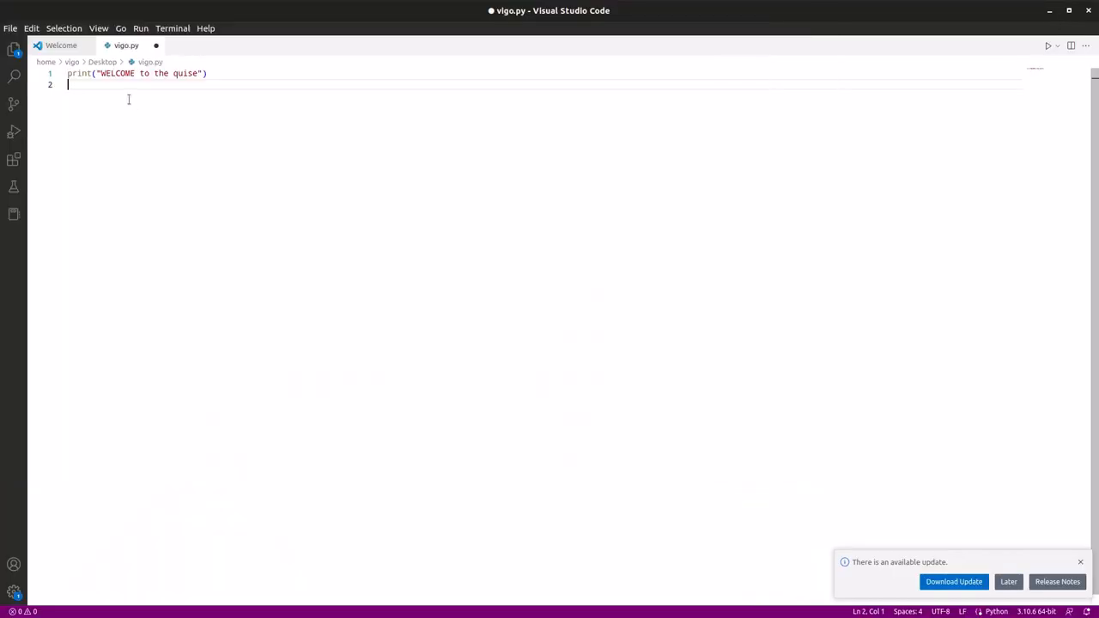
Step: Add a triple-quoted print containing the pasted Vigo Quise block logo, then add a new line
type("print(\"\"\"\"\"")
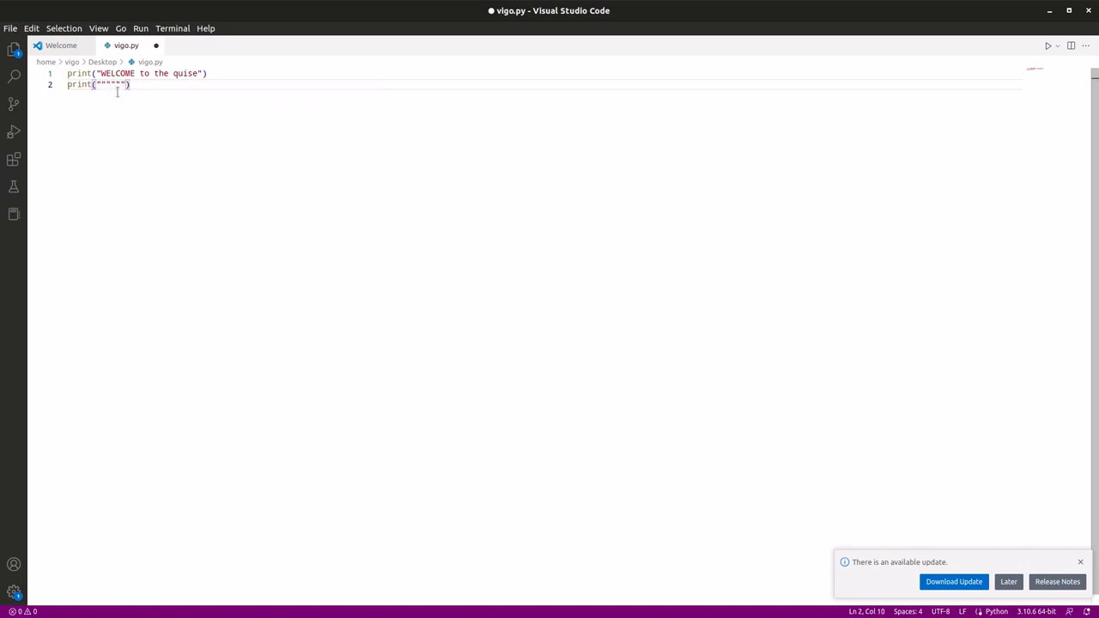
key("Enter")
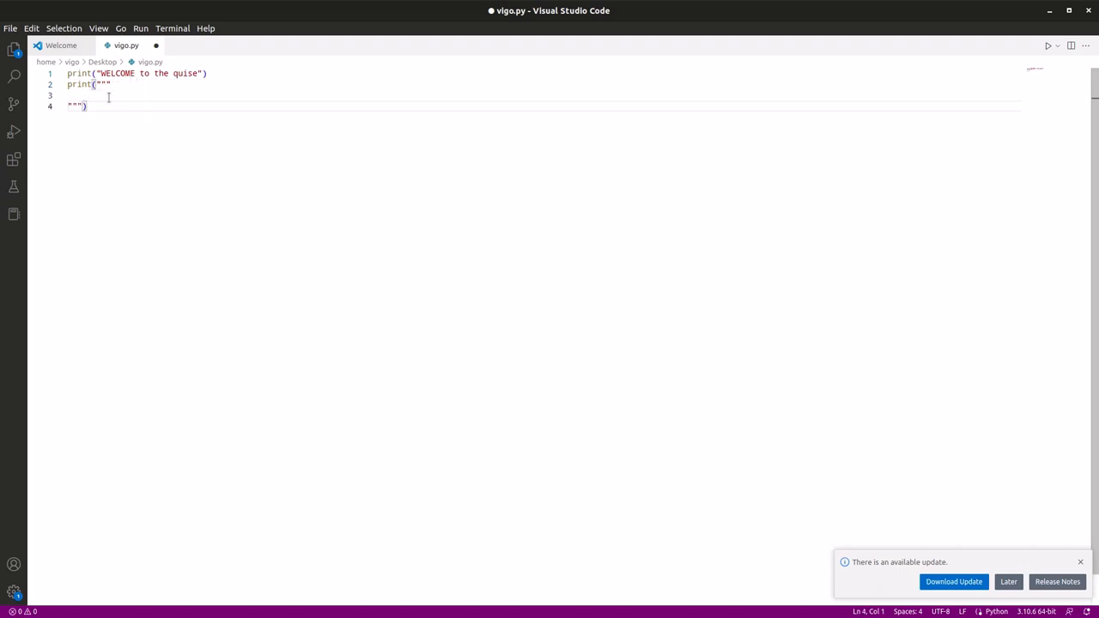
right_click(77, 95)
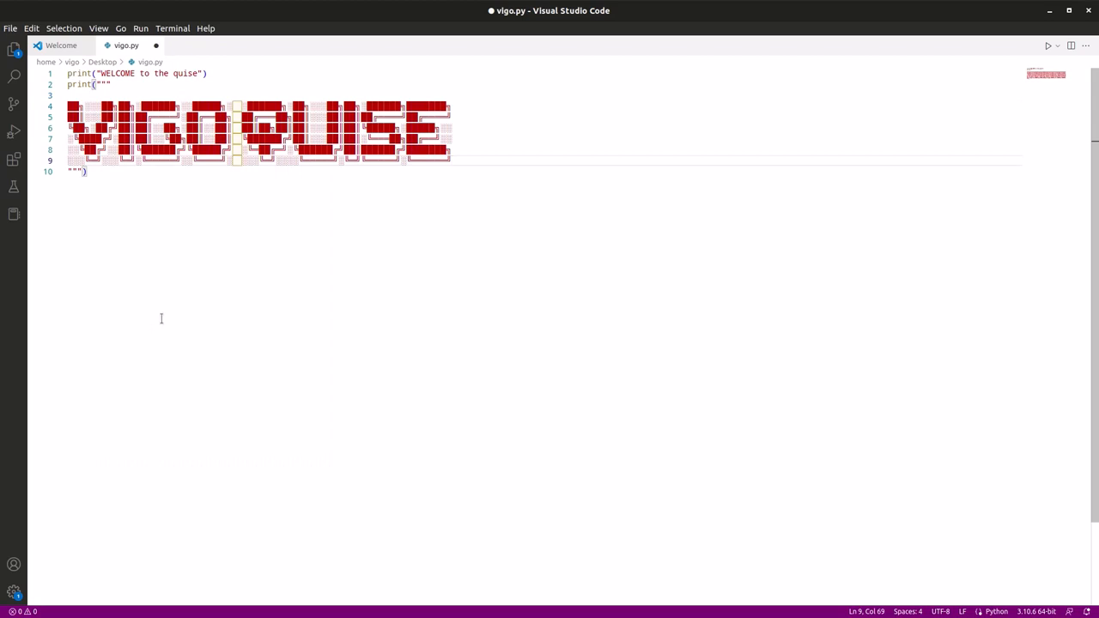
mouse_move(173, 176)
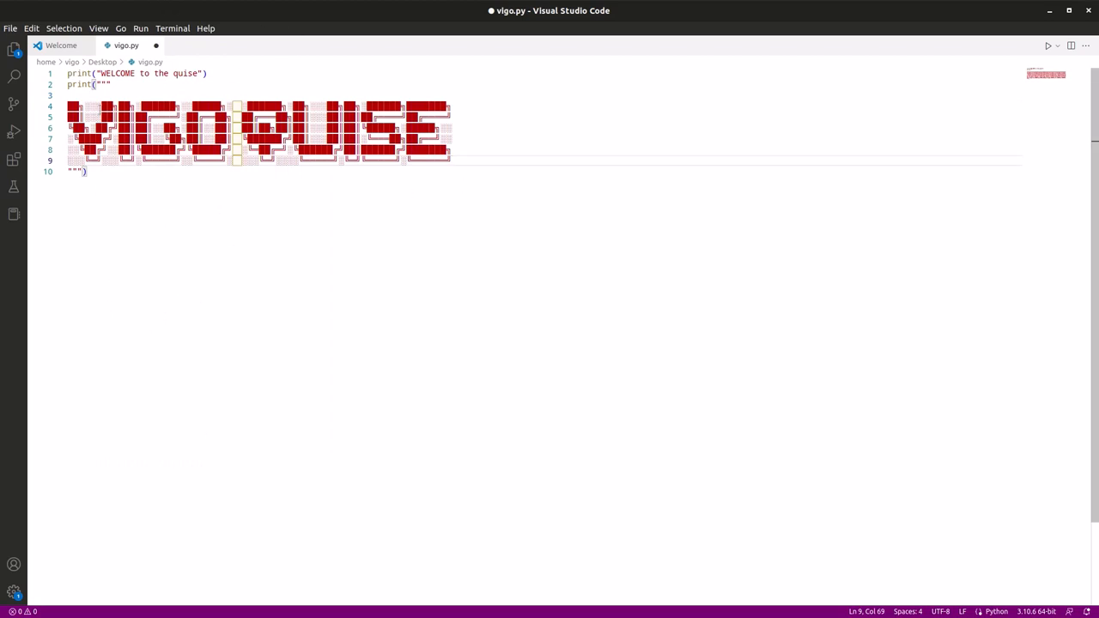
left_click(87, 171)
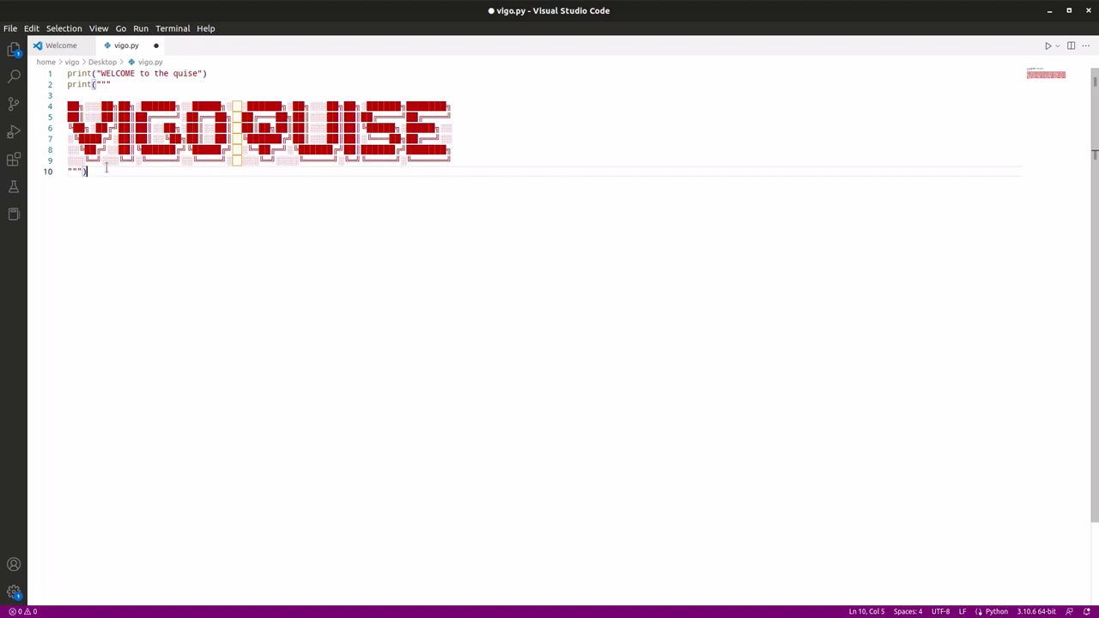
key("Enter")
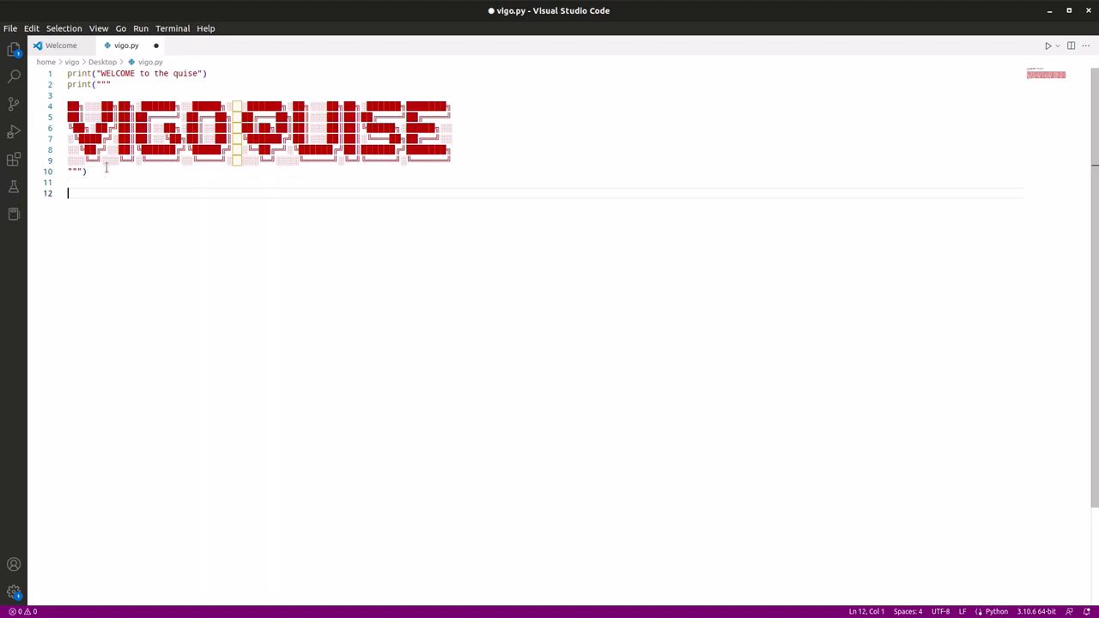
Step: Add playing = input("do you want to play") on a new line
key("enter")
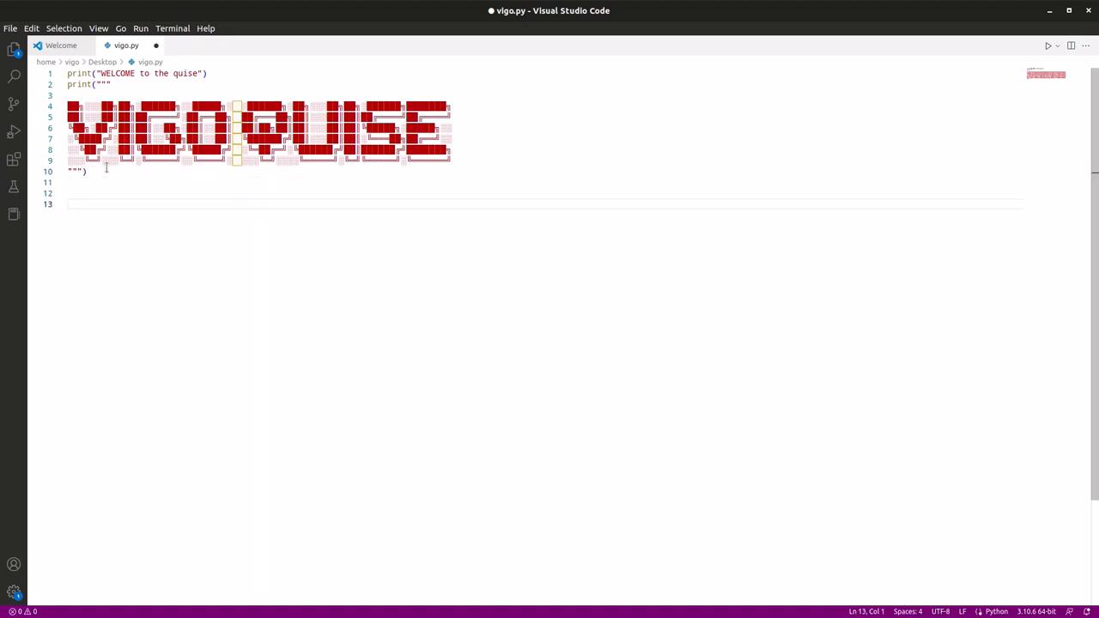
type("pla")
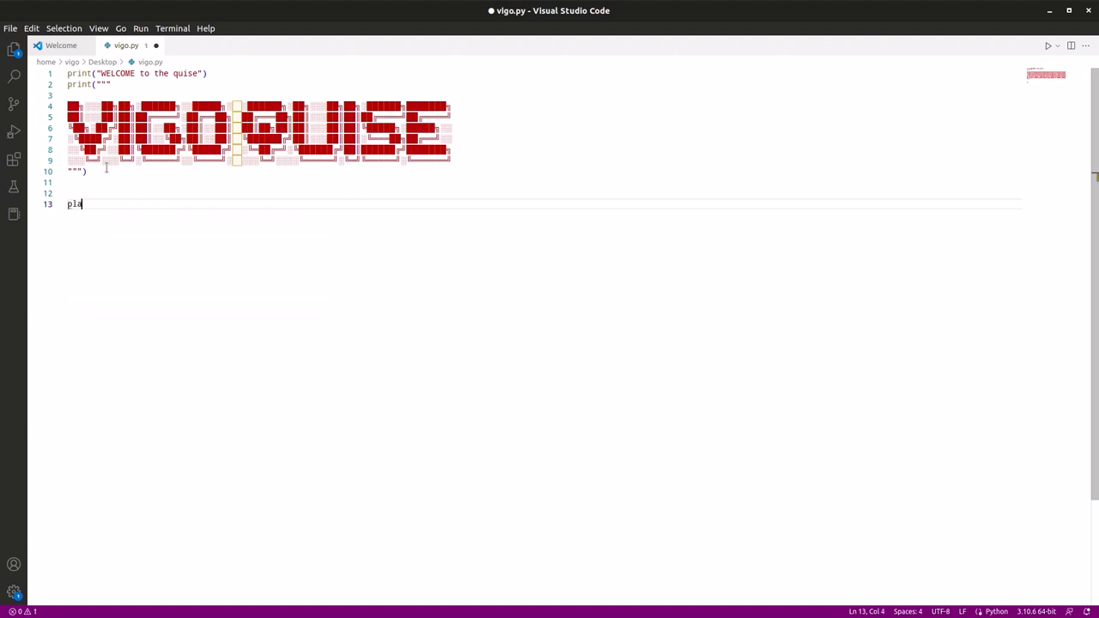
type("ying =")
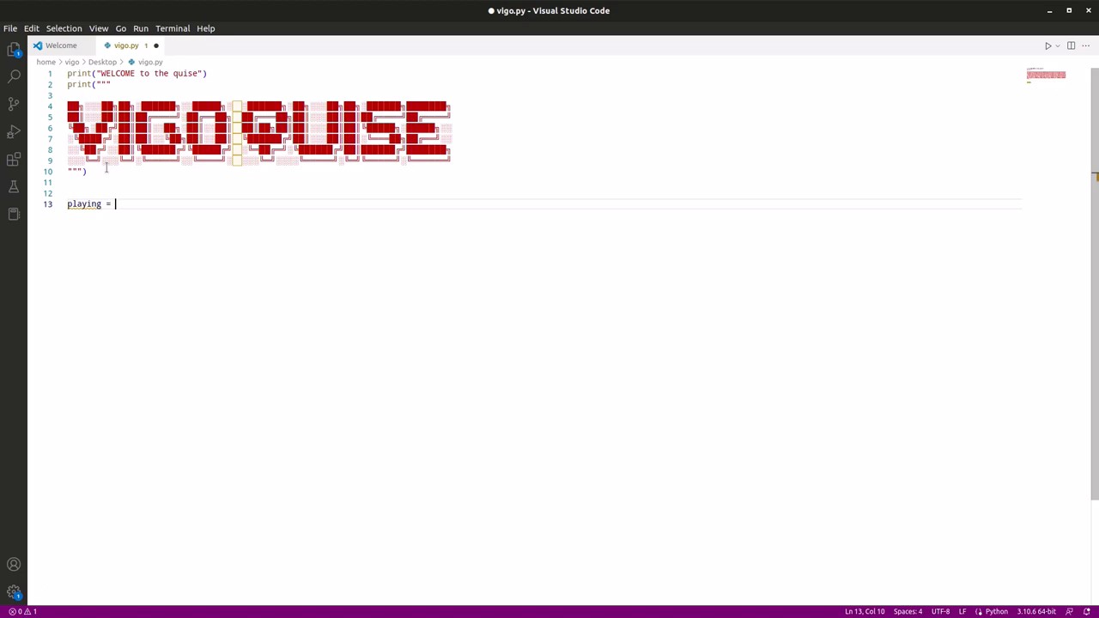
type("input(\"")
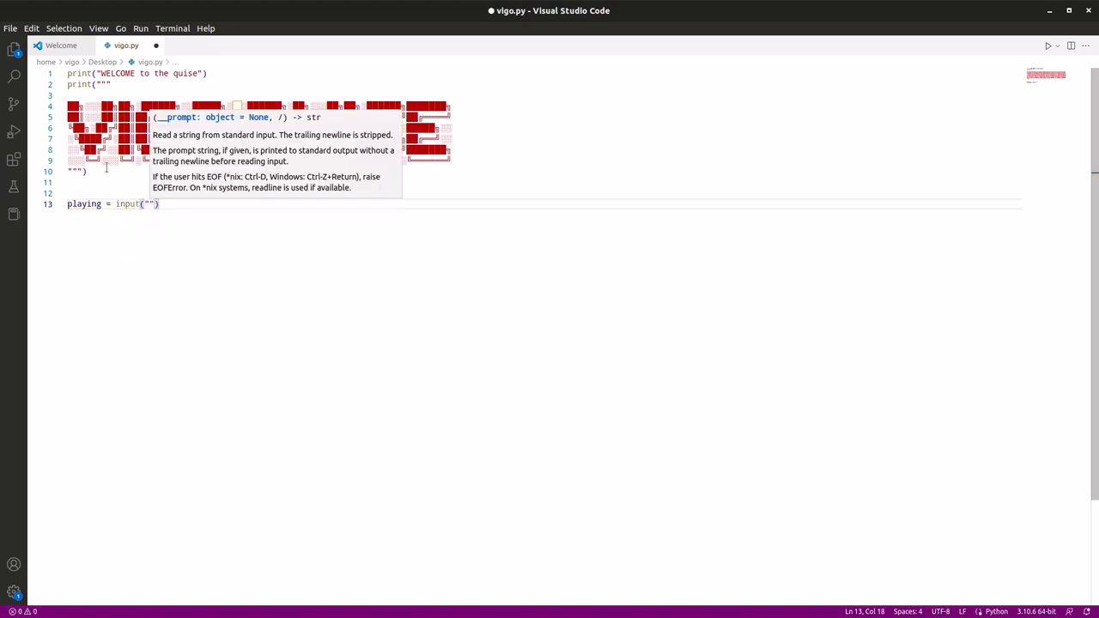
type("do you w")
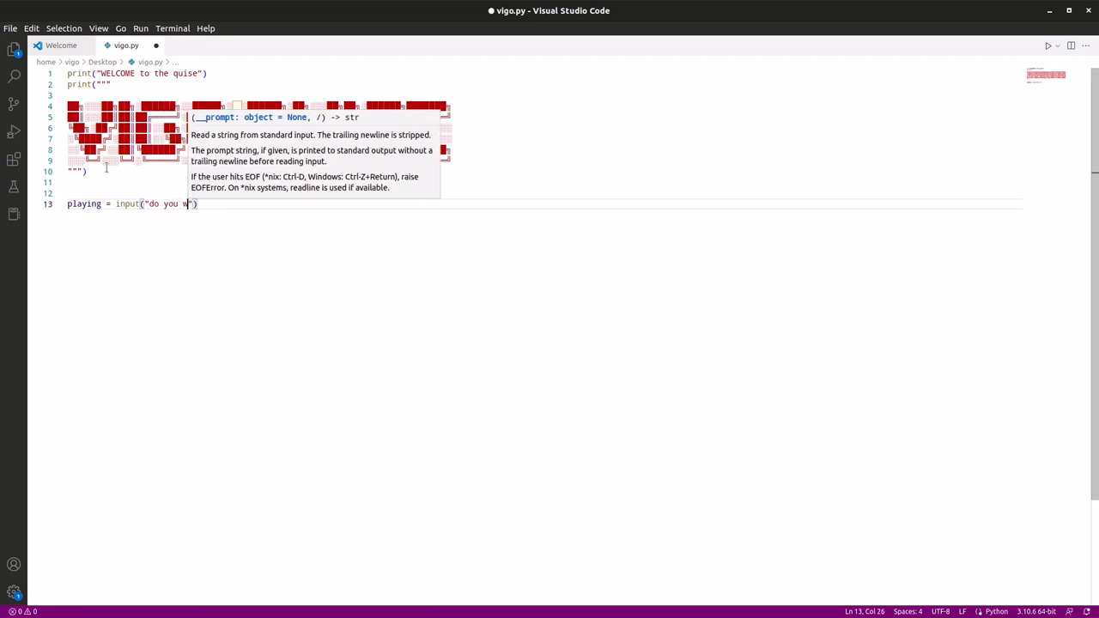
type("ant")
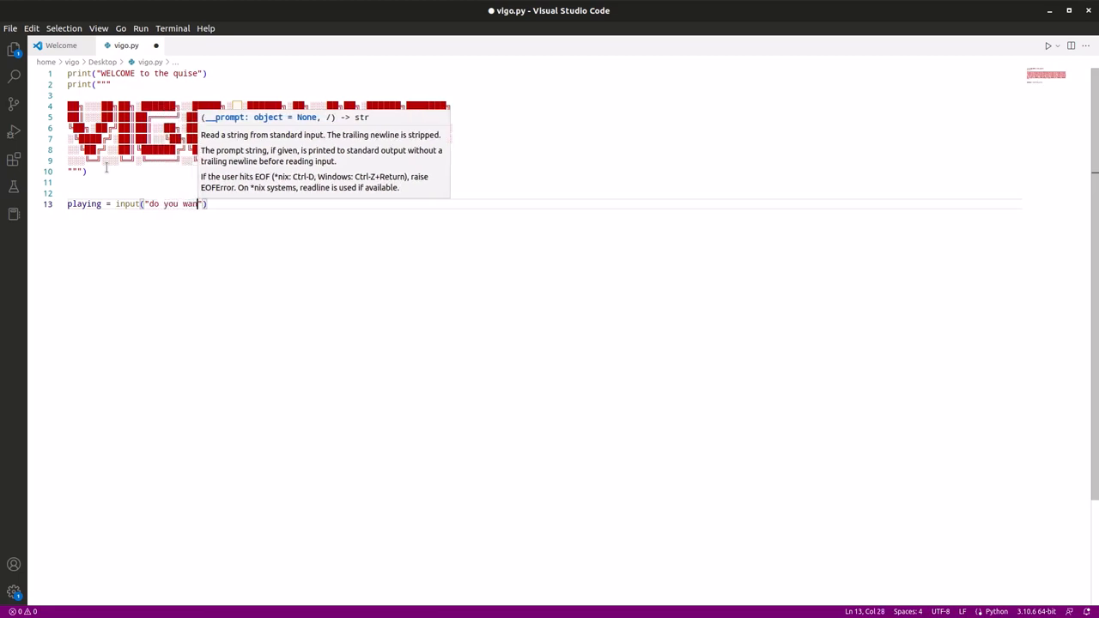
type("to p")
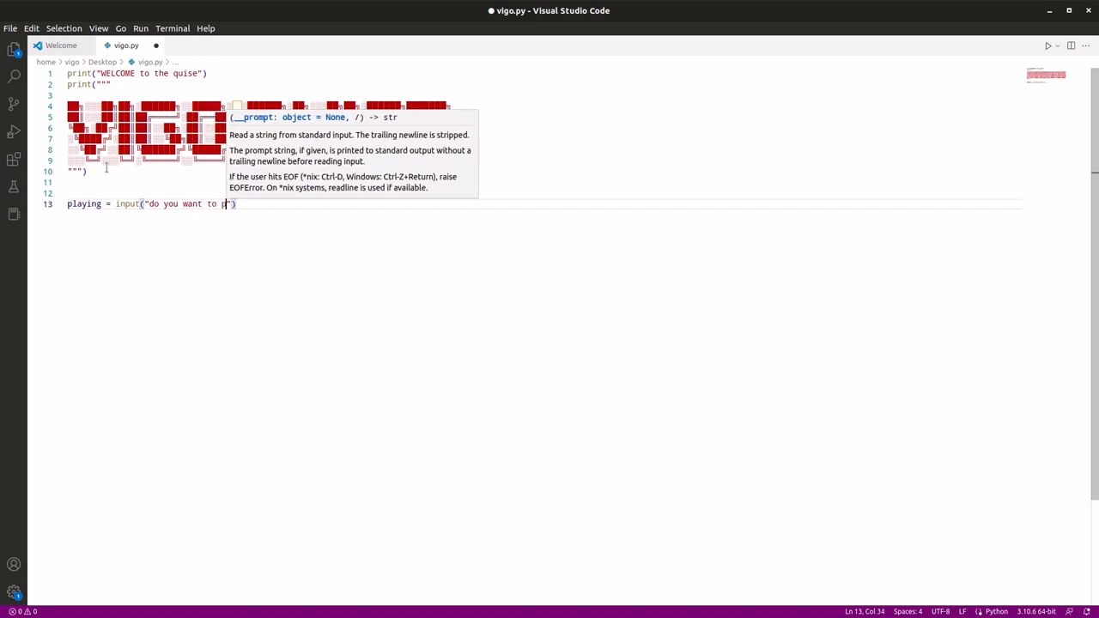
type("la")
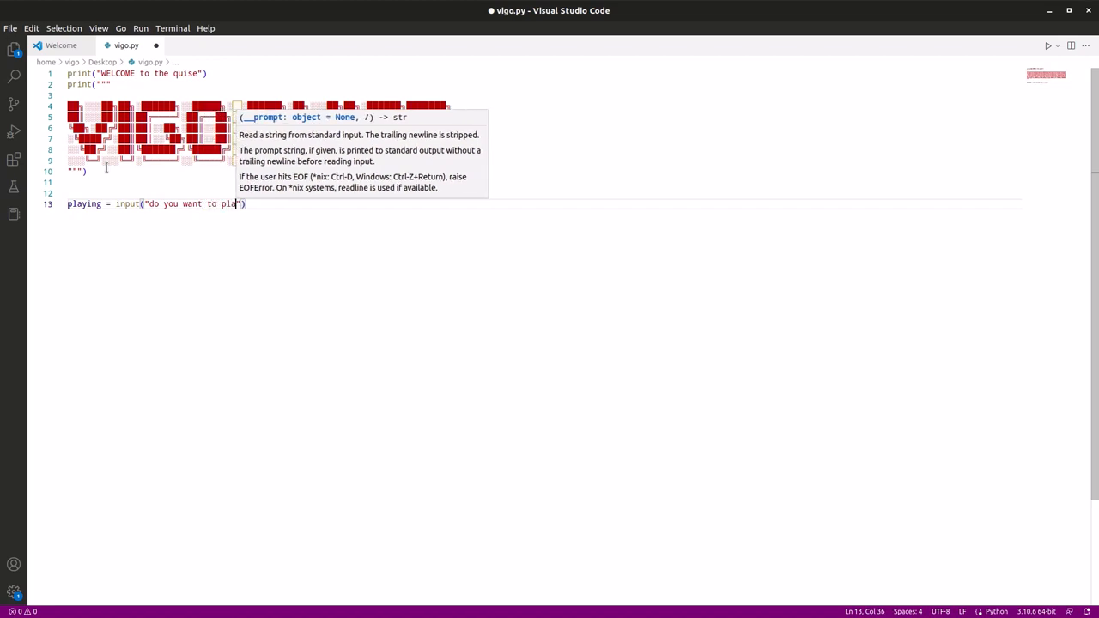
type("y")
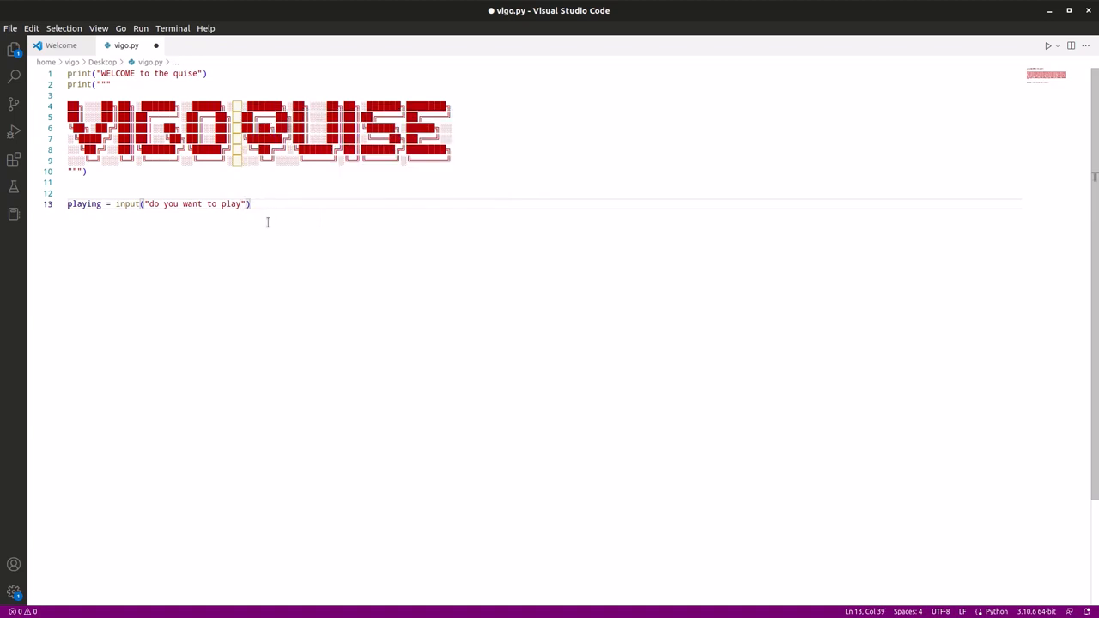
Step: Add if playing != "yes": quit() below the prompt
key("Enter")
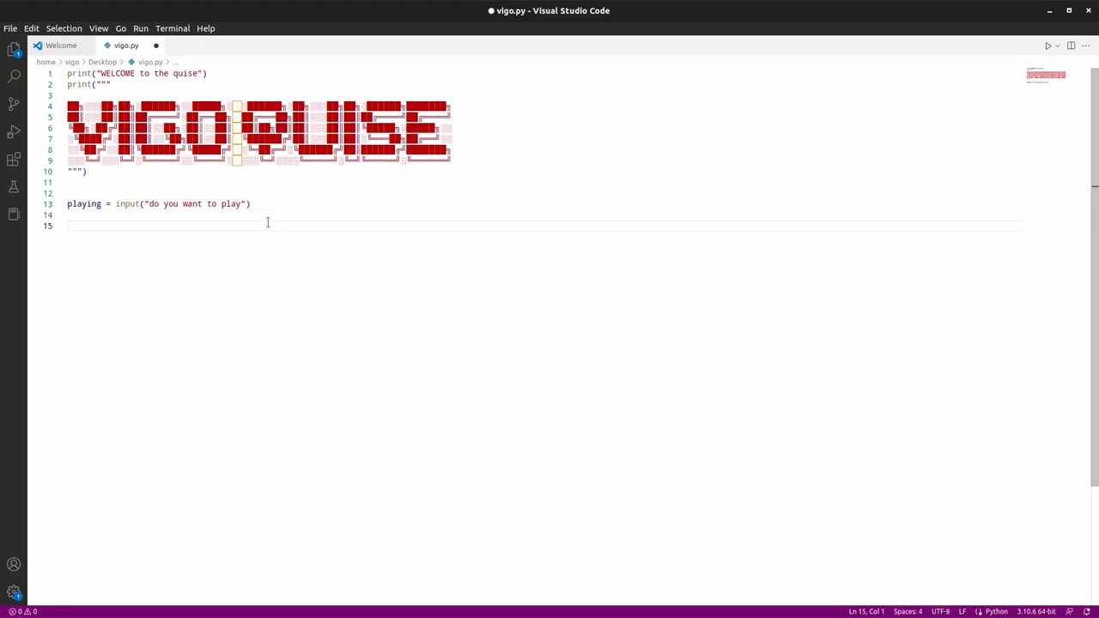
type("if")
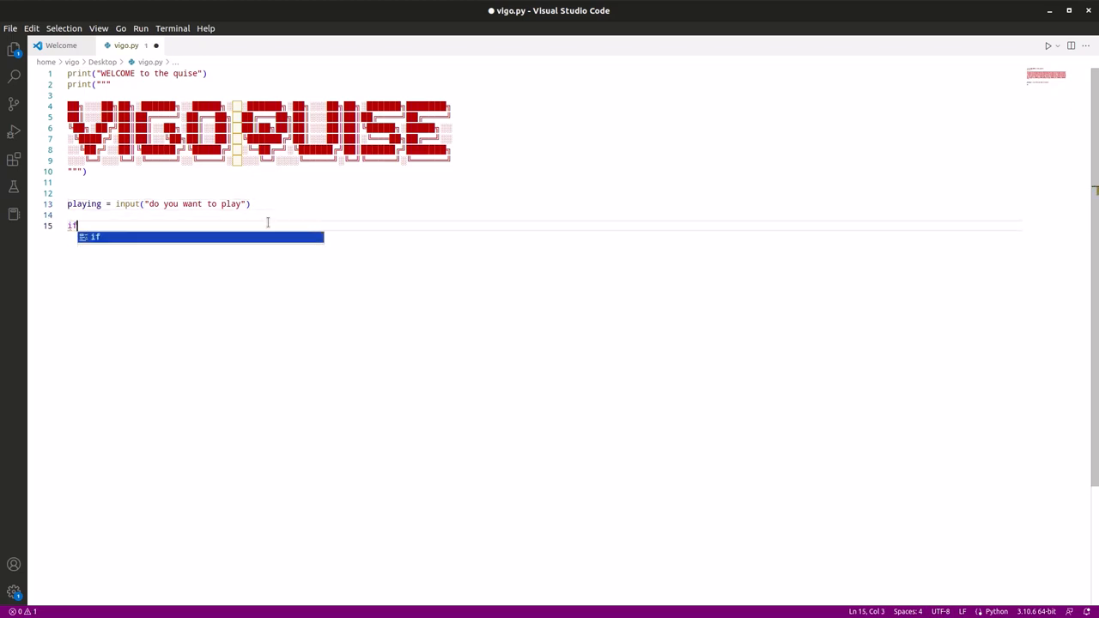
type("playi")
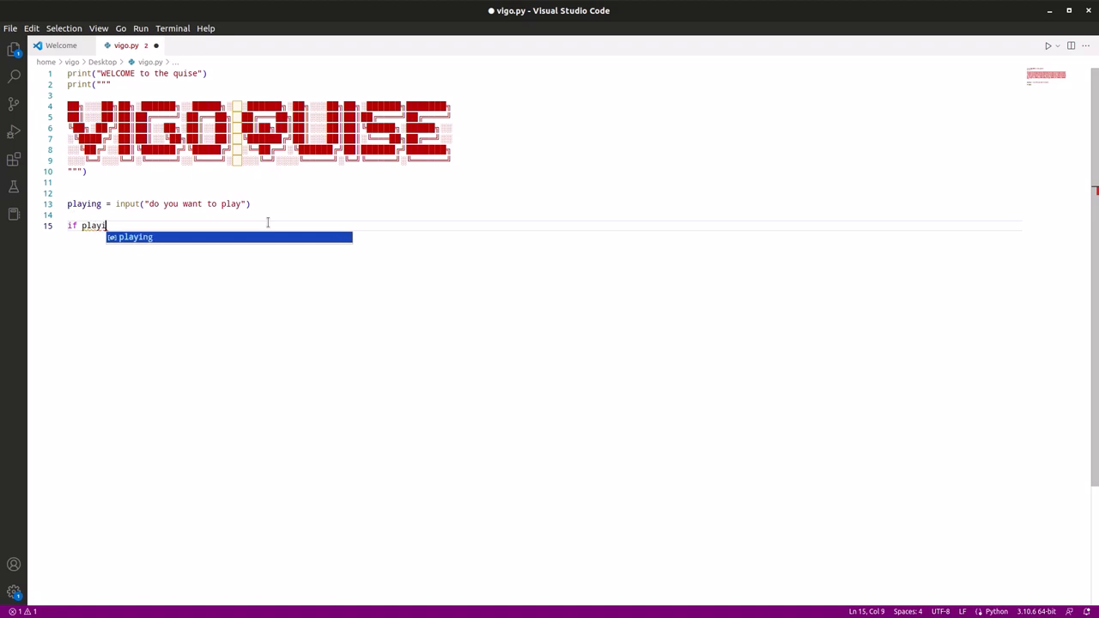
type("ng")
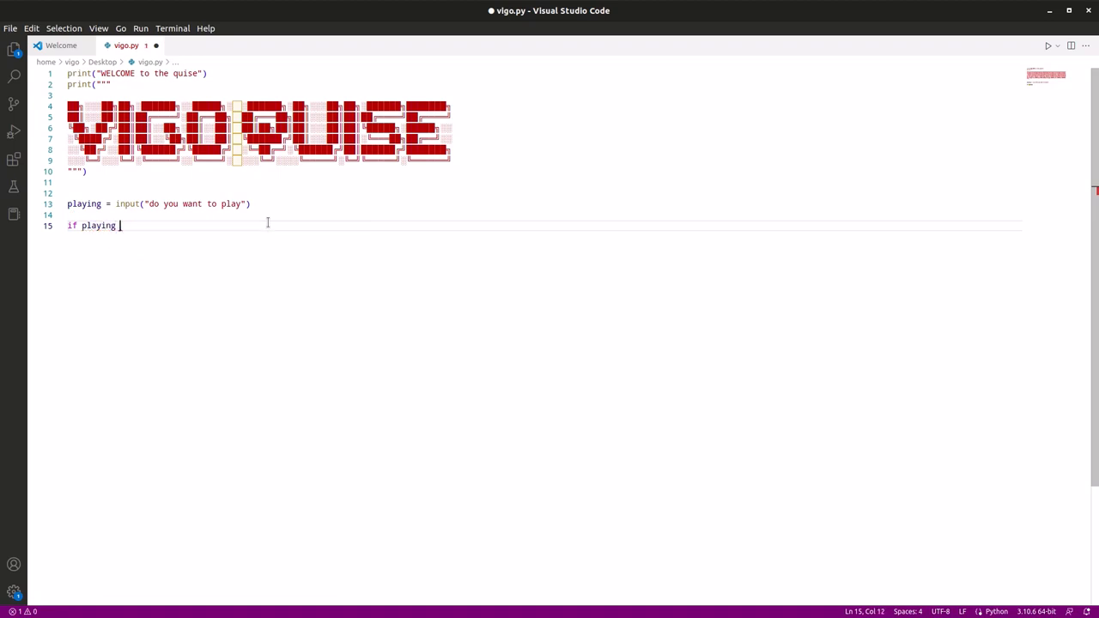
type("!= \"y")
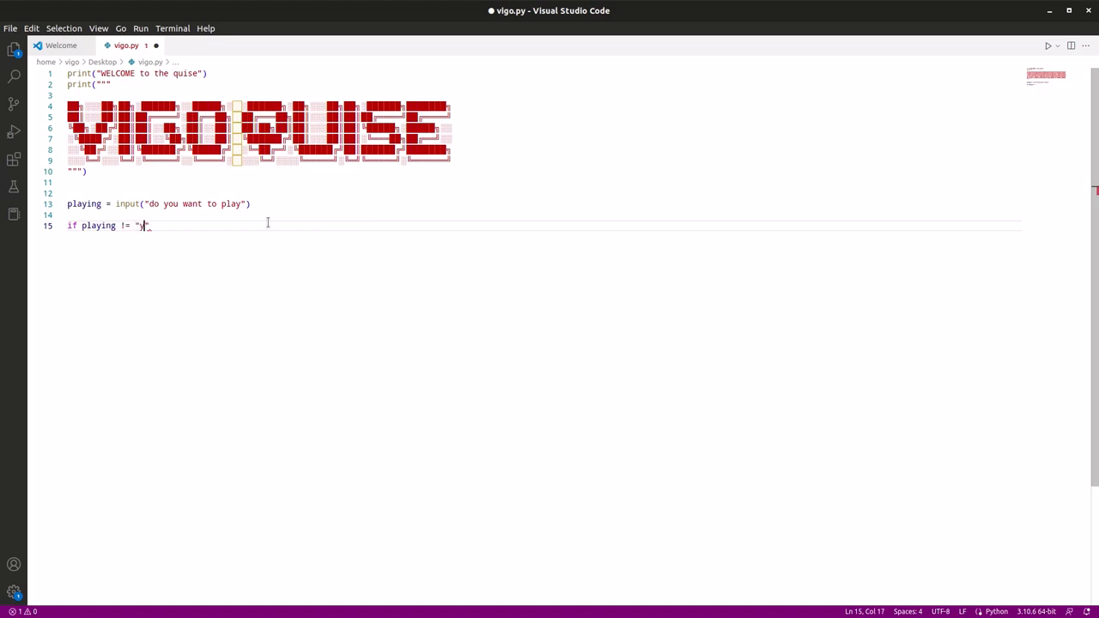
type("yes")
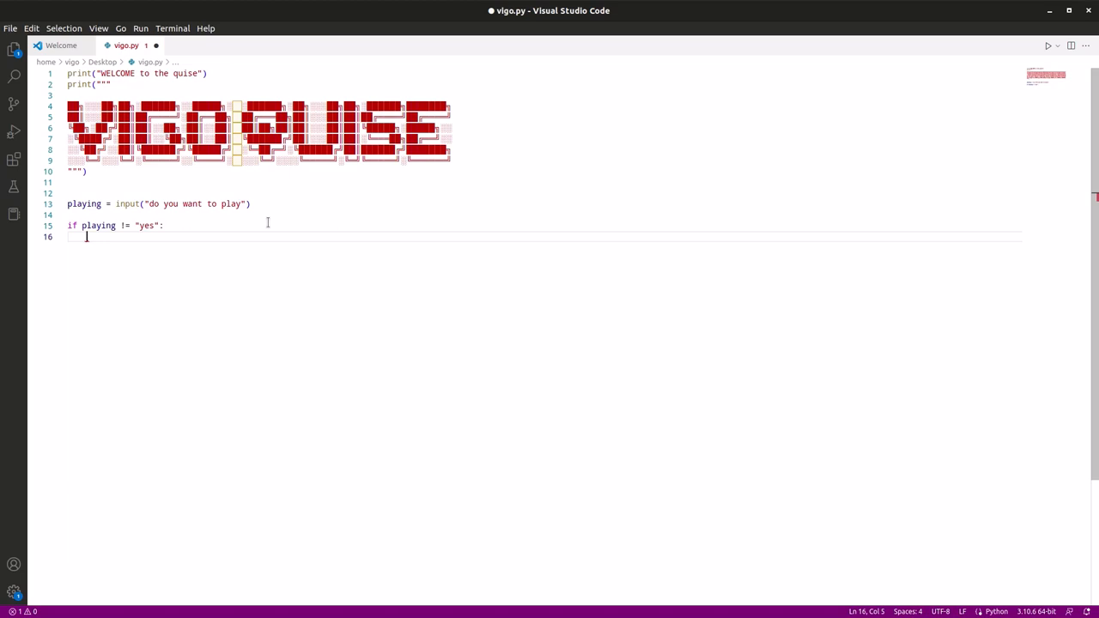
type("qui")
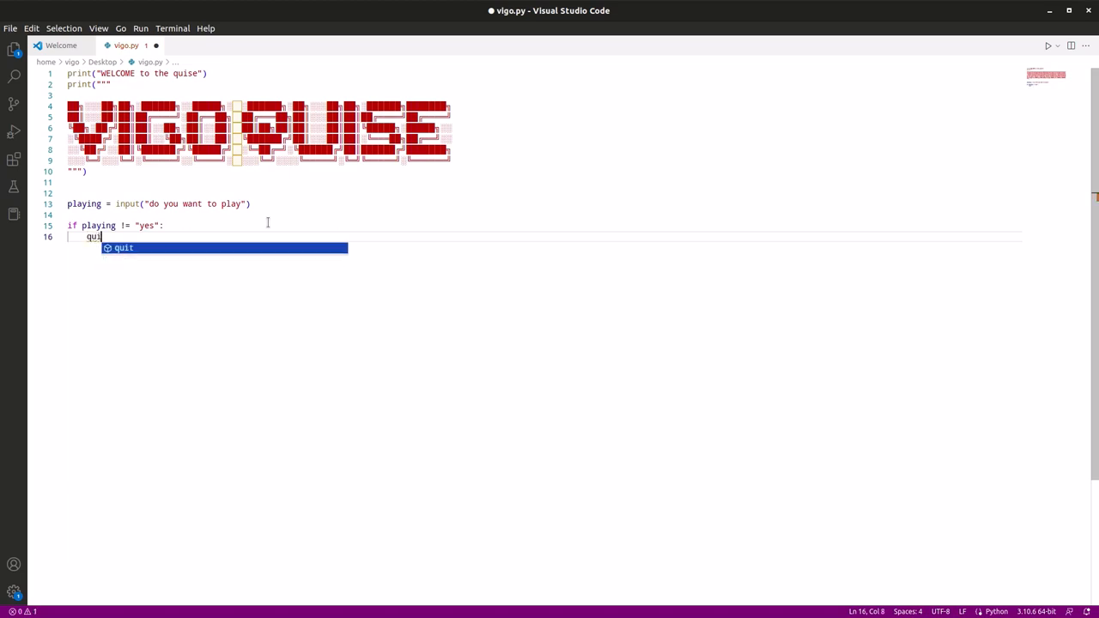
key("Tab")
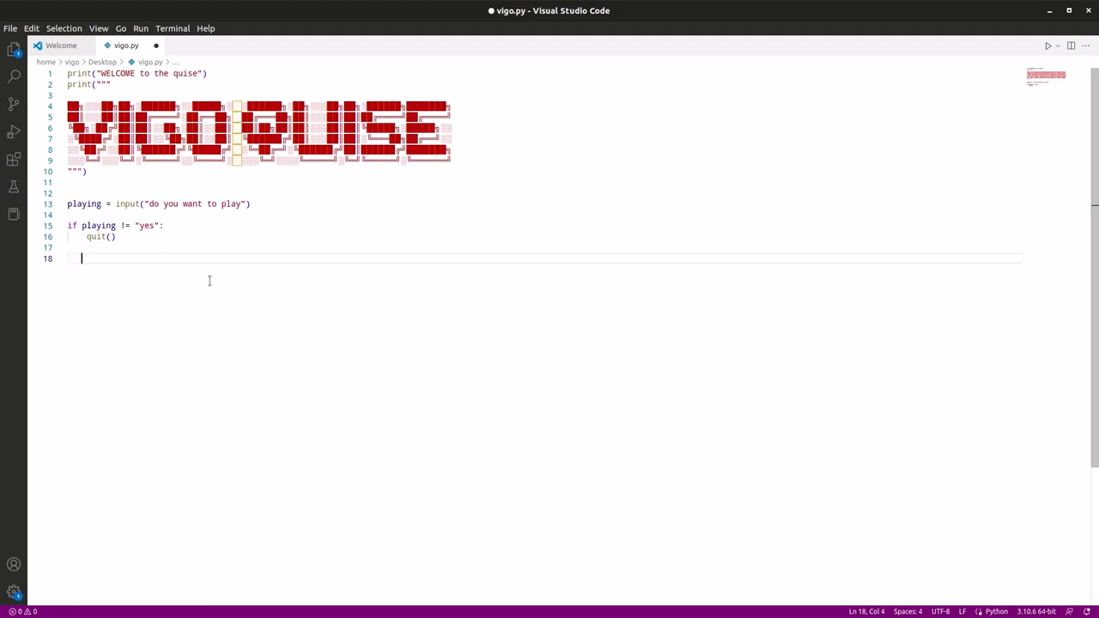
Step: Add print("Let's Play") and score = 0 on the following line
type("print(\"Let's Pl")
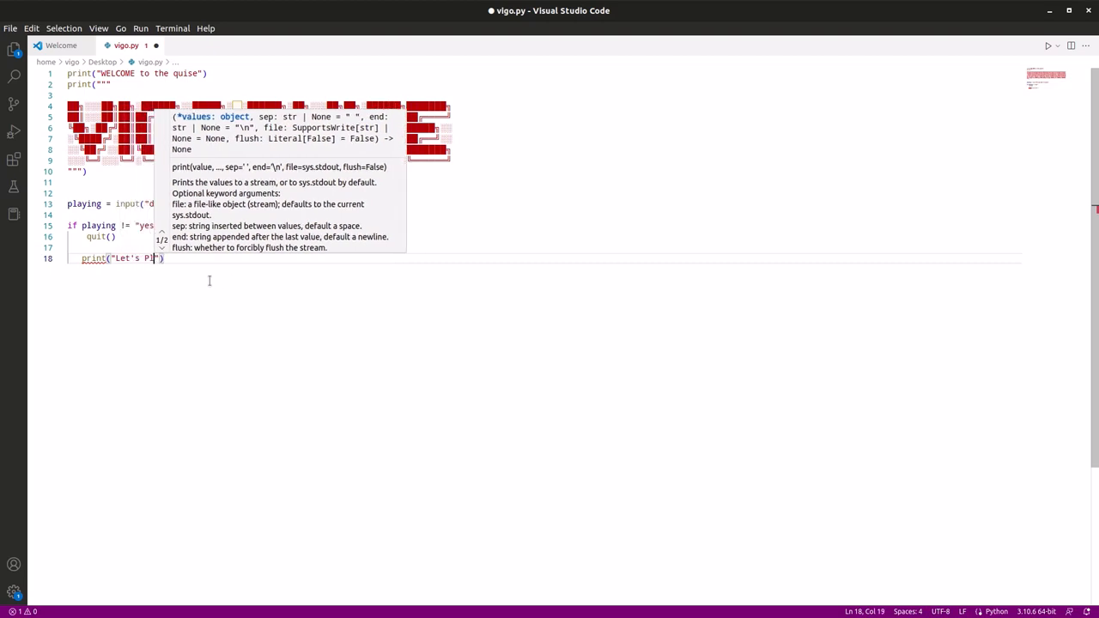
type("ay")
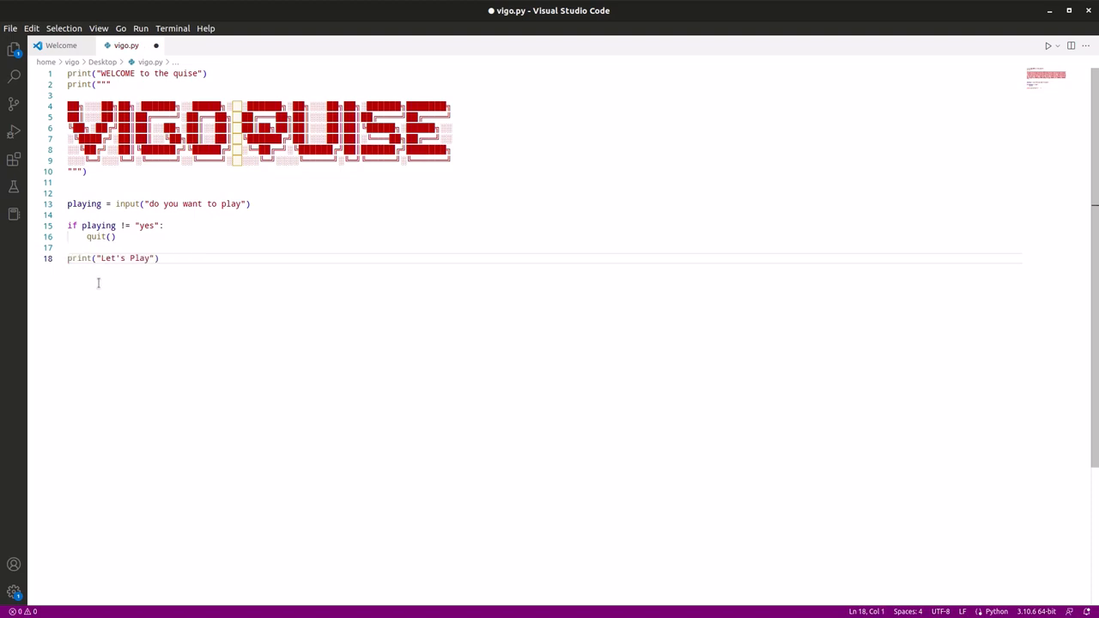
left_click(162, 259)
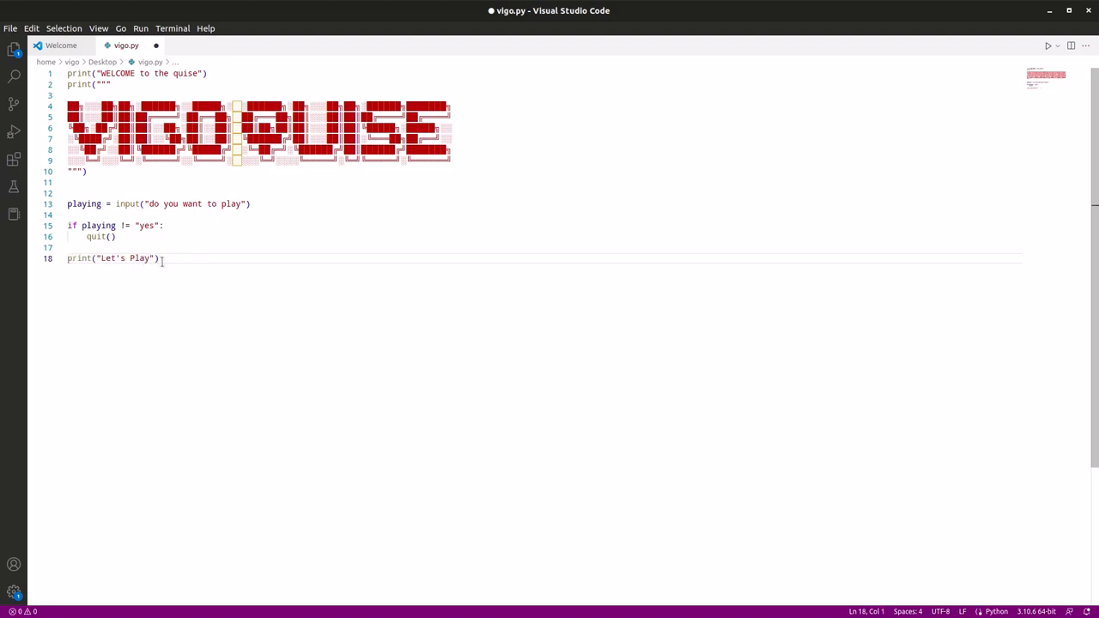
left_click(161, 259)
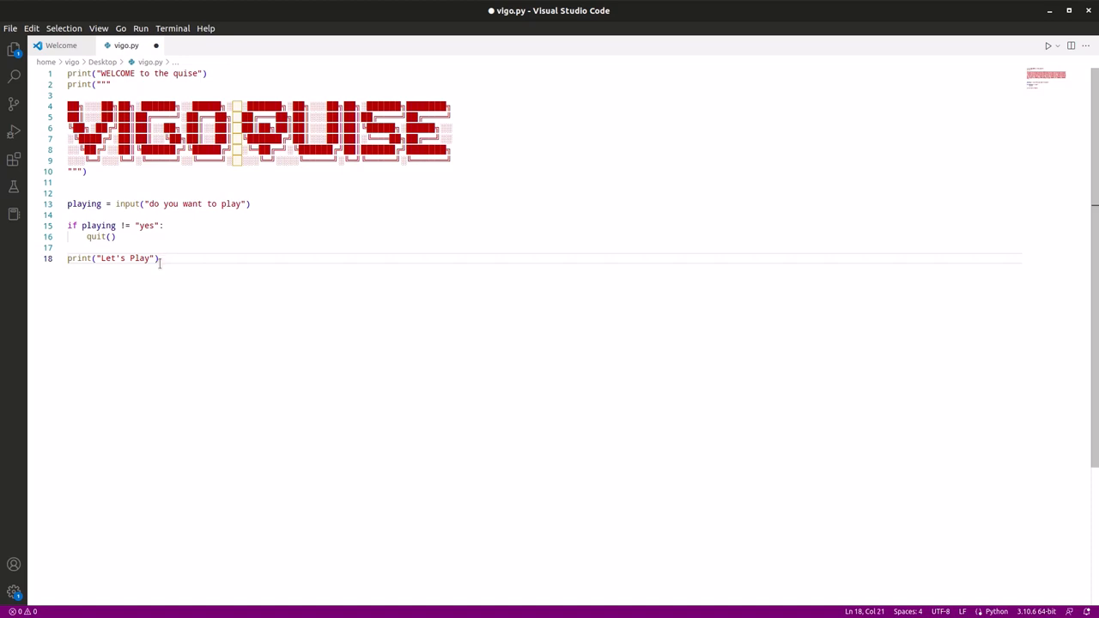
type("sc")
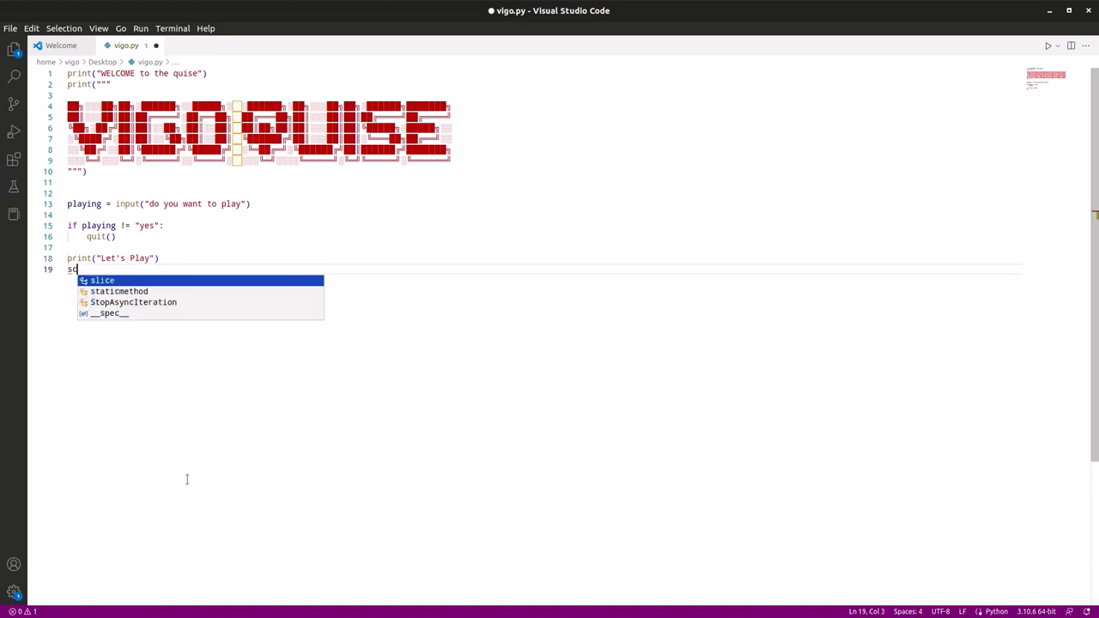
type("ore =")
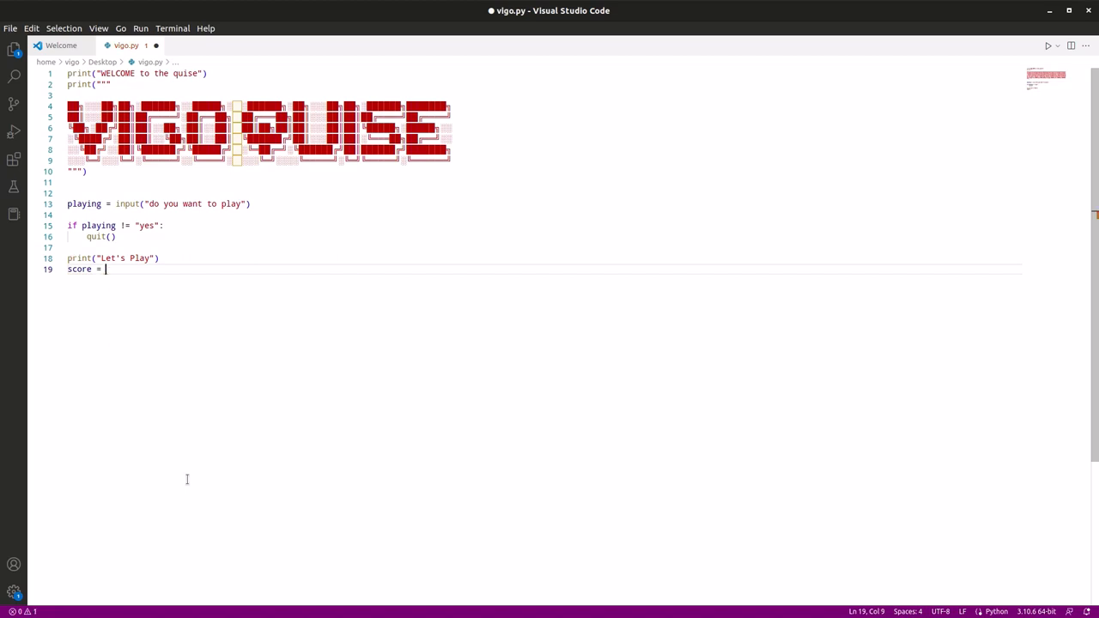
type("0")
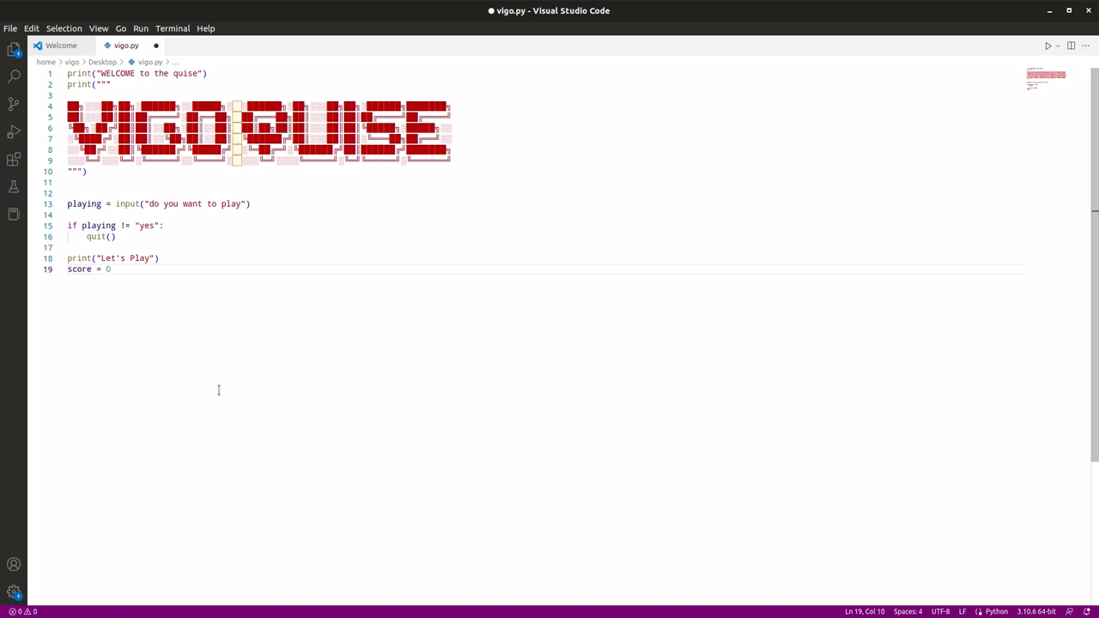
mouse_move(174, 408)
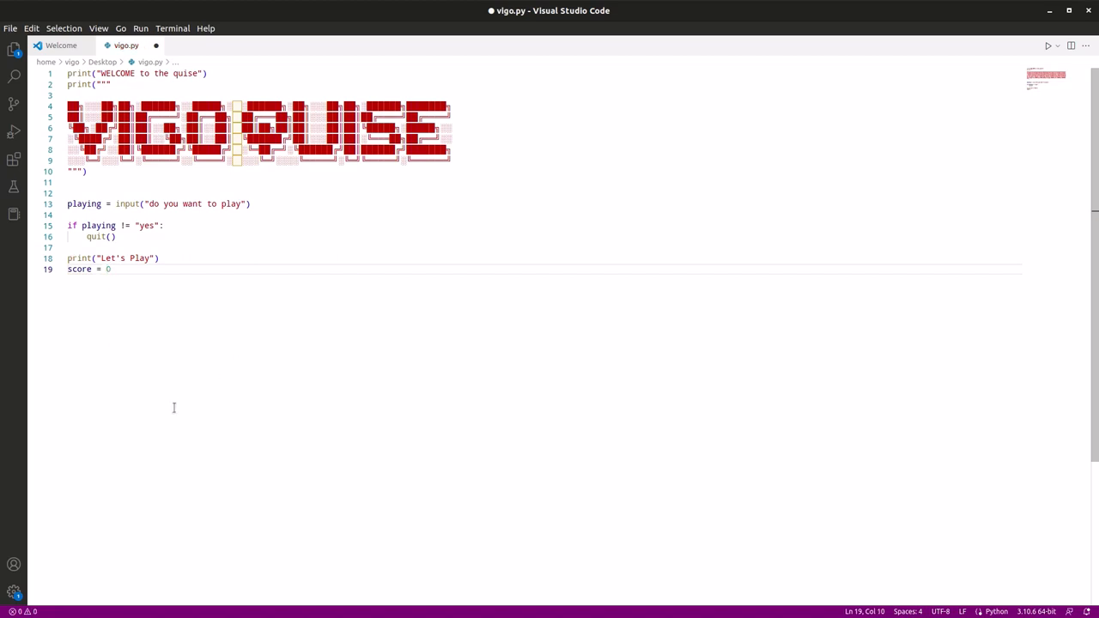
Step: Type answer = input("Is Ubuntu Linux based") on a new line 21
key("Enter")
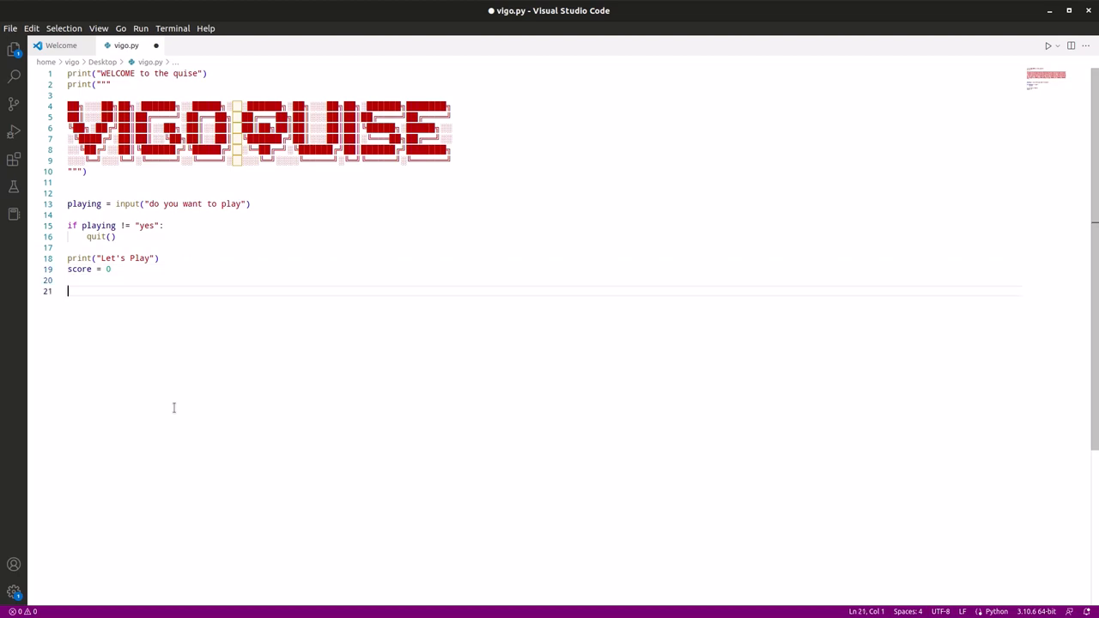
type("answer")
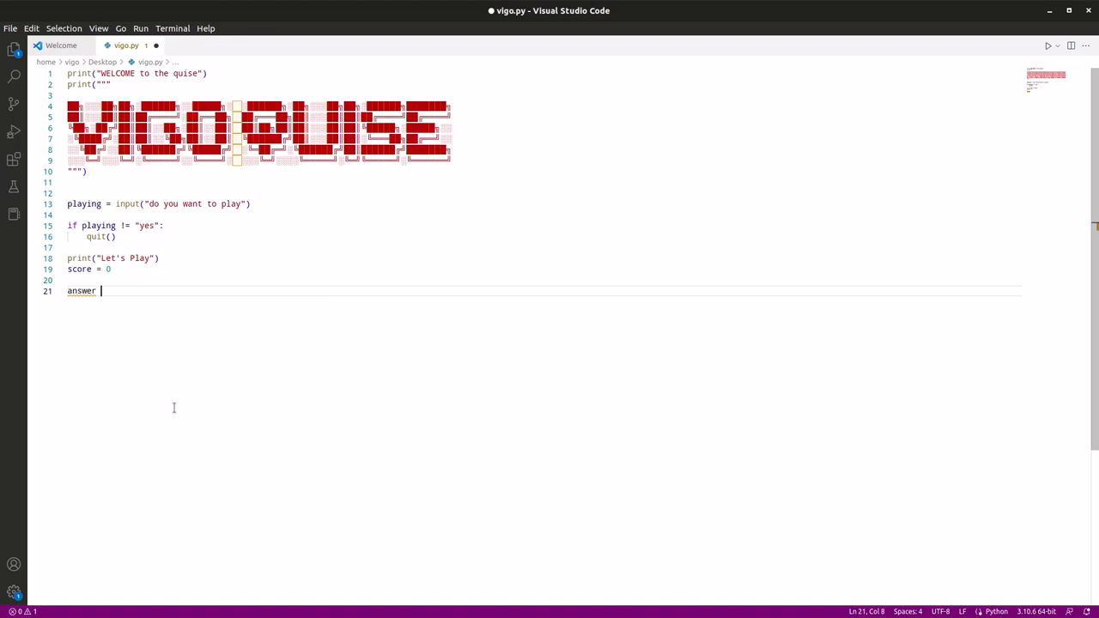
type("= in")
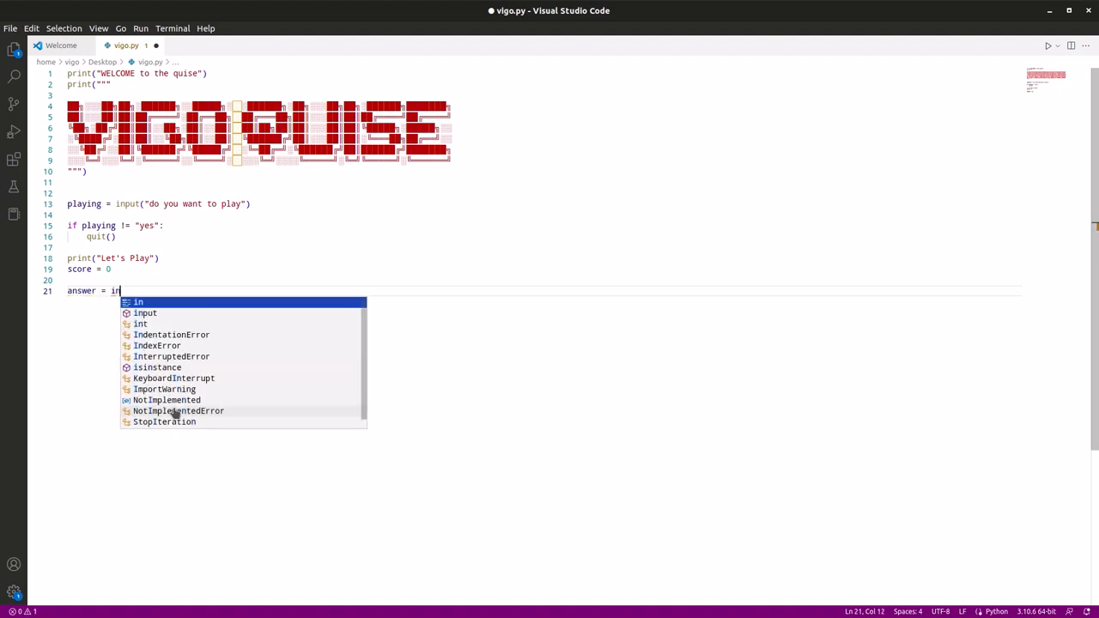
type("put")
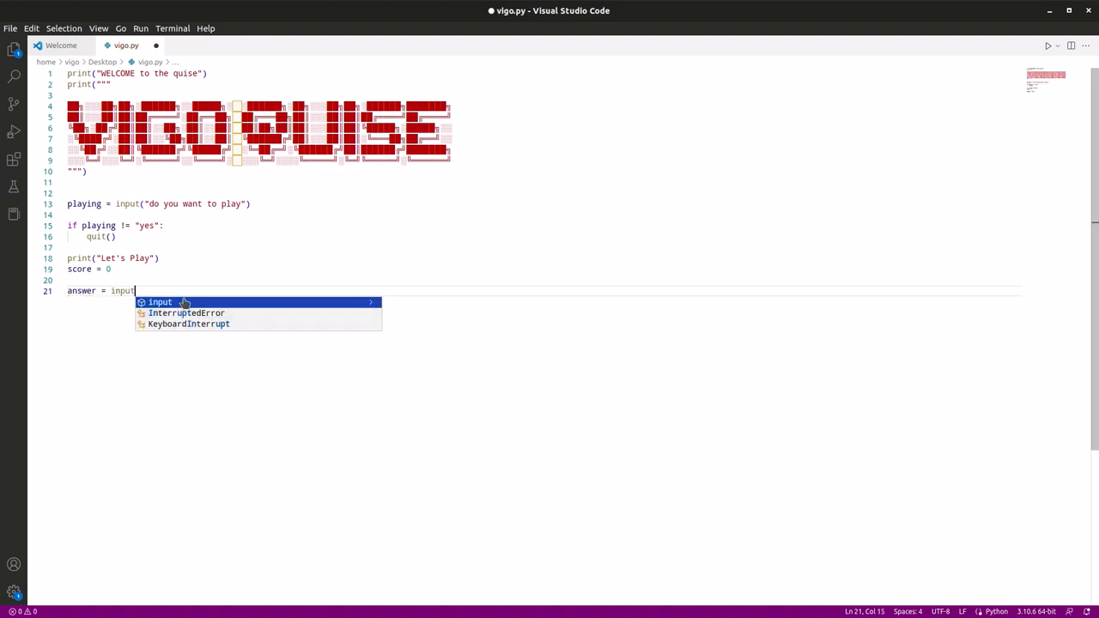
key("Escape")
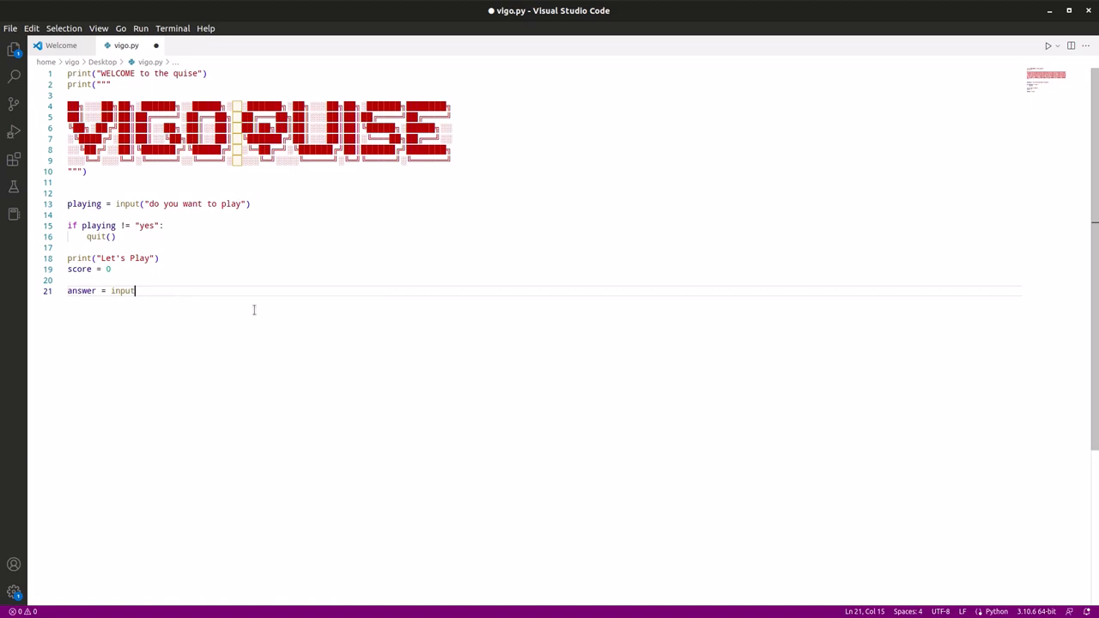
mouse_move(180, 290)
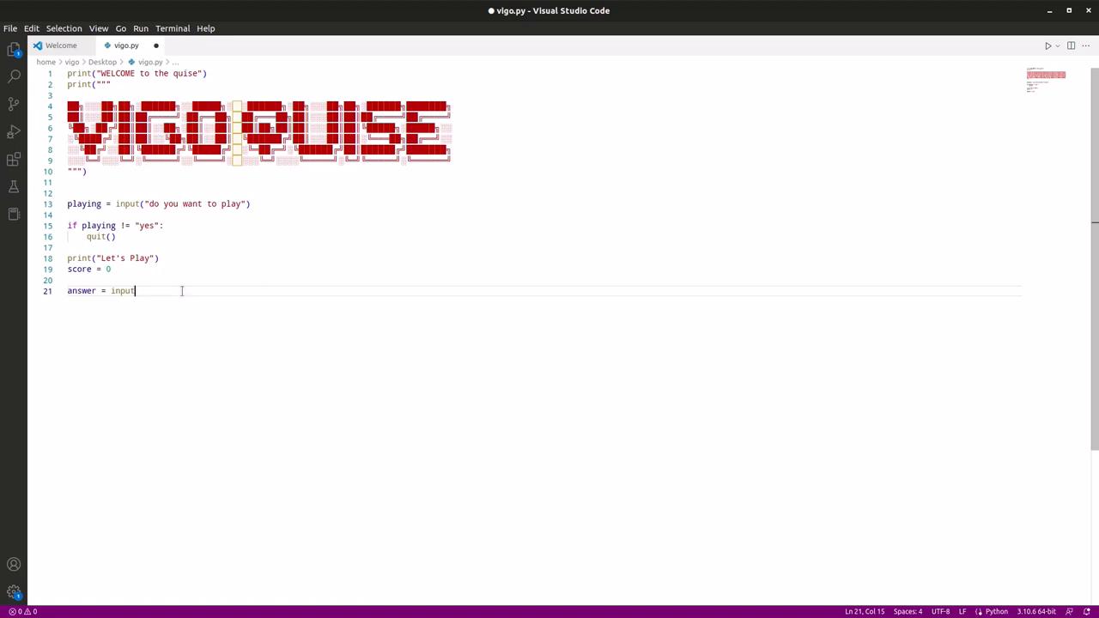
type("()")
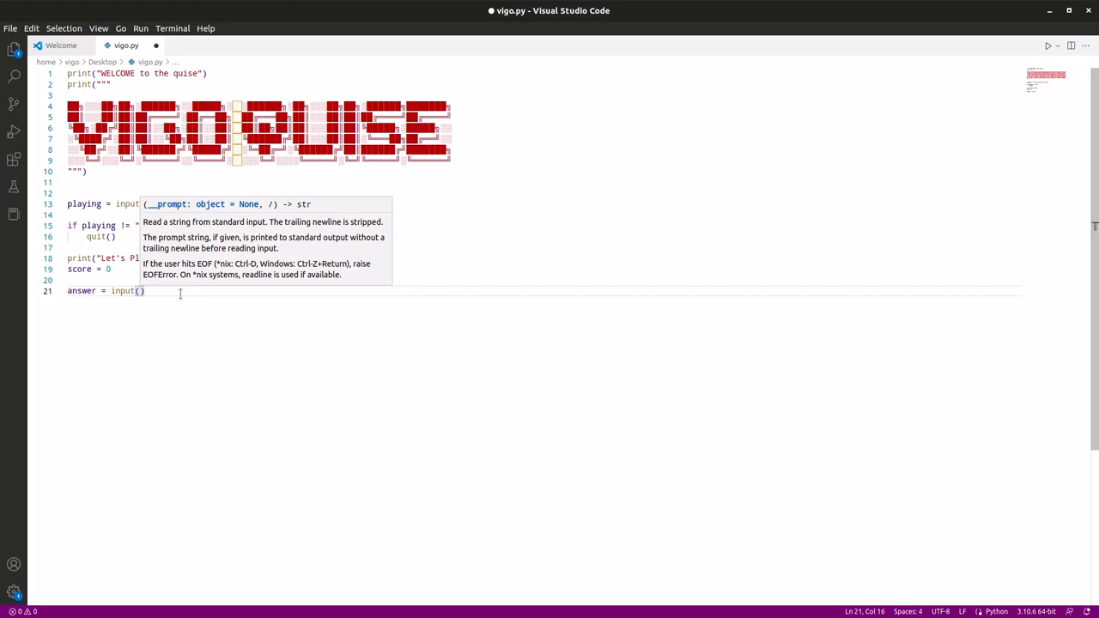
type("ar")
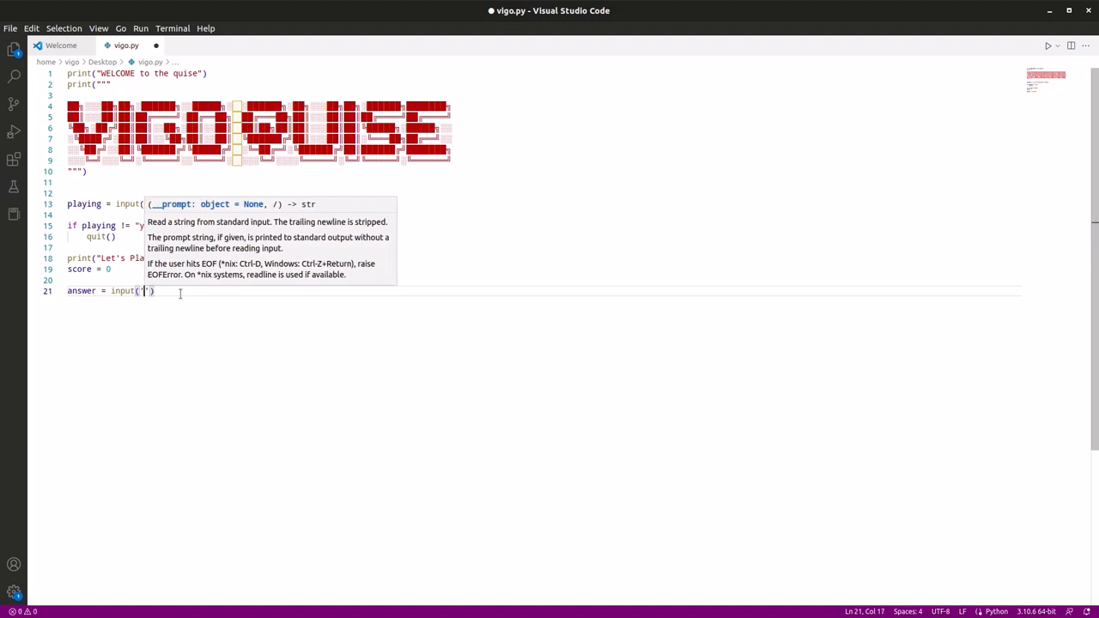
key("Backspace")
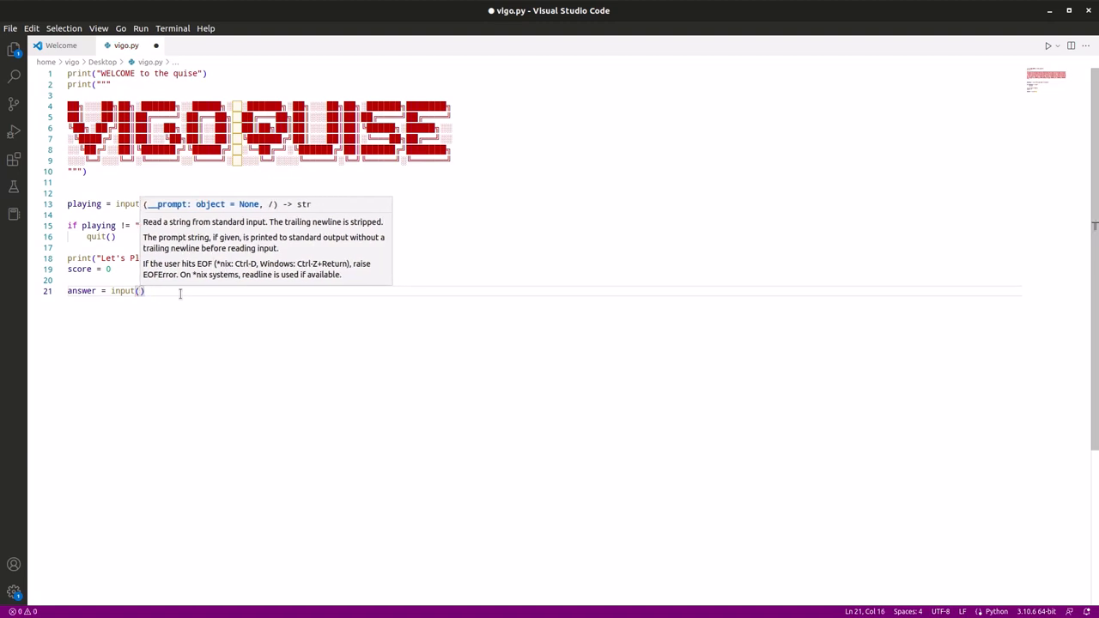
type("\"\"")
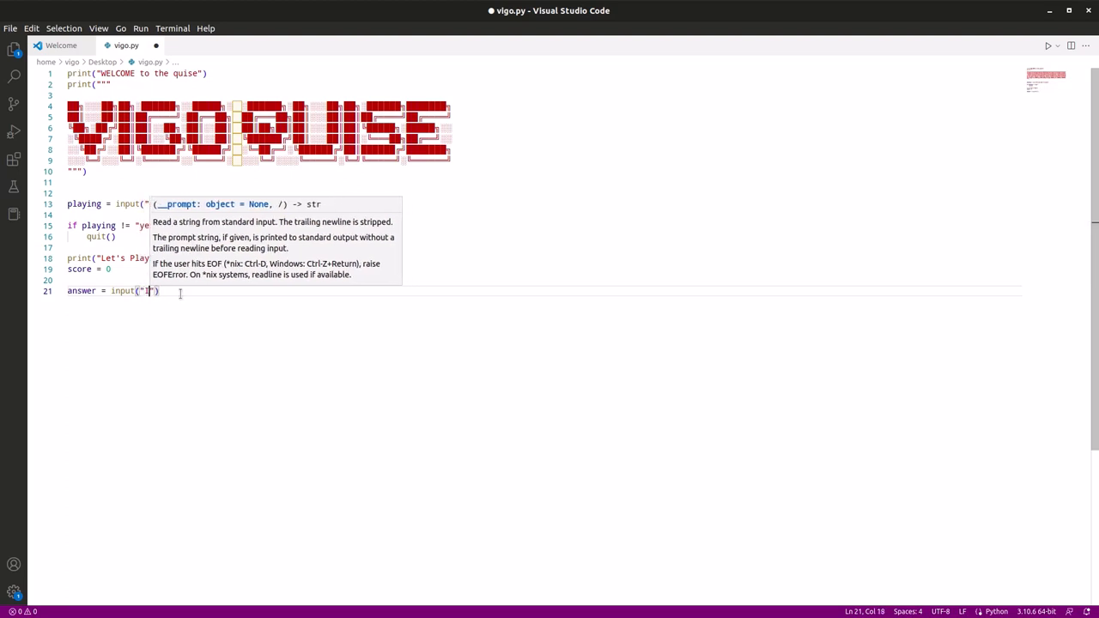
type("s Ubuntu")
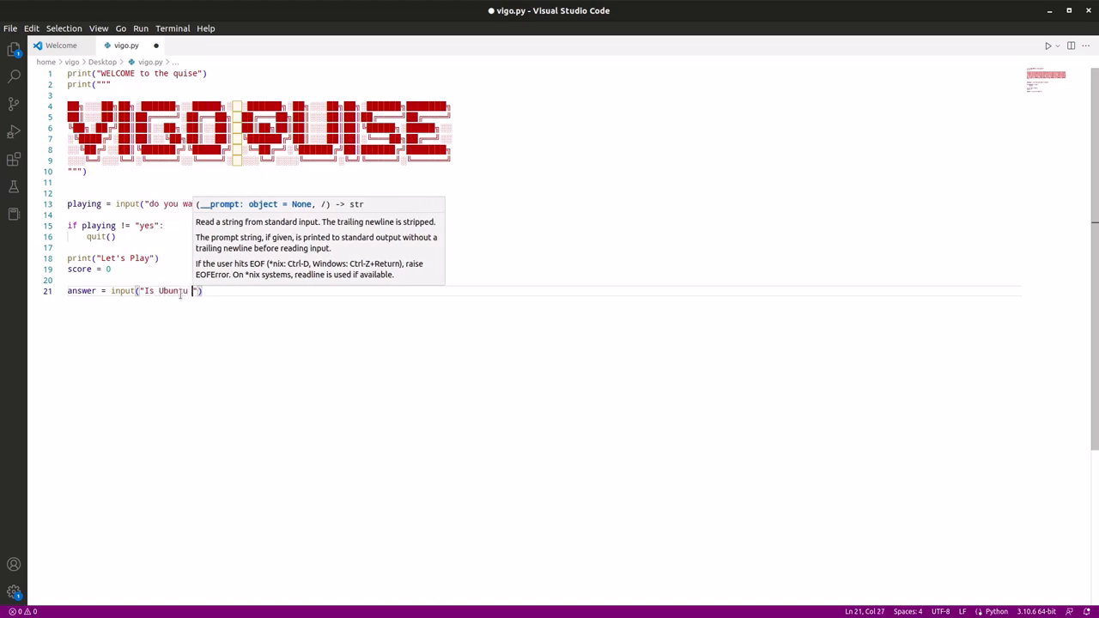
type("Linux base")
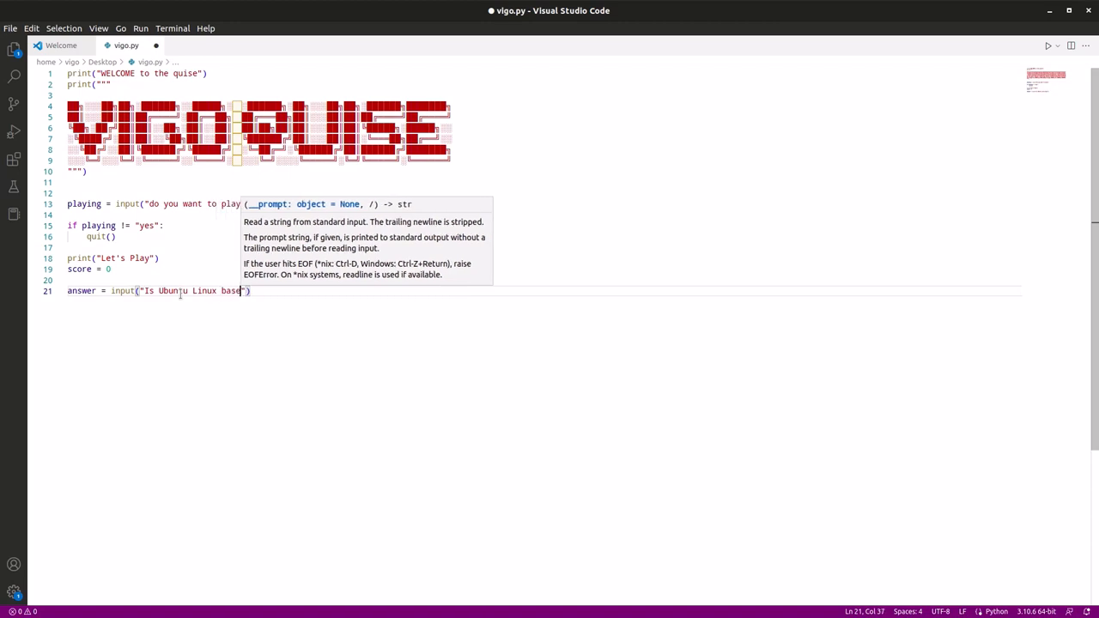
type("d")
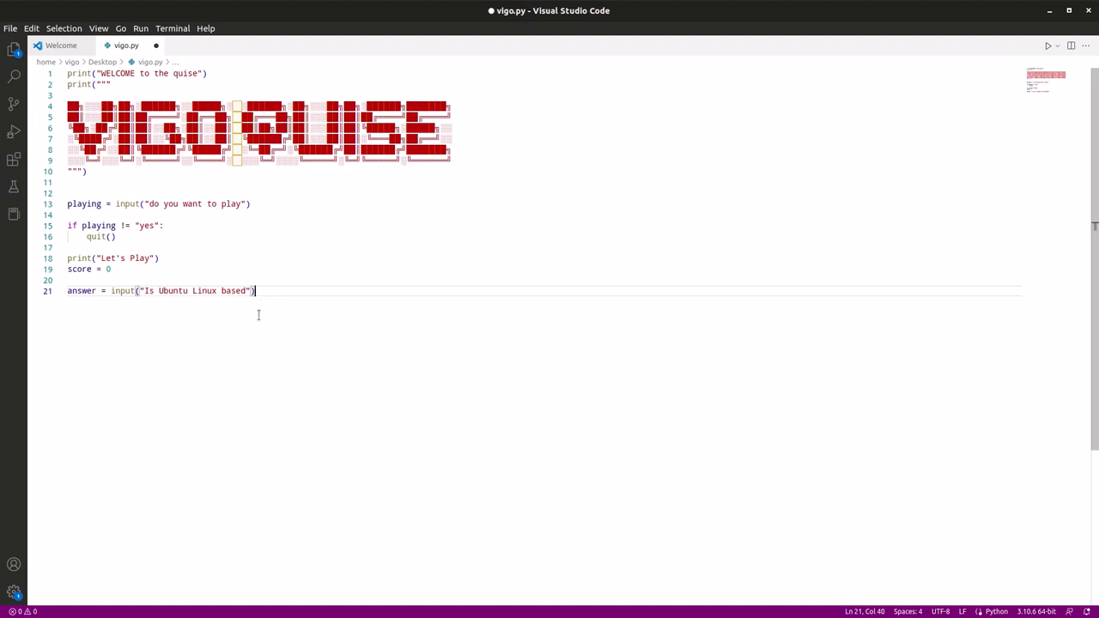
mouse_move(272, 298)
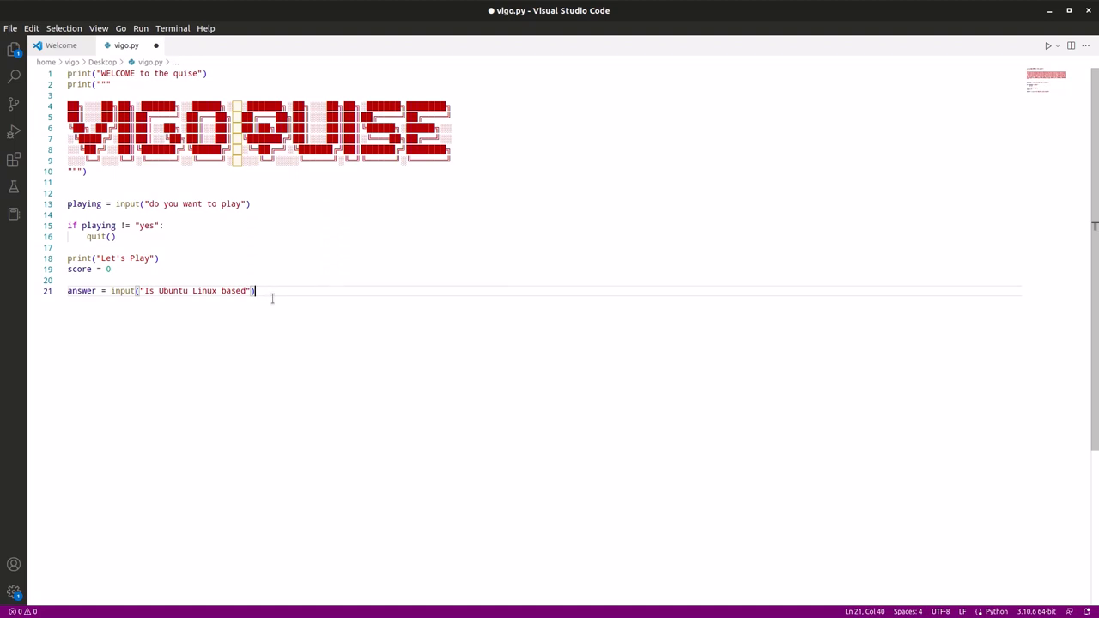
Step: Start the condition if answer == "yes": after the first question
key("Enter")
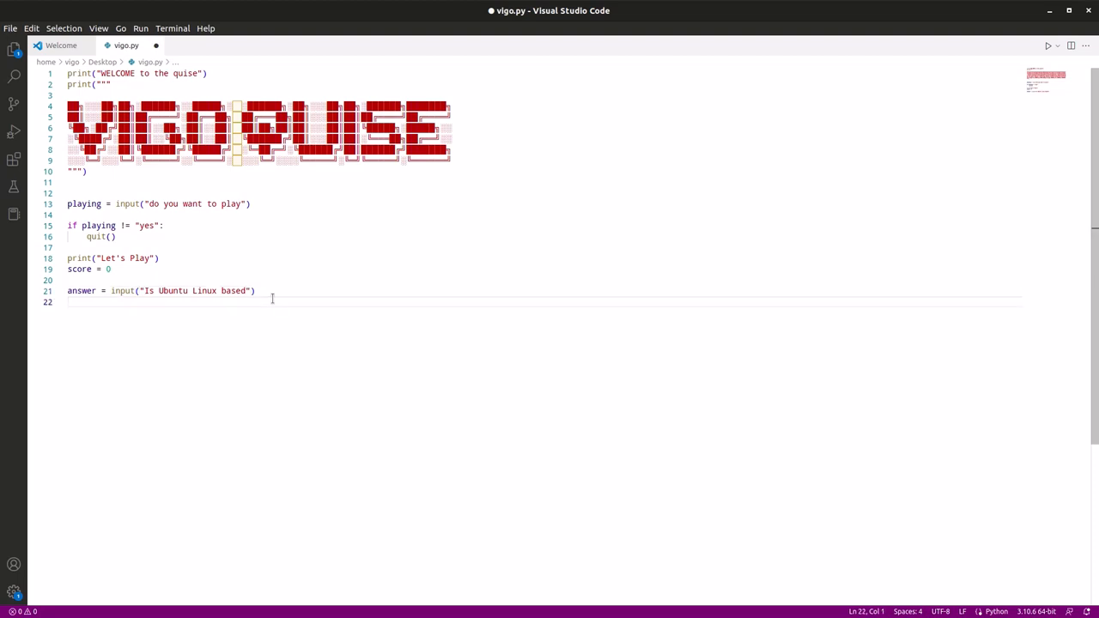
type("iff")
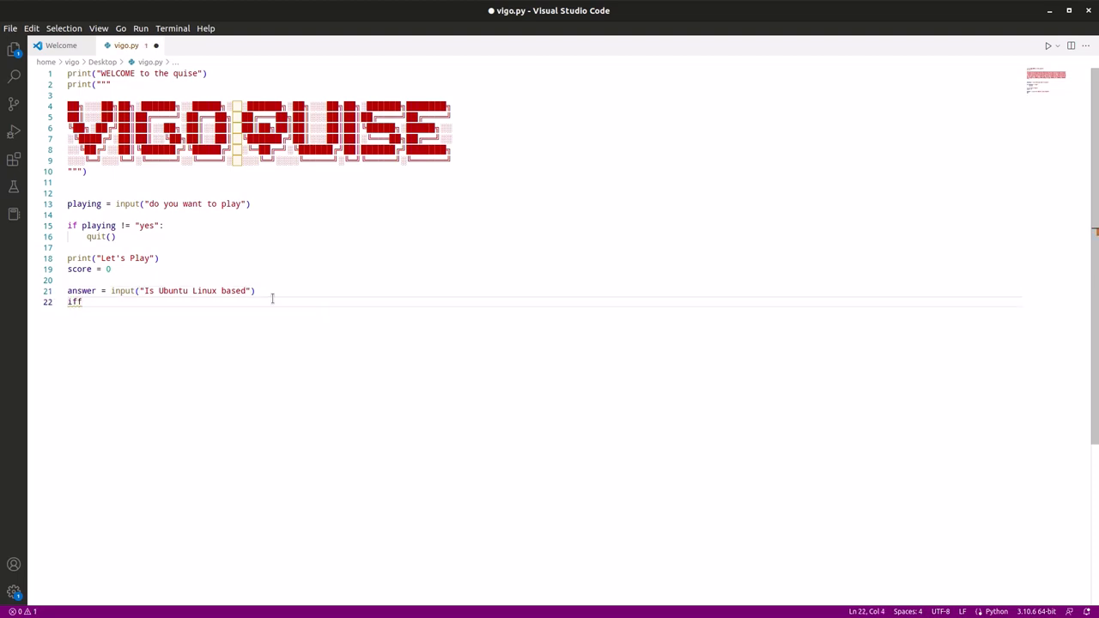
type("a")
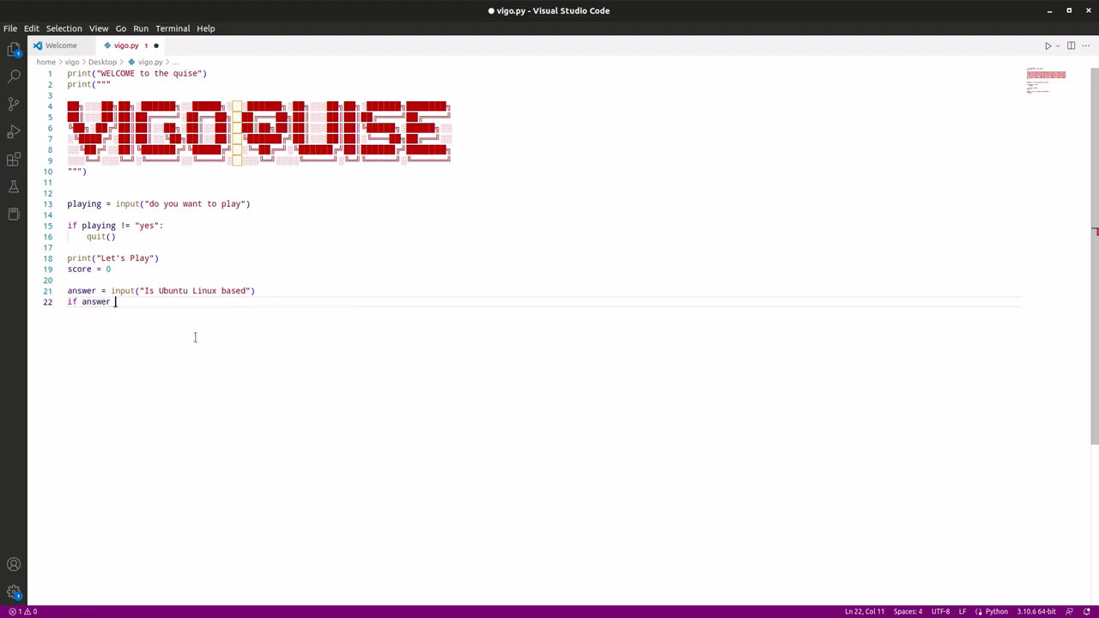
type("=")
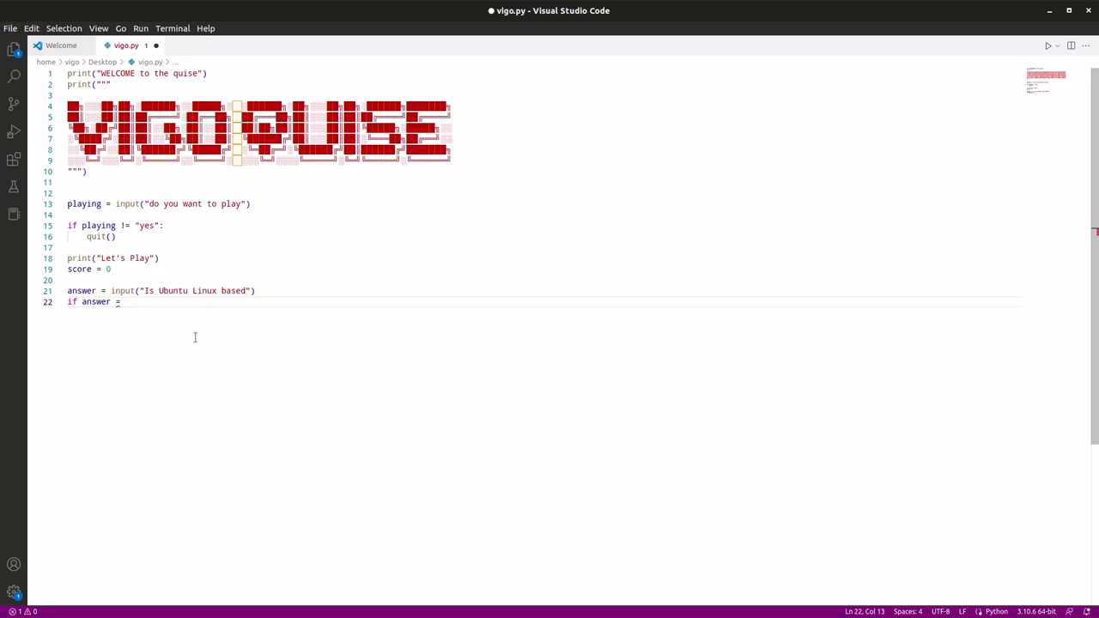
type("\"\"")
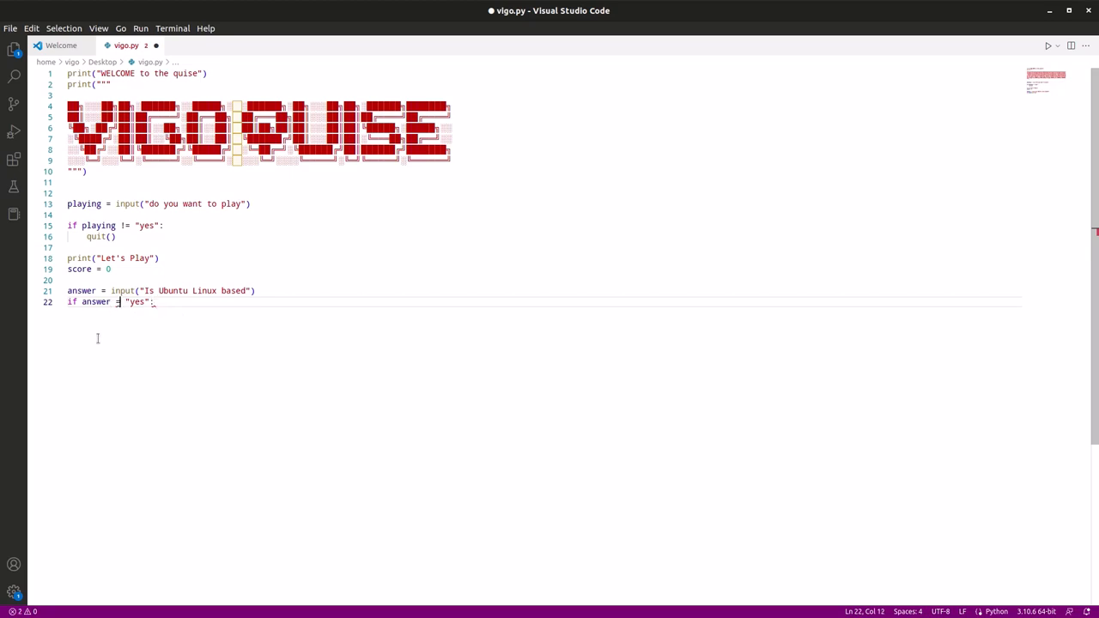
type("=")
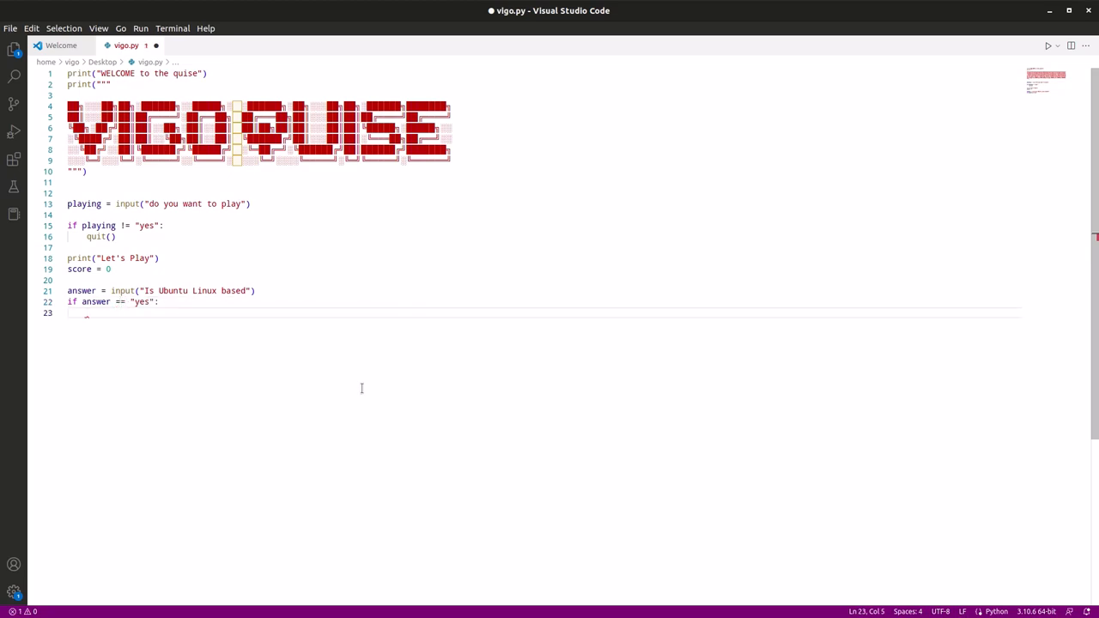
Step: Inside the if, print "corect" and add score += 1, then unindent
type("print(")
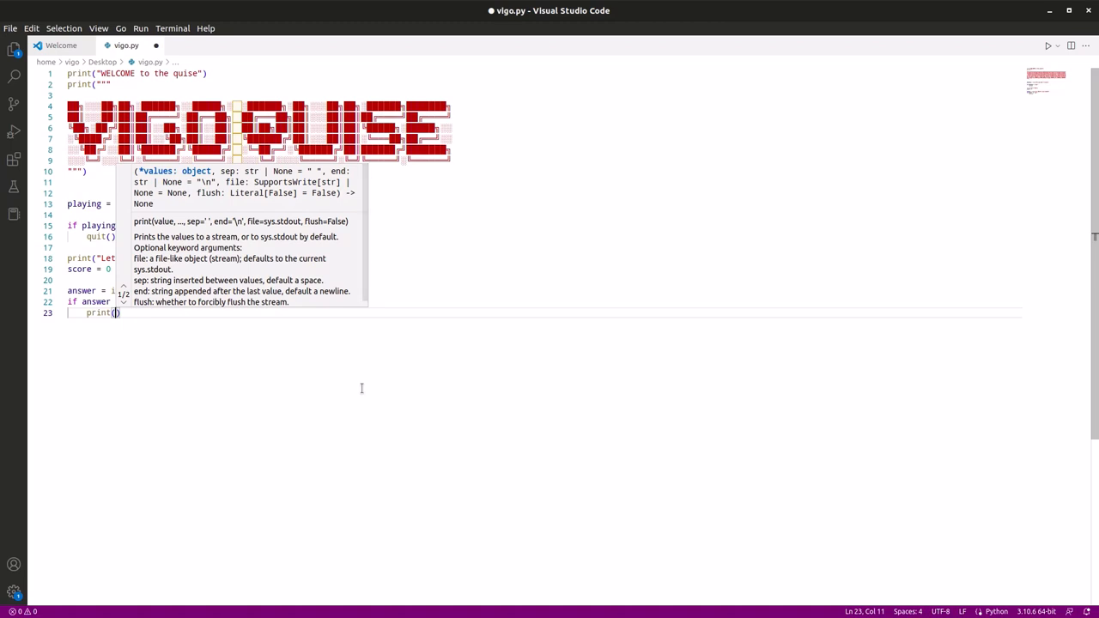
type("corect\"")
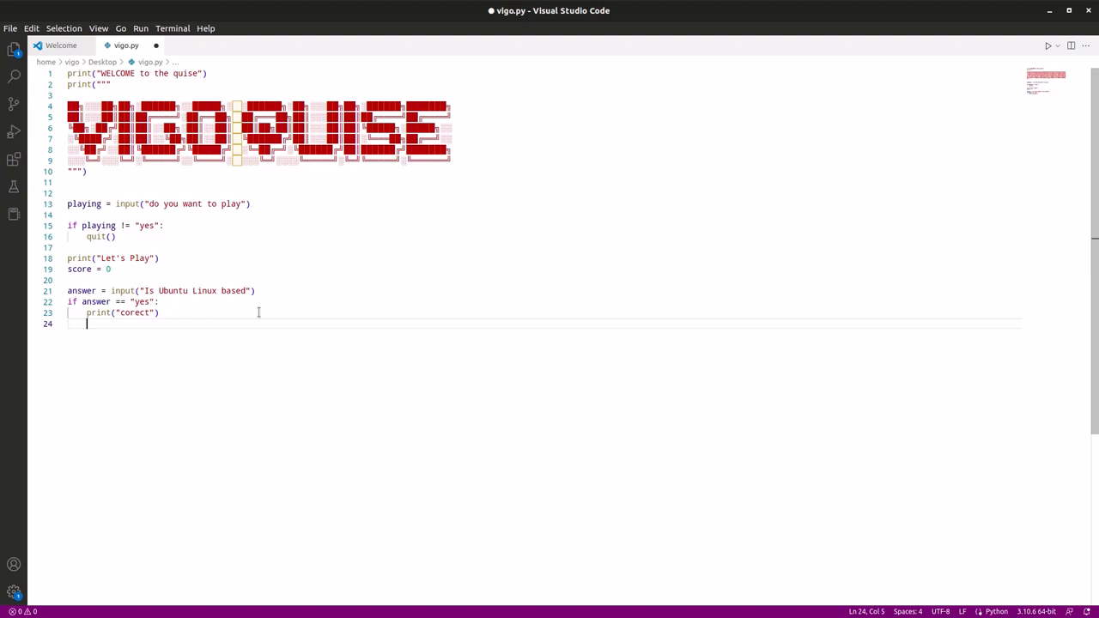
type("sci")
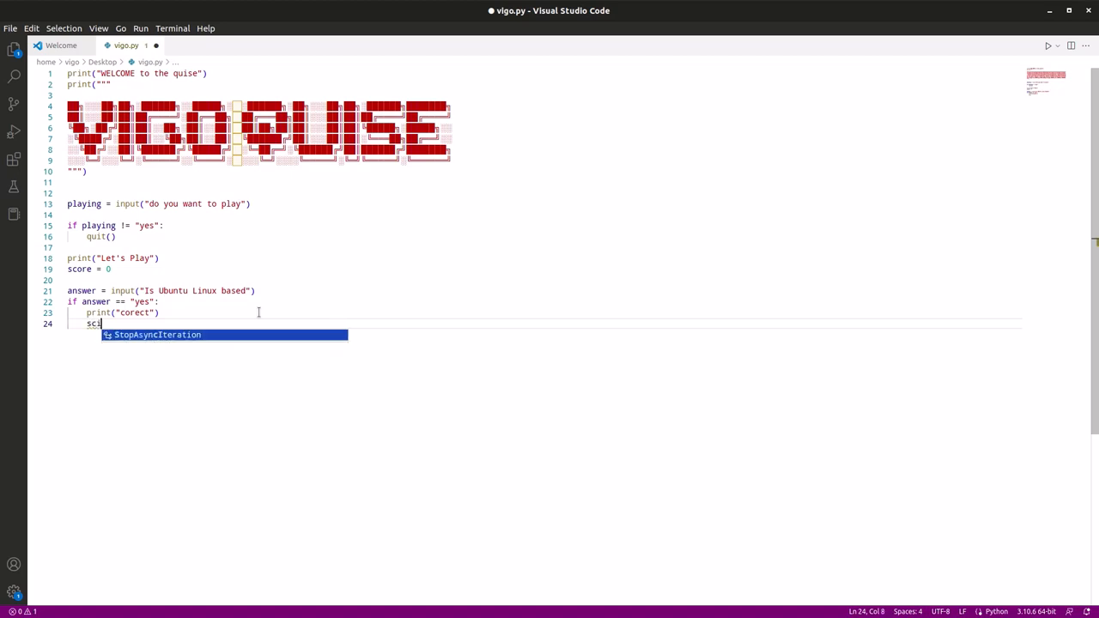
key("Backspace")
type("ore")
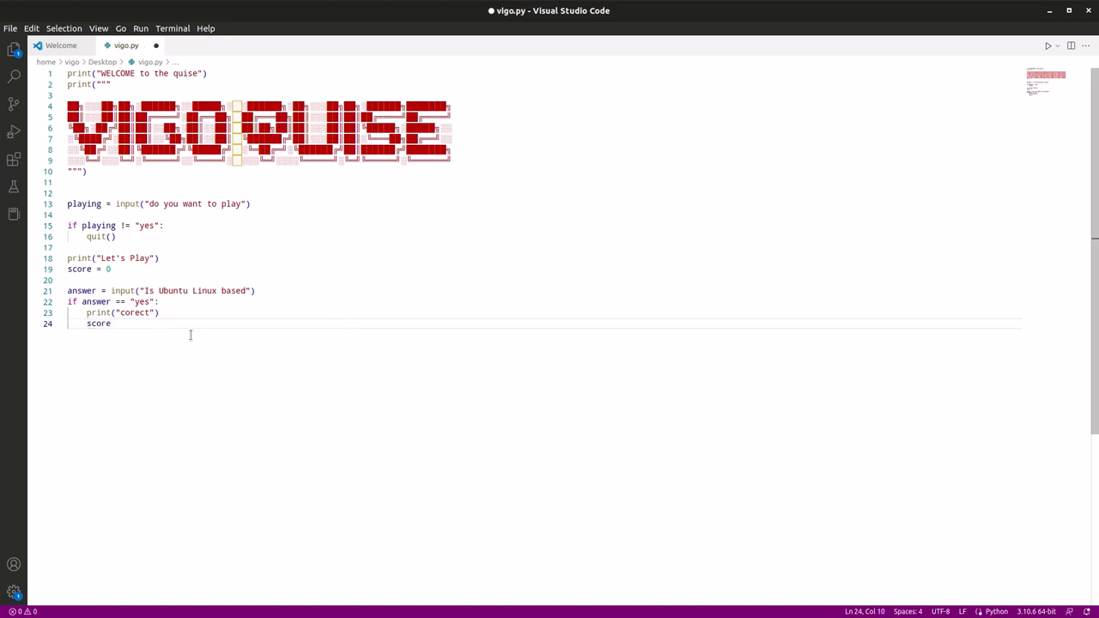
type("+")
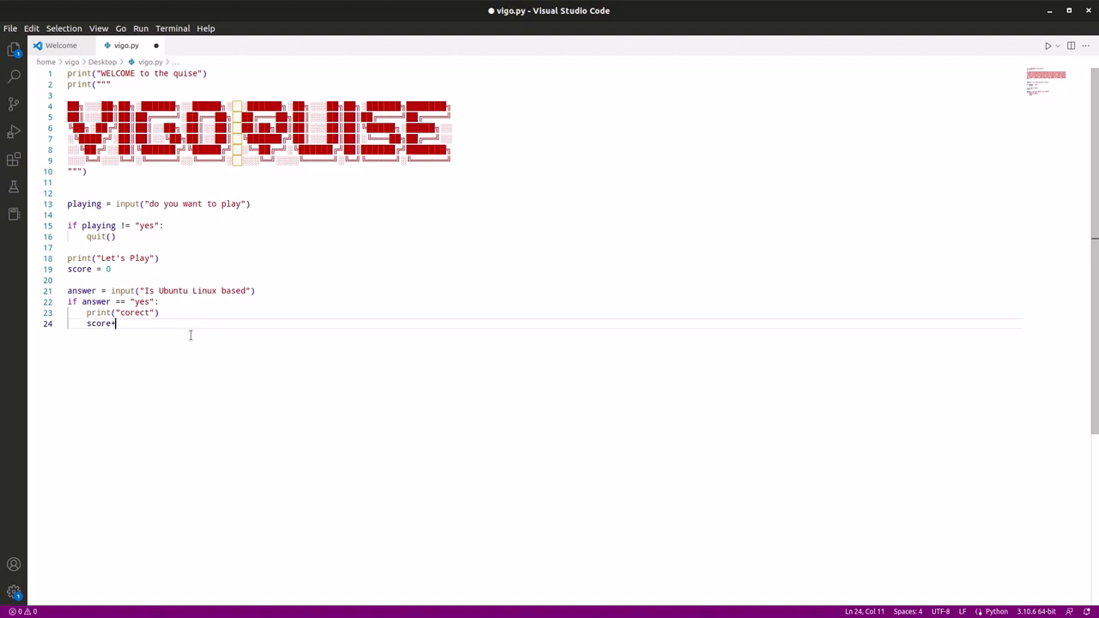
type("+=1")
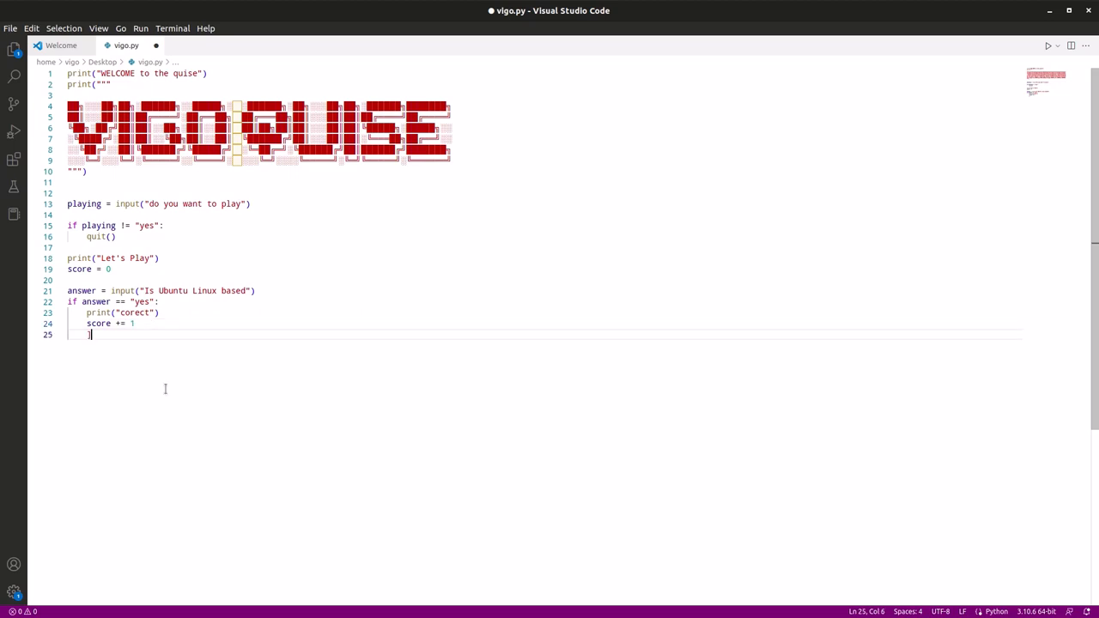
key("Backspace")
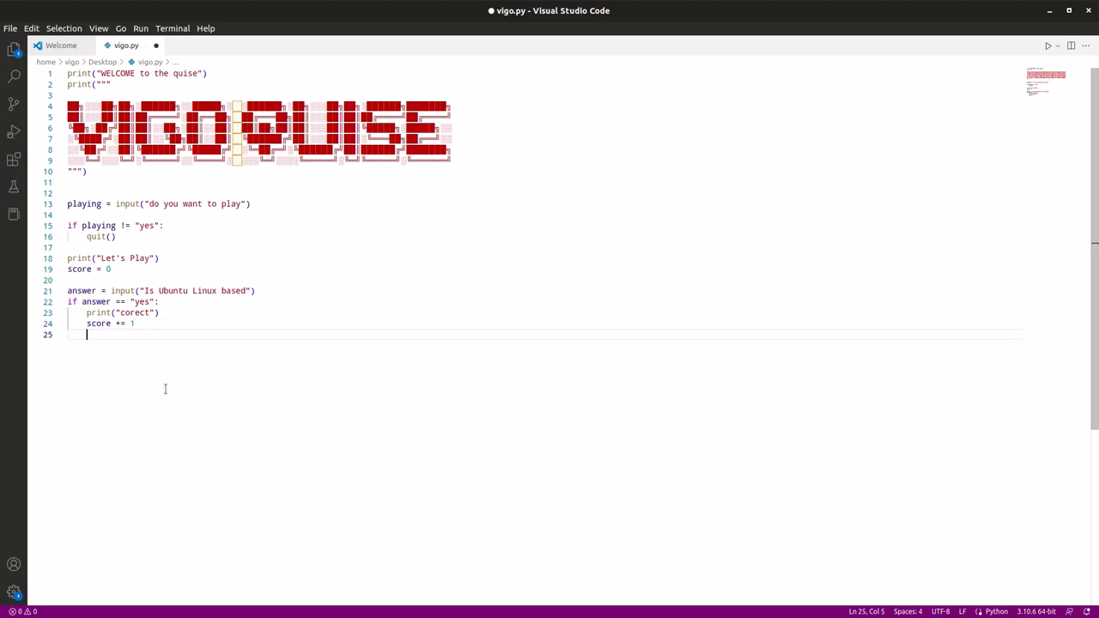
Step: Add an else branch on line 26 that prints "incorect" for any other Ubuntu answer
type("el")
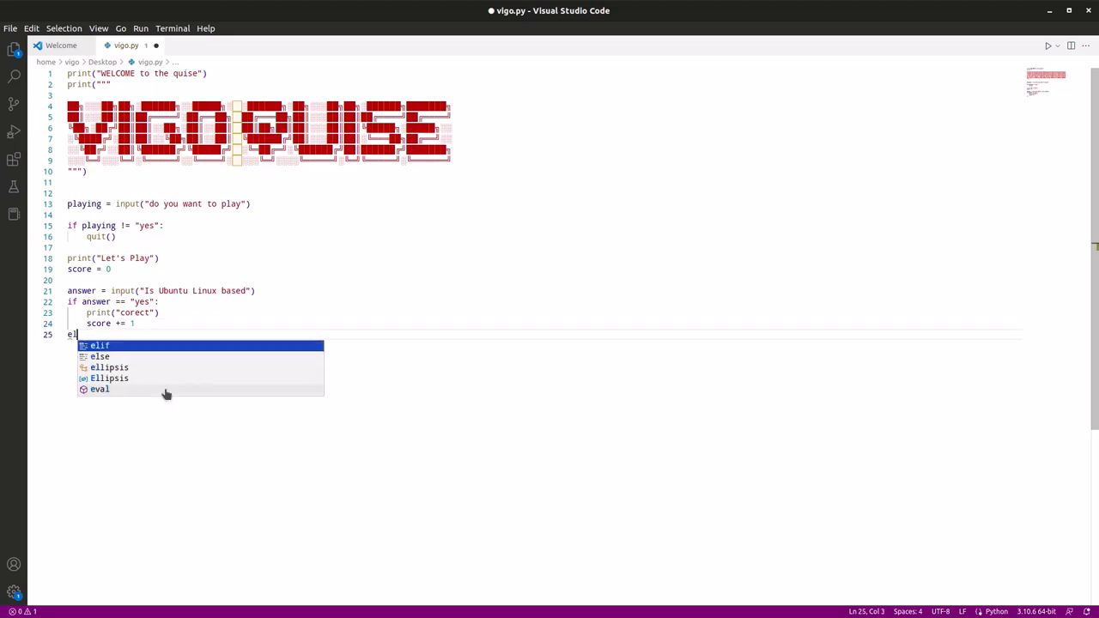
type("se")
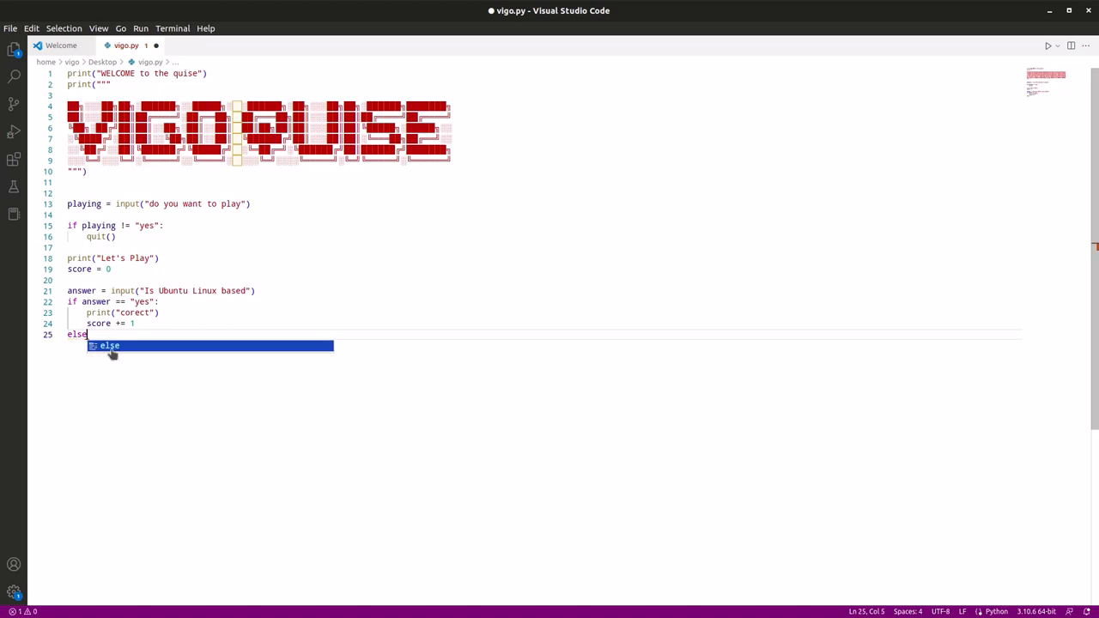
key("Tab")
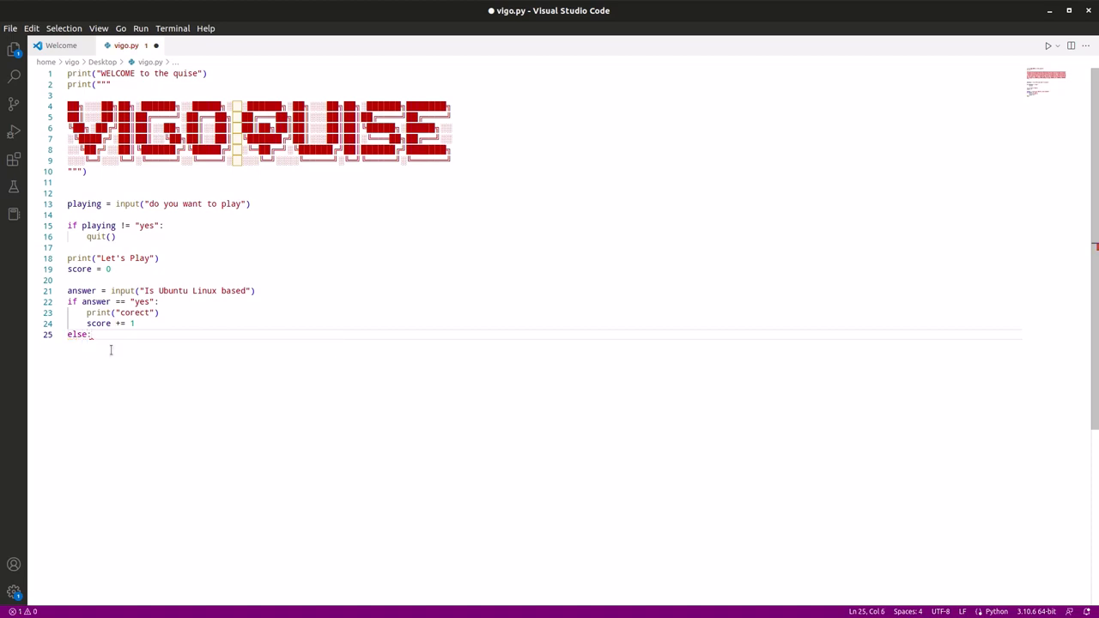
type("print(")
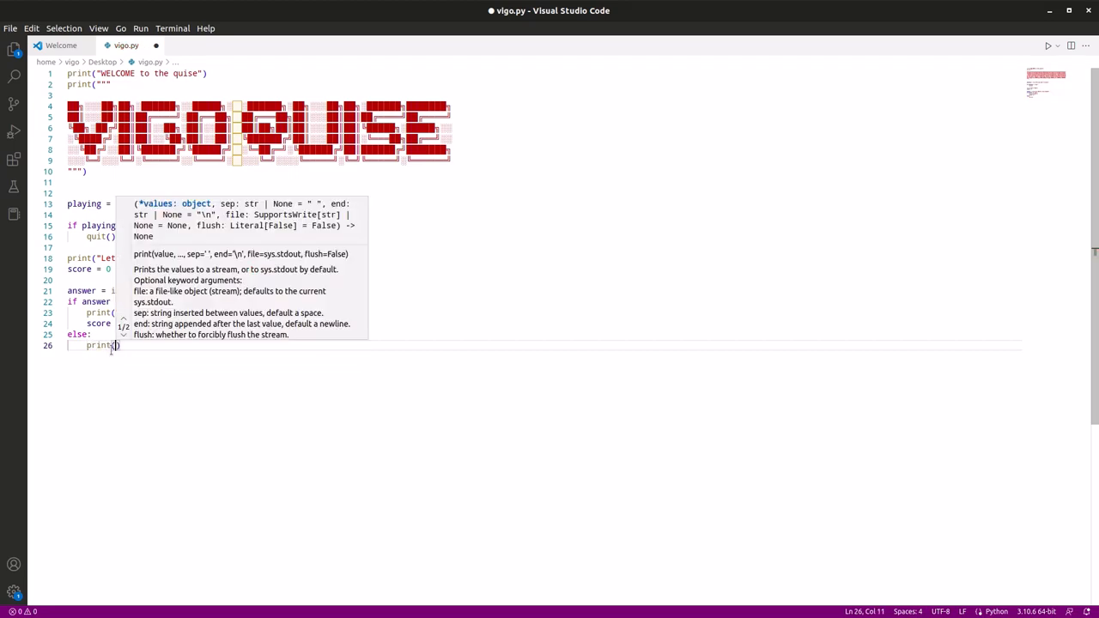
type("ind")
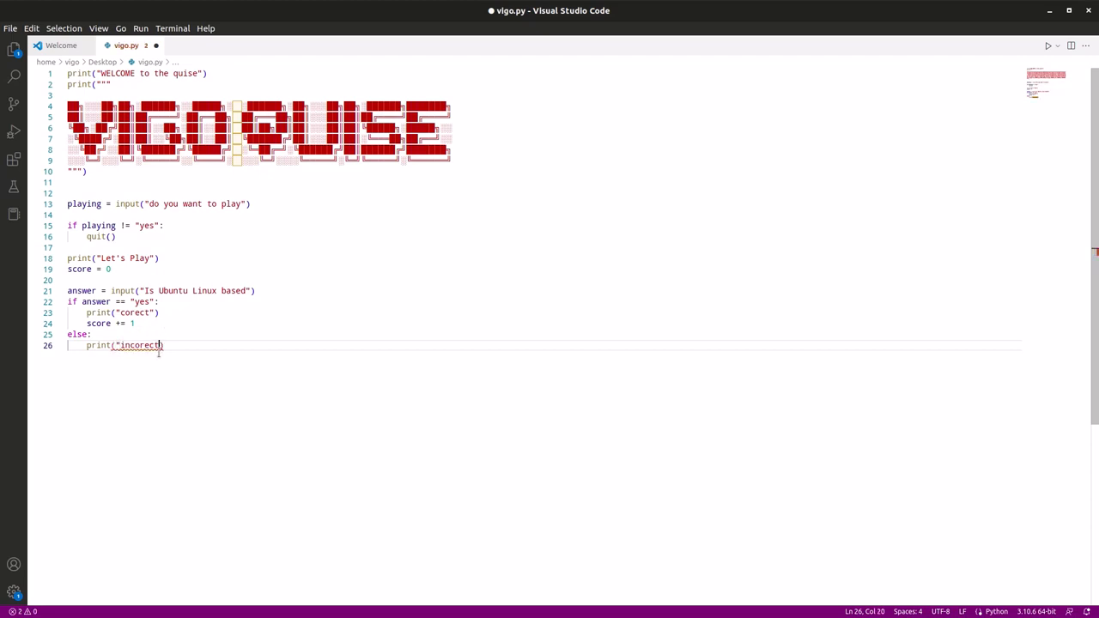
type("\"")
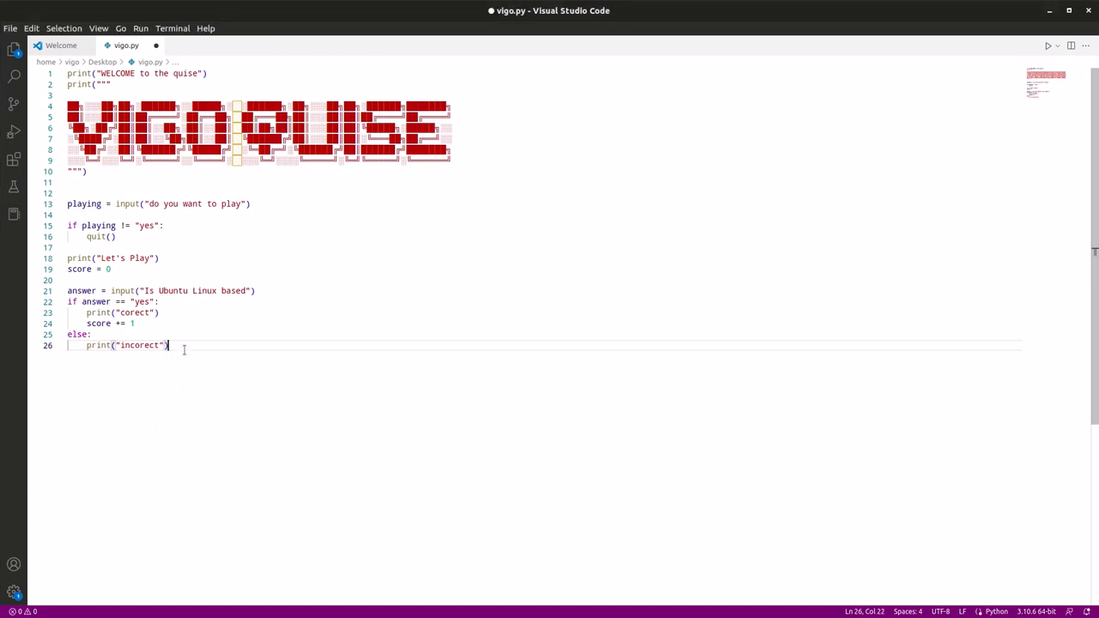
Step: Paste the "What is an os?" and "Does a pc have a cpu?" question blocks below the first
key("enter")
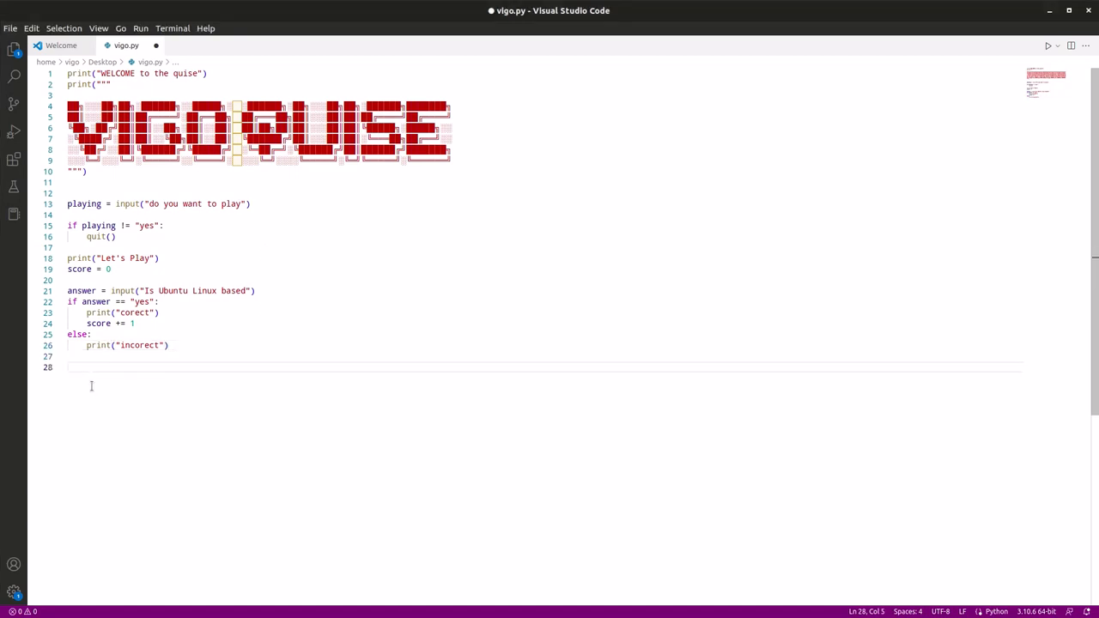
right_click(92, 385)
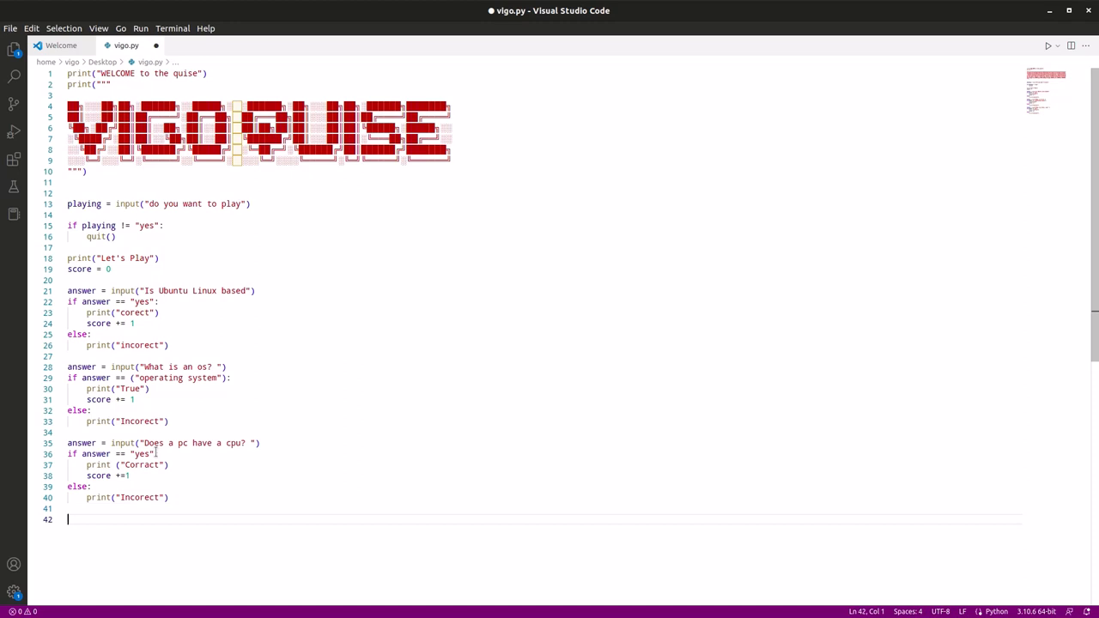
Step: Replace line 42 with print("You got " + str(score) + "questions corect")
type("print(\"")
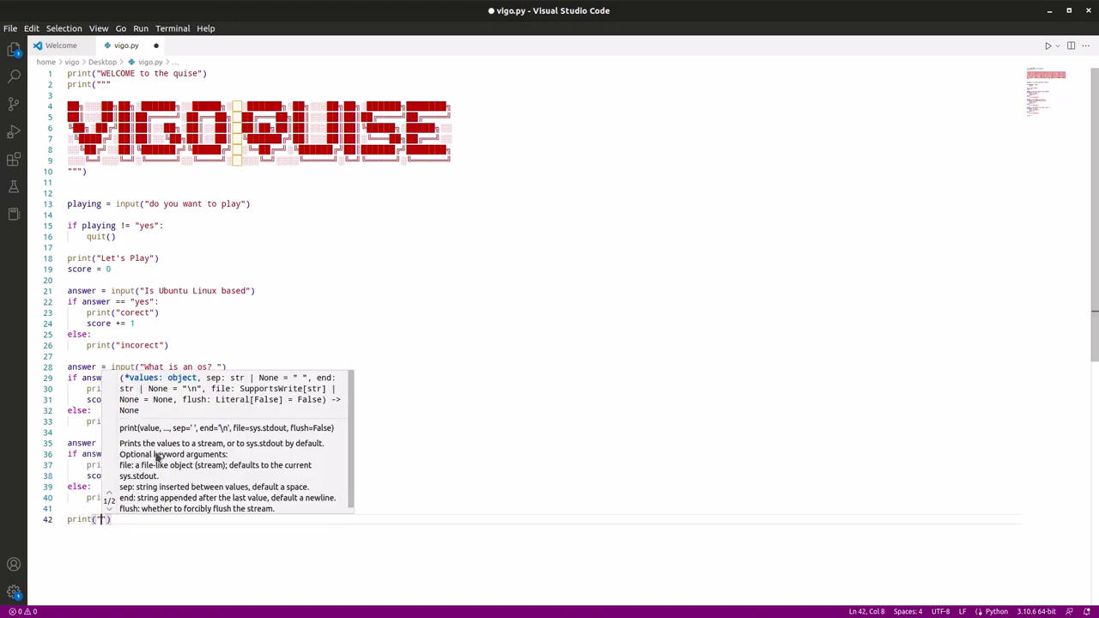
type("You got a score of")
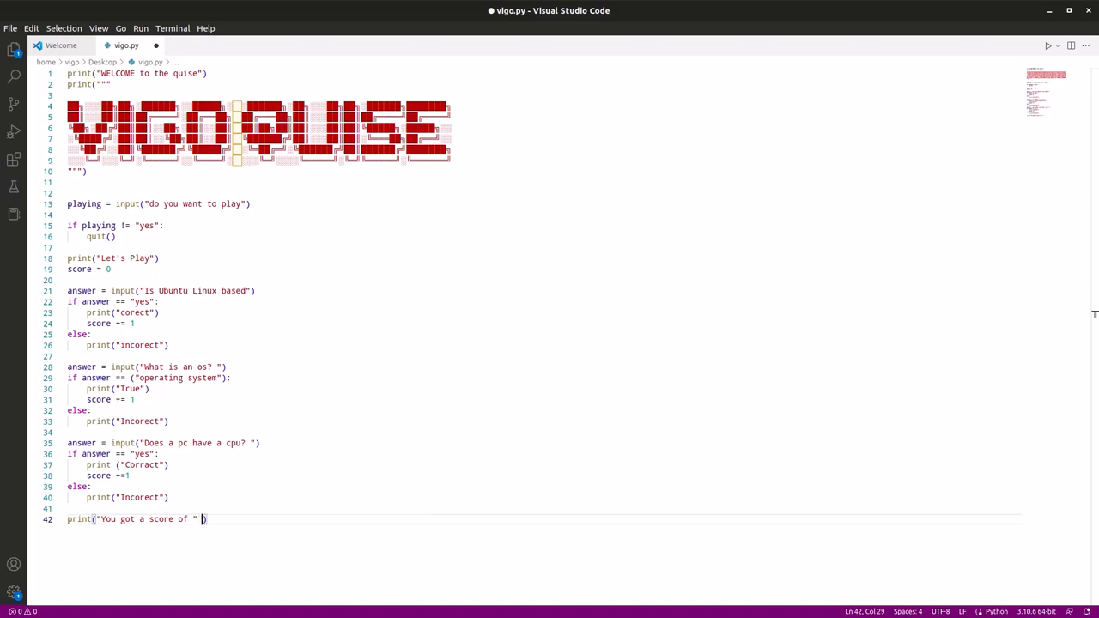
type("str")
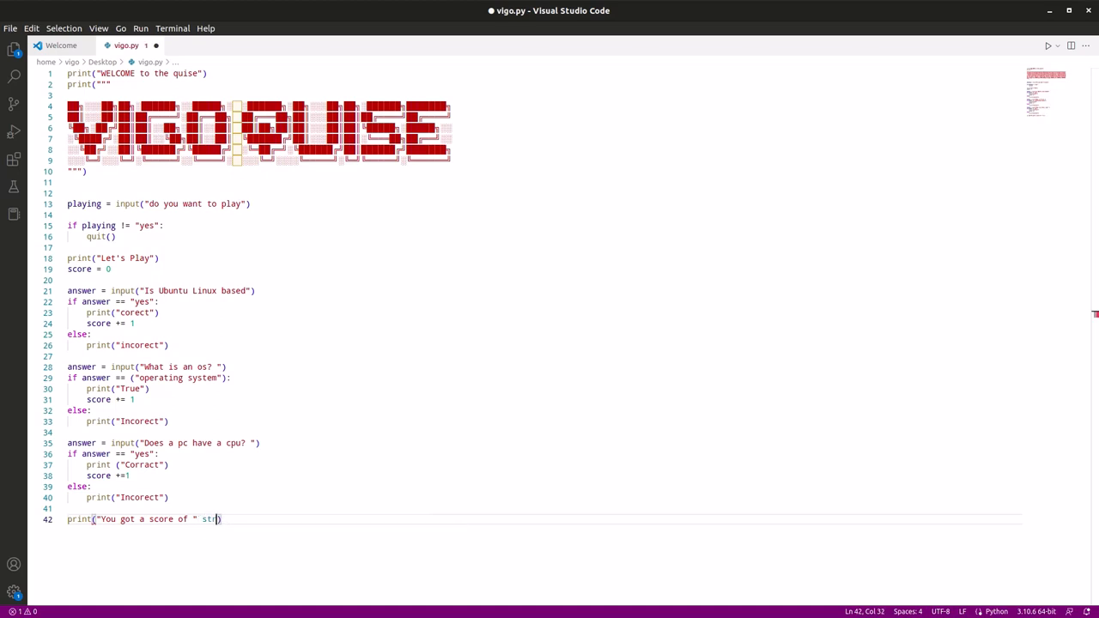
type("(")
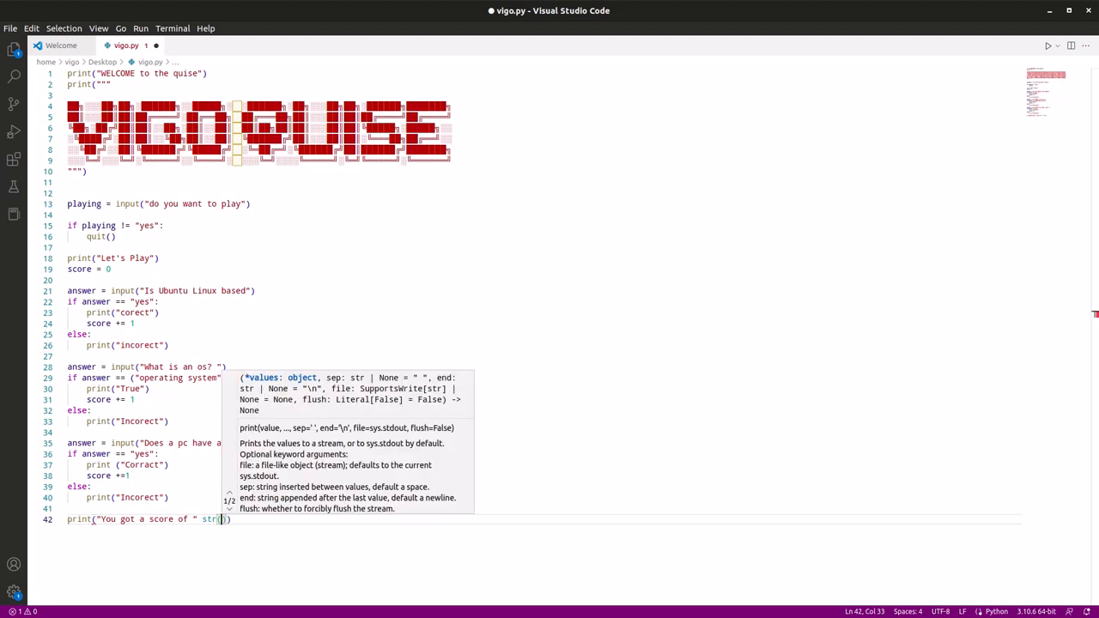
type("score")
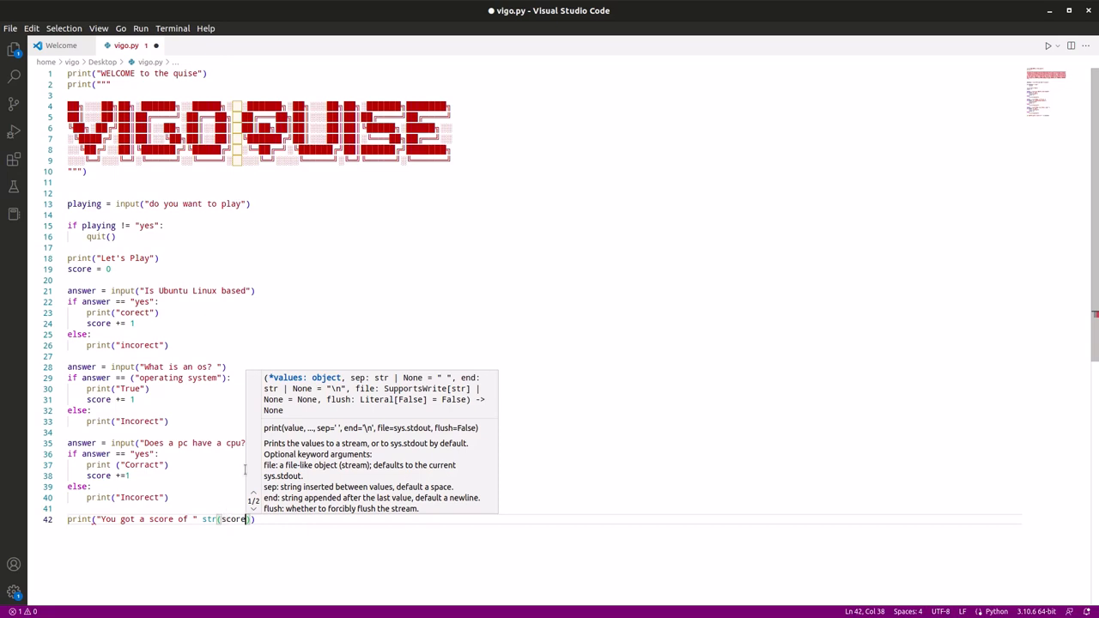
mouse_move(175, 209)
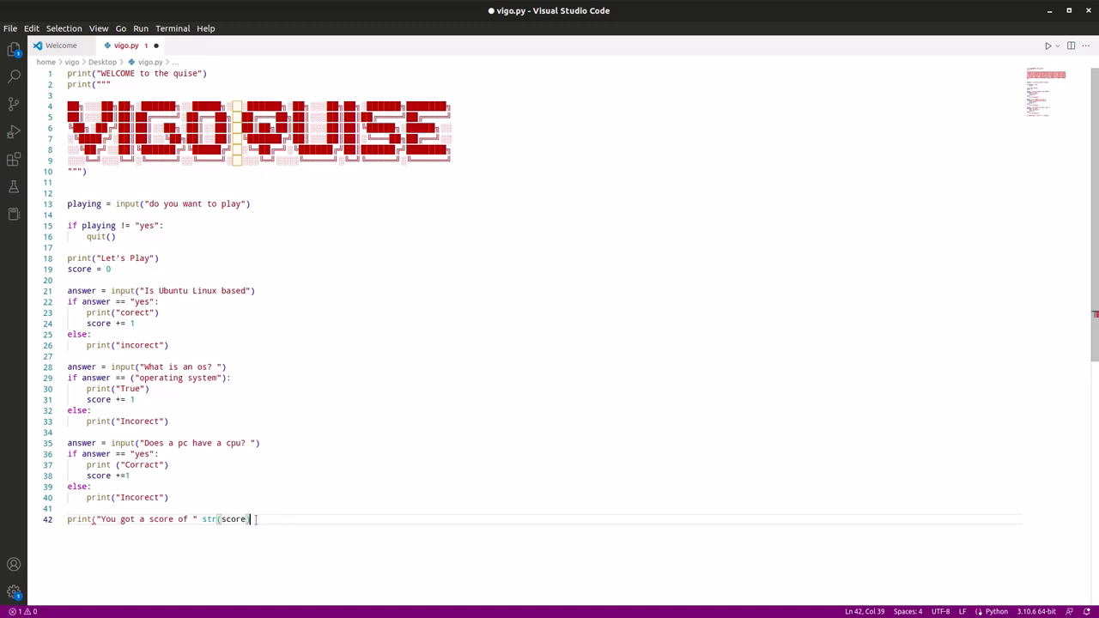
left_click_drag(252, 519, 97, 519)
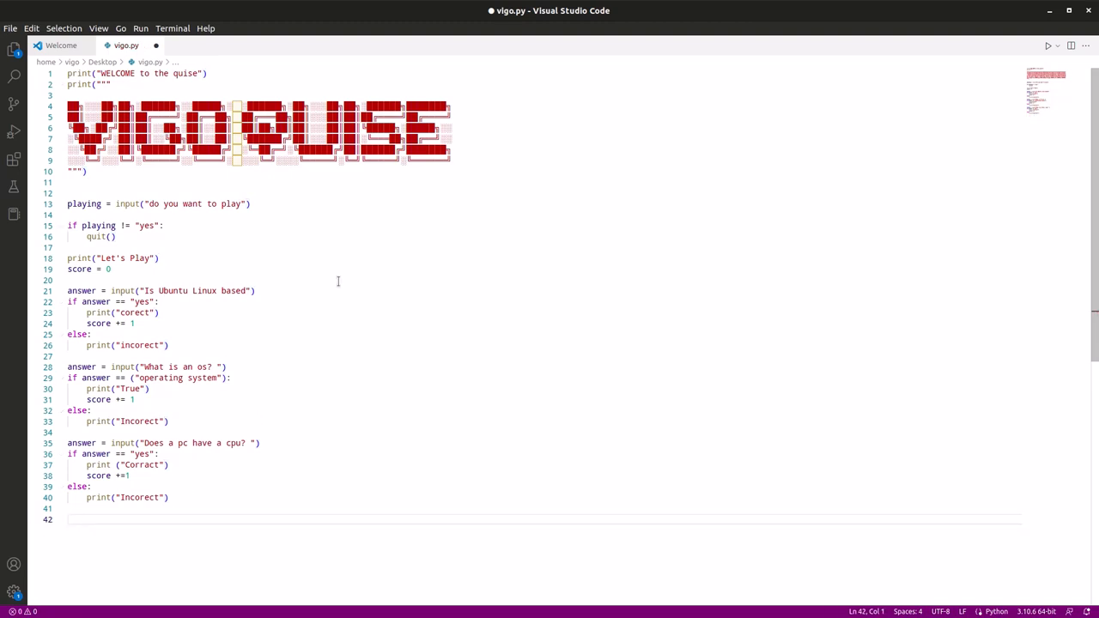
mouse_move(195, 212)
type("print(\"Y")
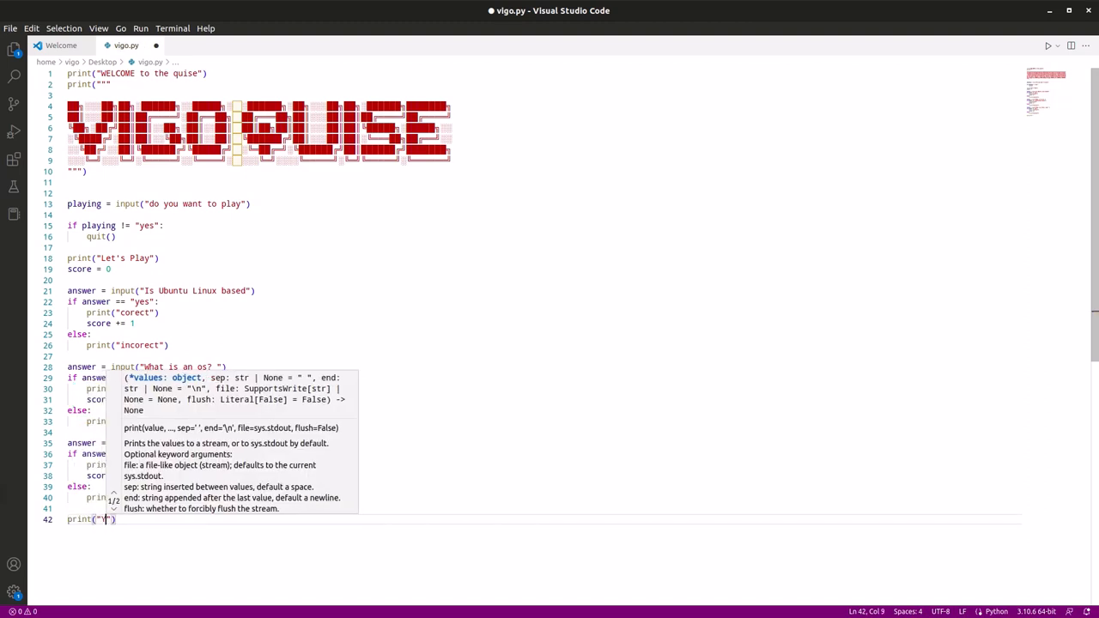
type("You a")
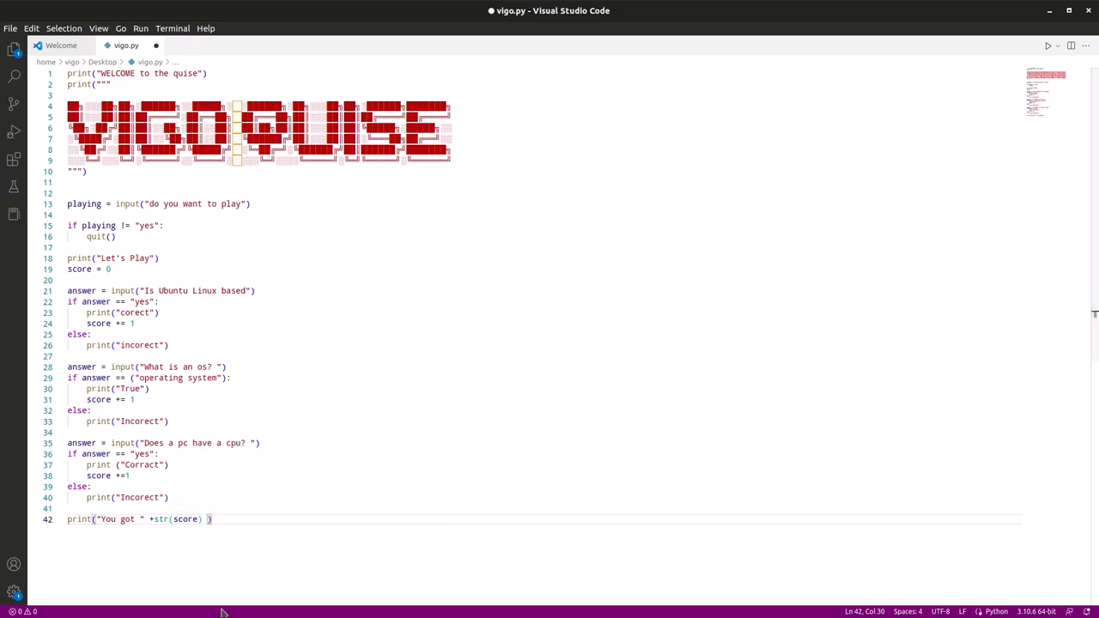
type("+ \"c")
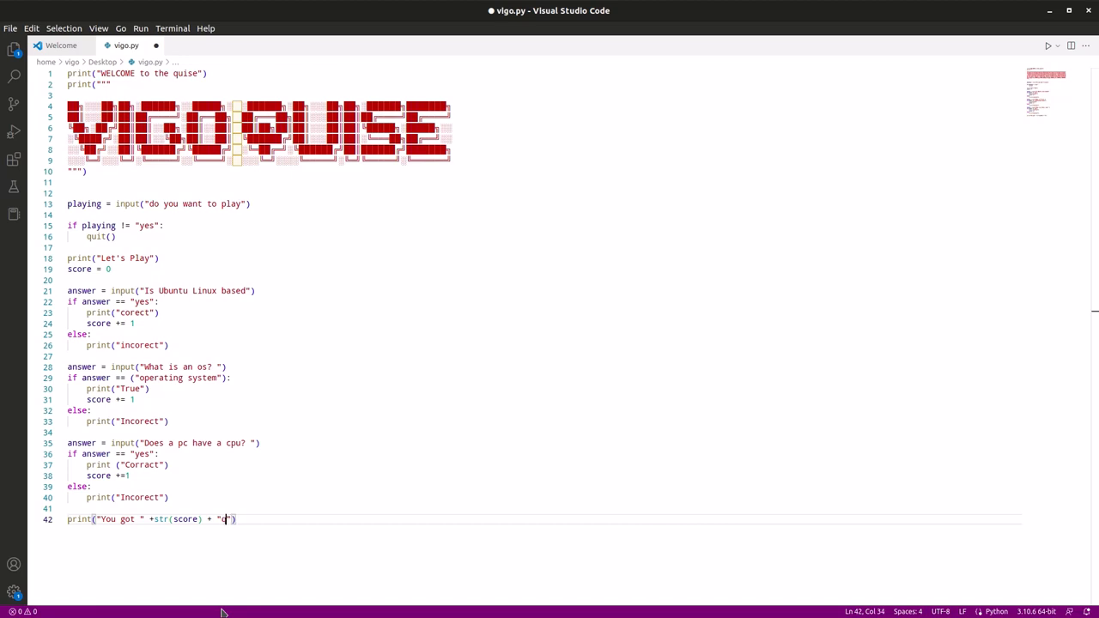
type("uesti")
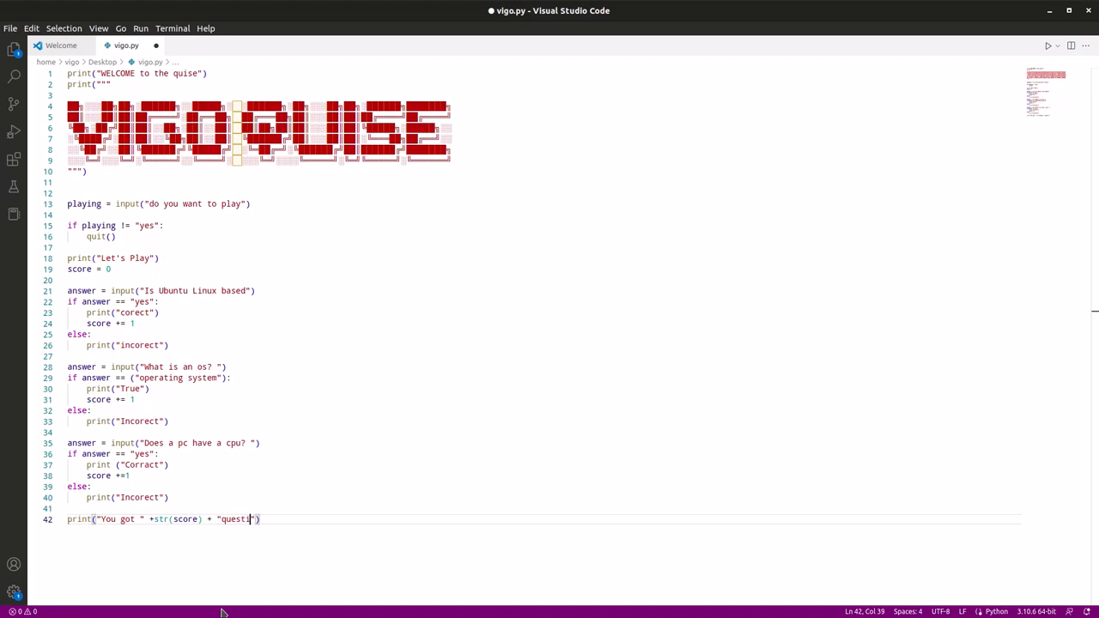
type("ons co")
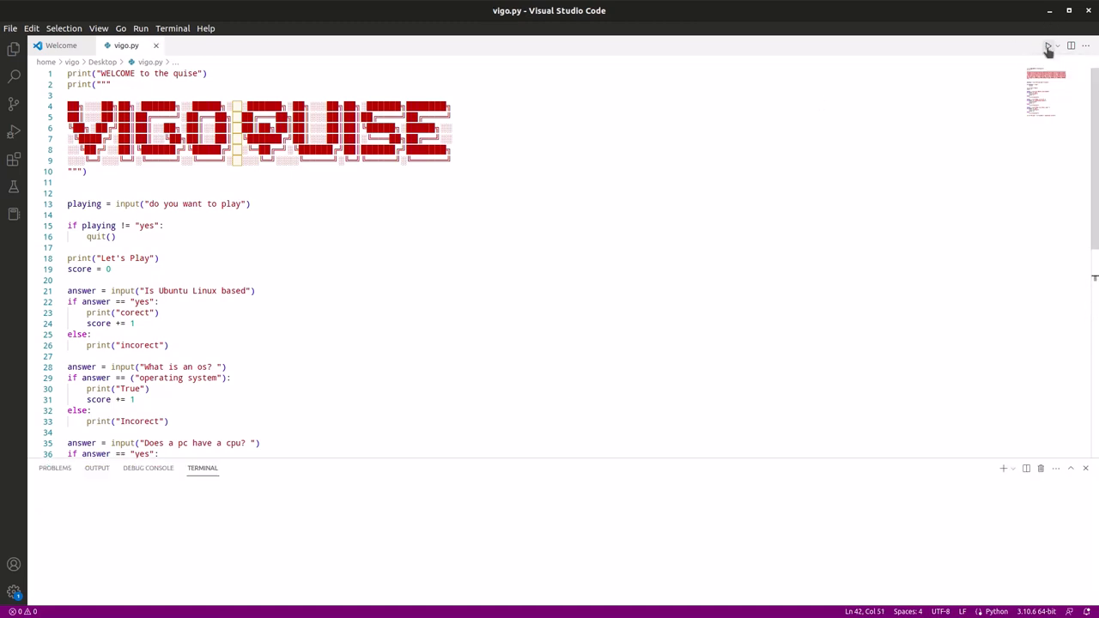
Step: Run the quiz in the integrated terminal, answering yes, operating system and yes for a score of 3
left_click(1048, 46)
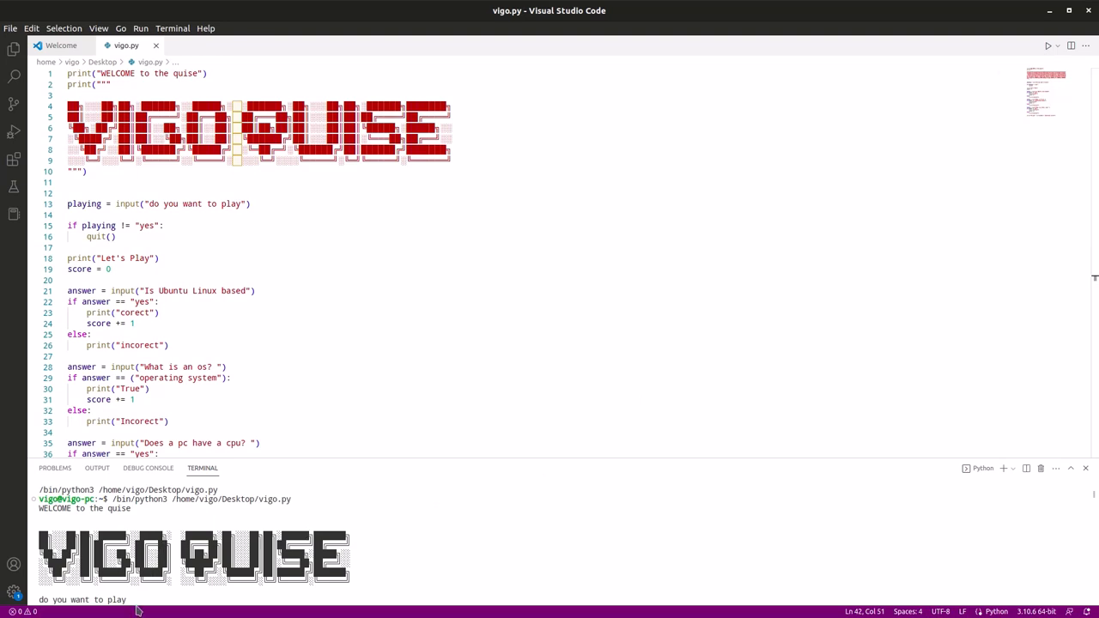
type("yes")
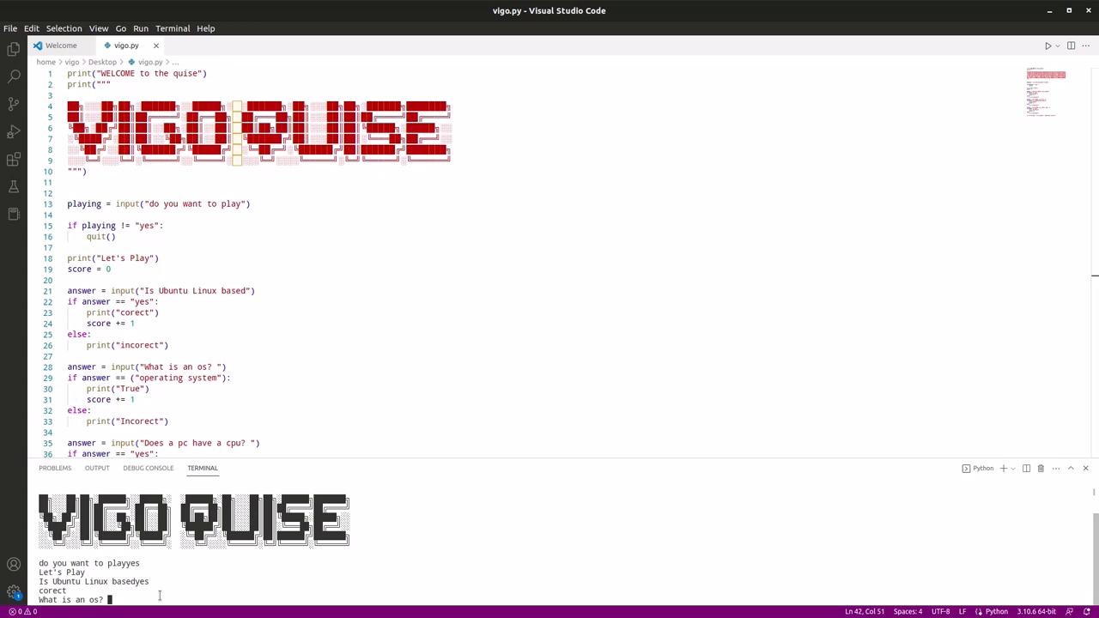
mouse_move(181, 326)
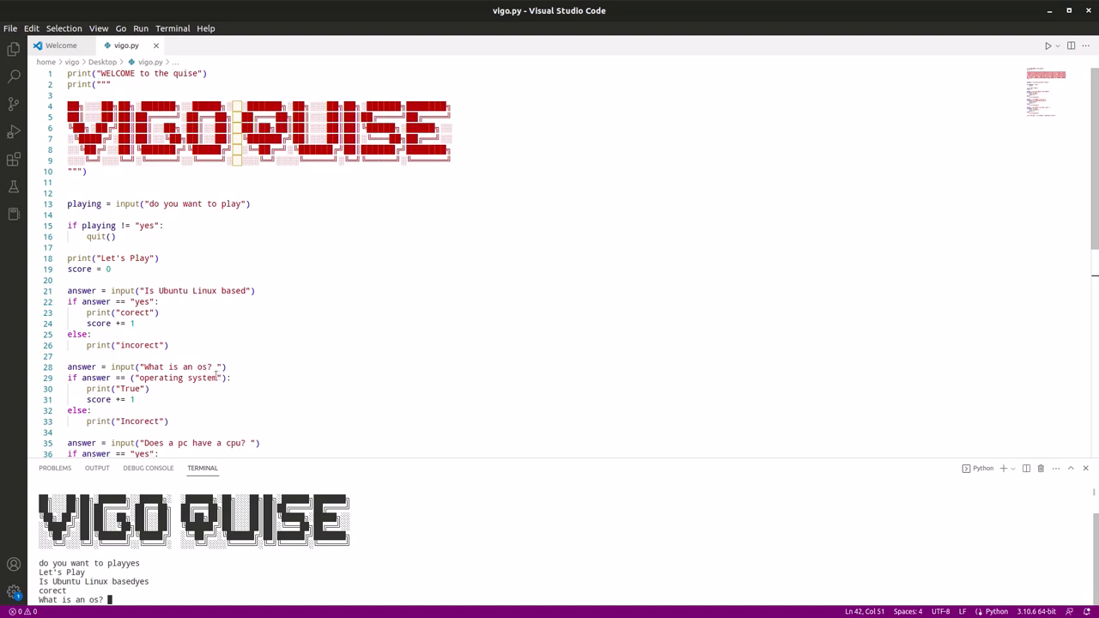
double_click(176, 378)
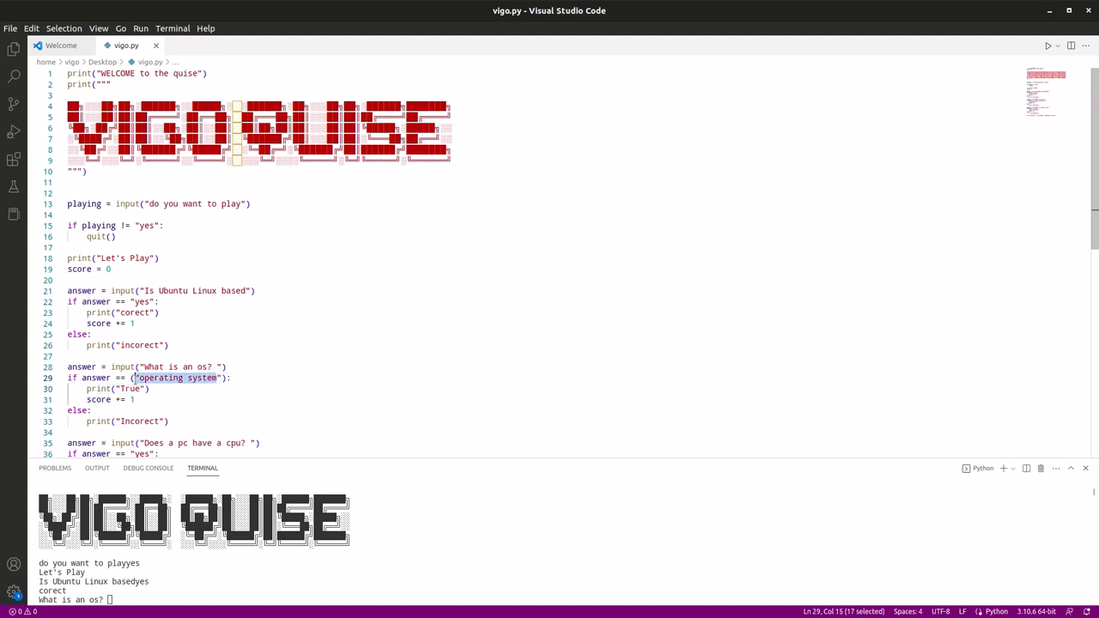
right_click(180, 378)
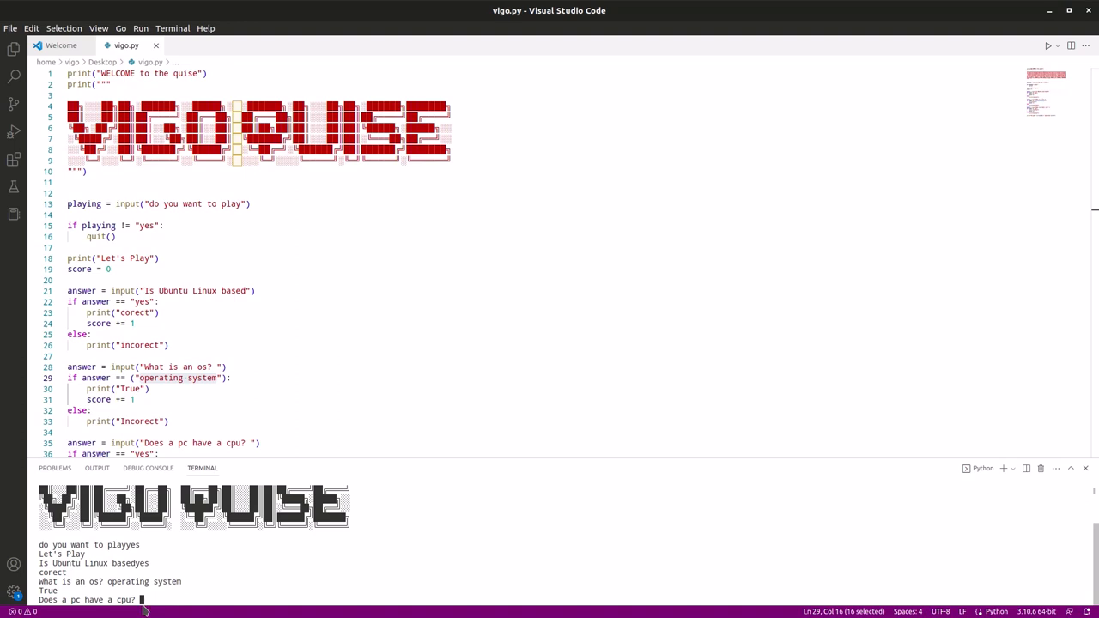
type("yes")
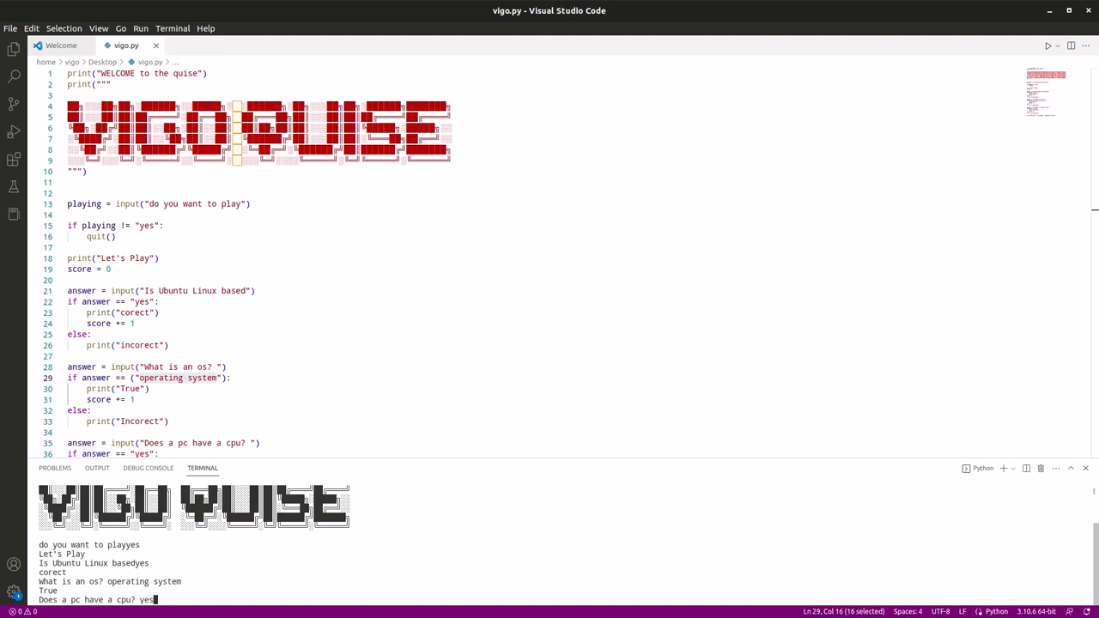
key("enter")
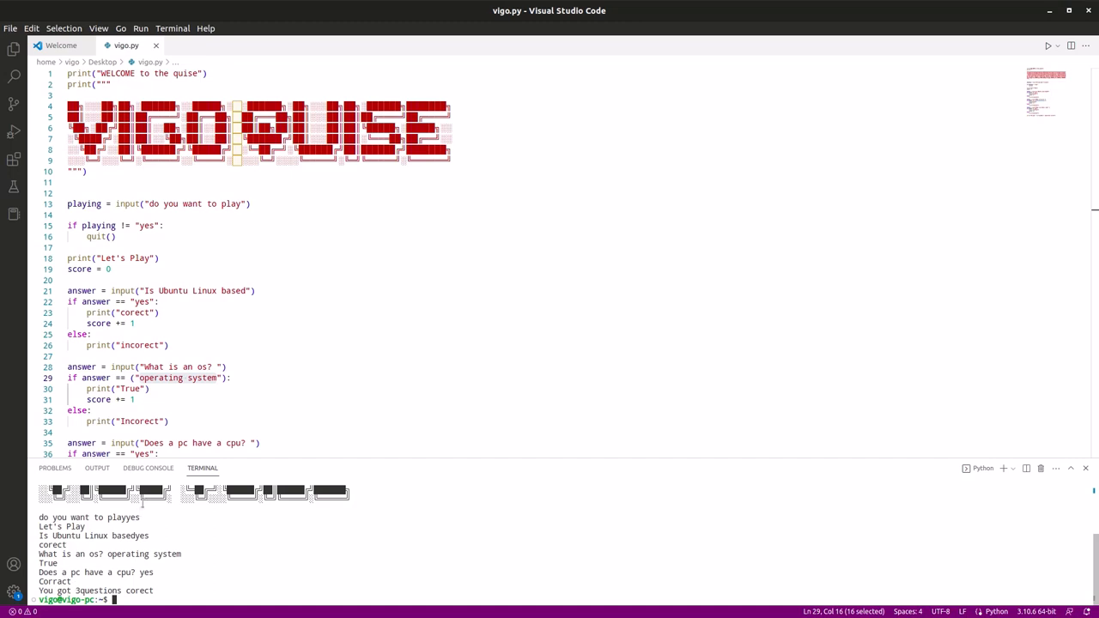
scroll("down", 3)
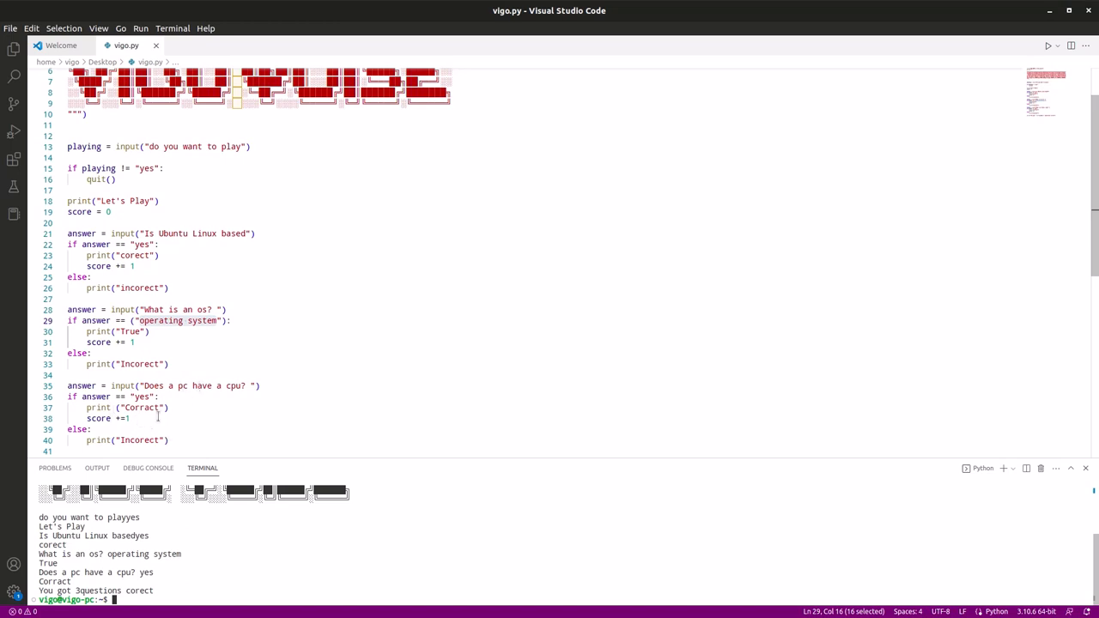
scroll("down", 3)
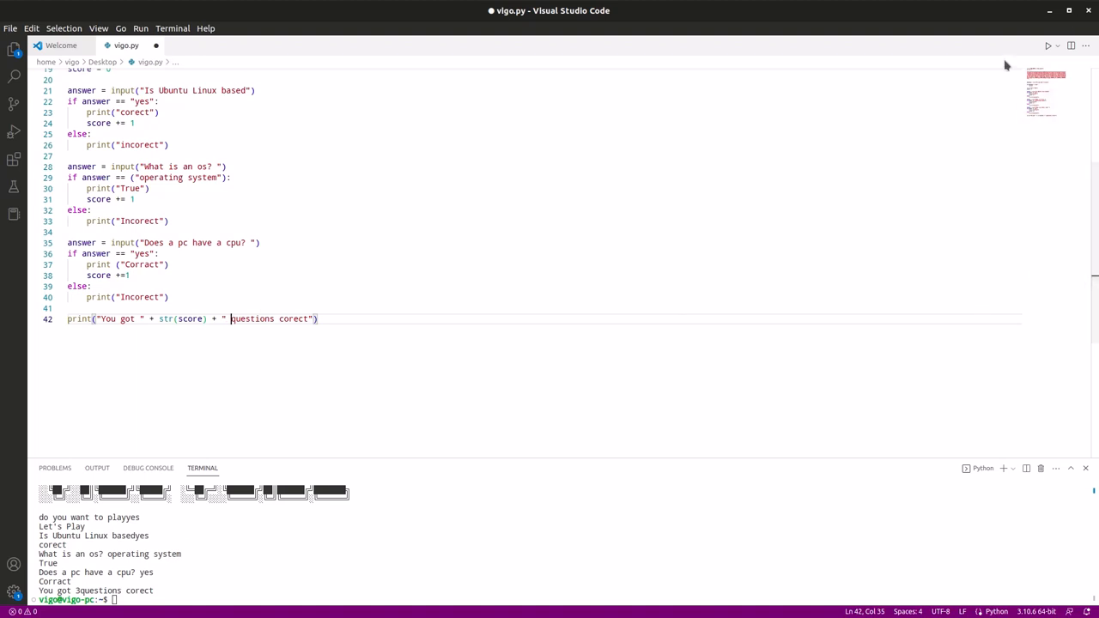
mouse_move(815, 132)
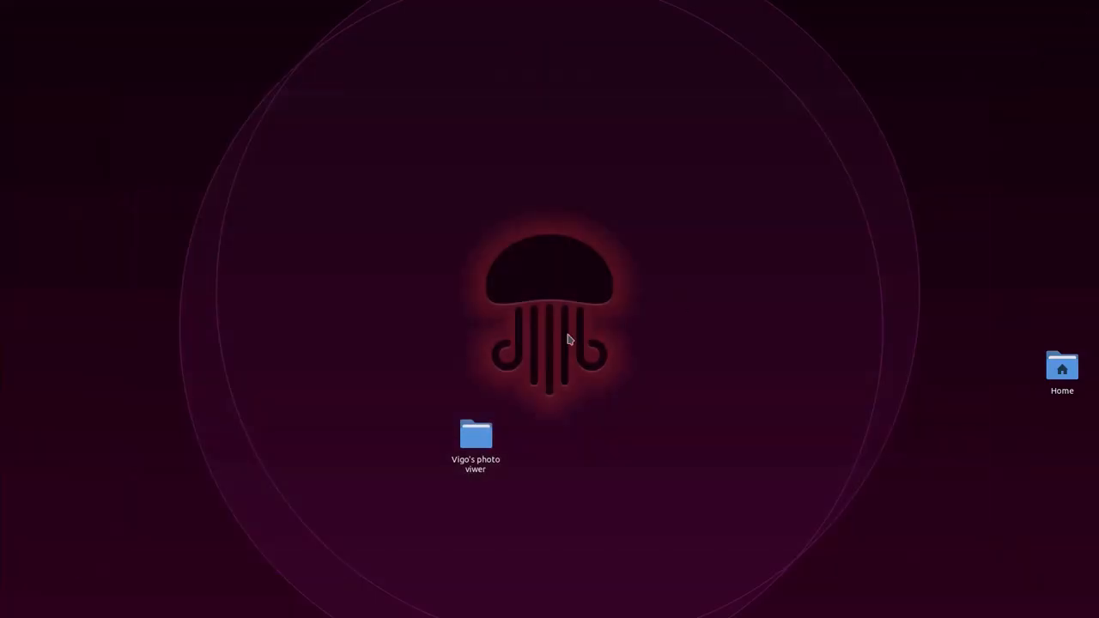
Step: Open a terminal in the Desktop folder from the desktop's right-click menu
right_click(569, 339)
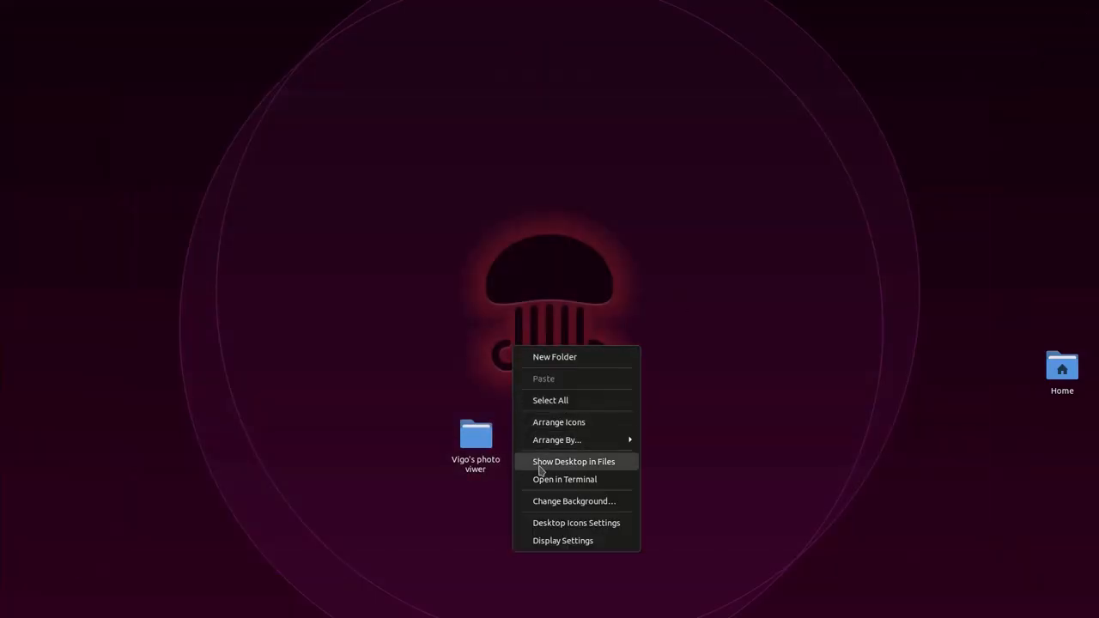
left_click(565, 479)
type("pytho")
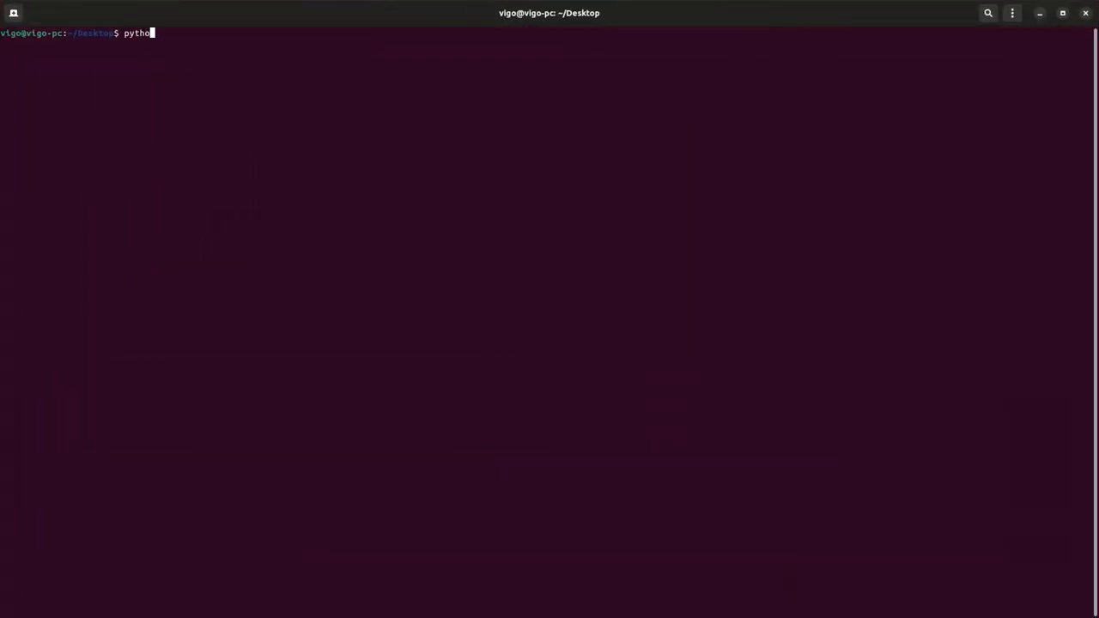
Step: Run python3 vigo.py and answer yes, operating system, yes to score 3
type("3")
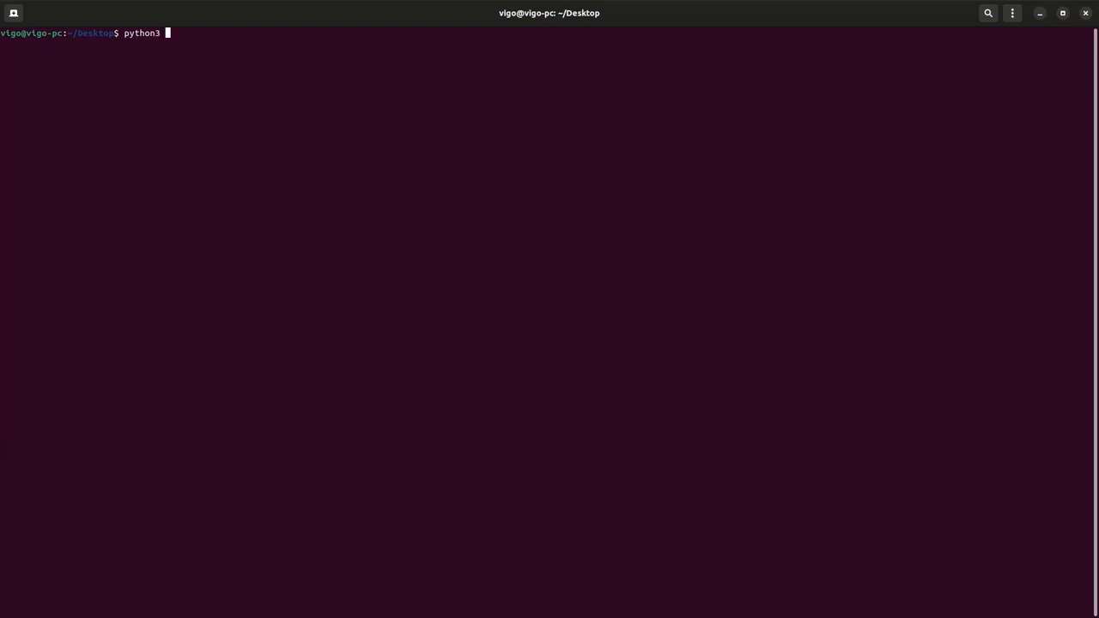
type("vigo.py")
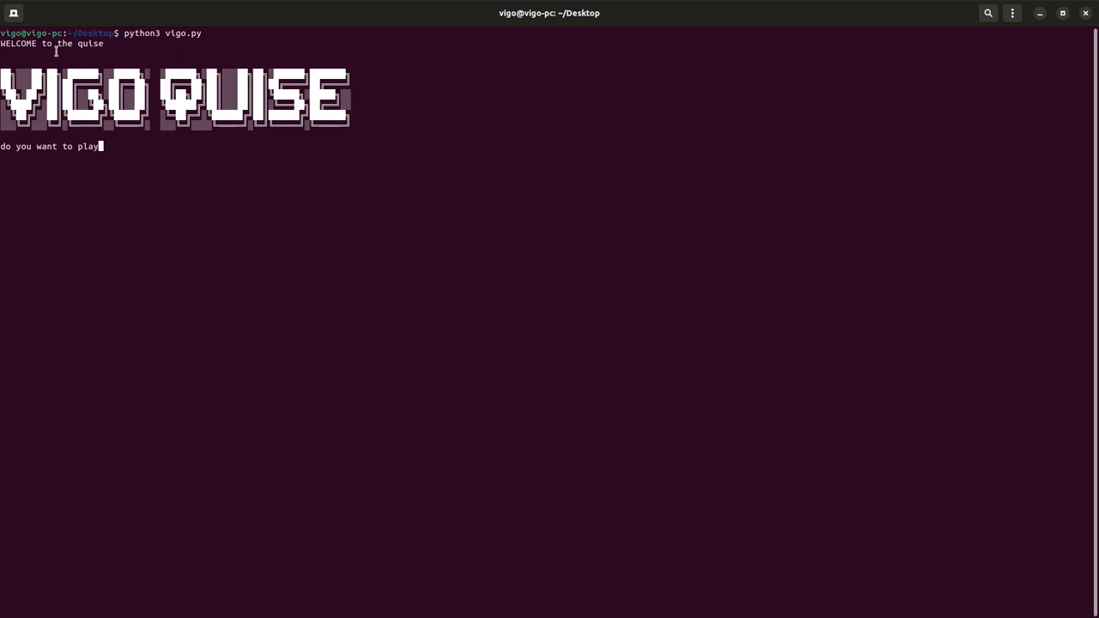
type("yes")
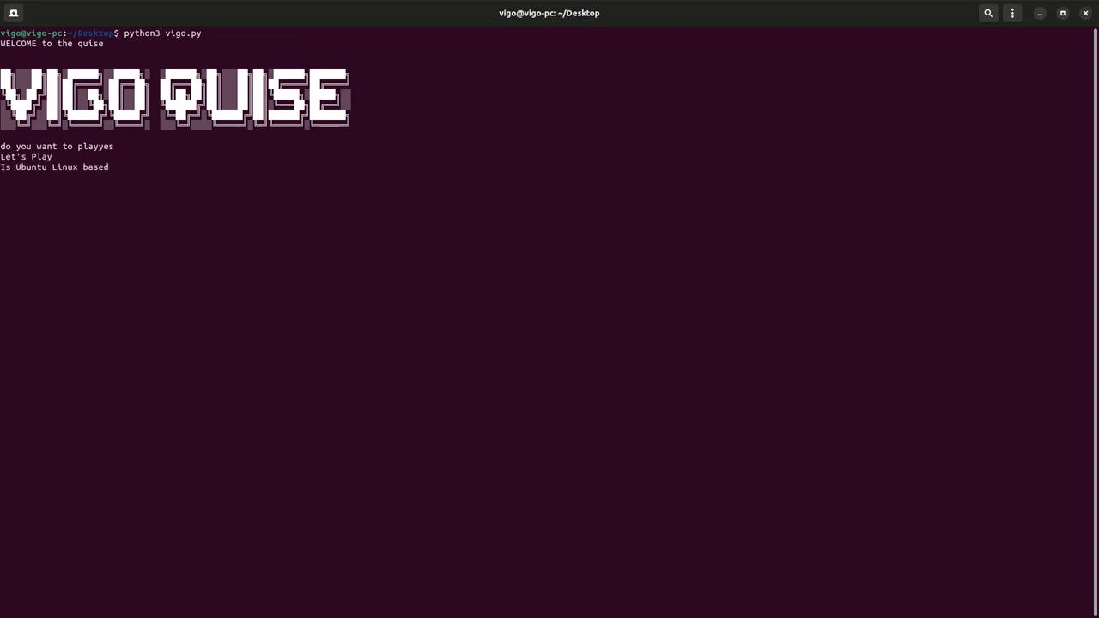
type("yes")
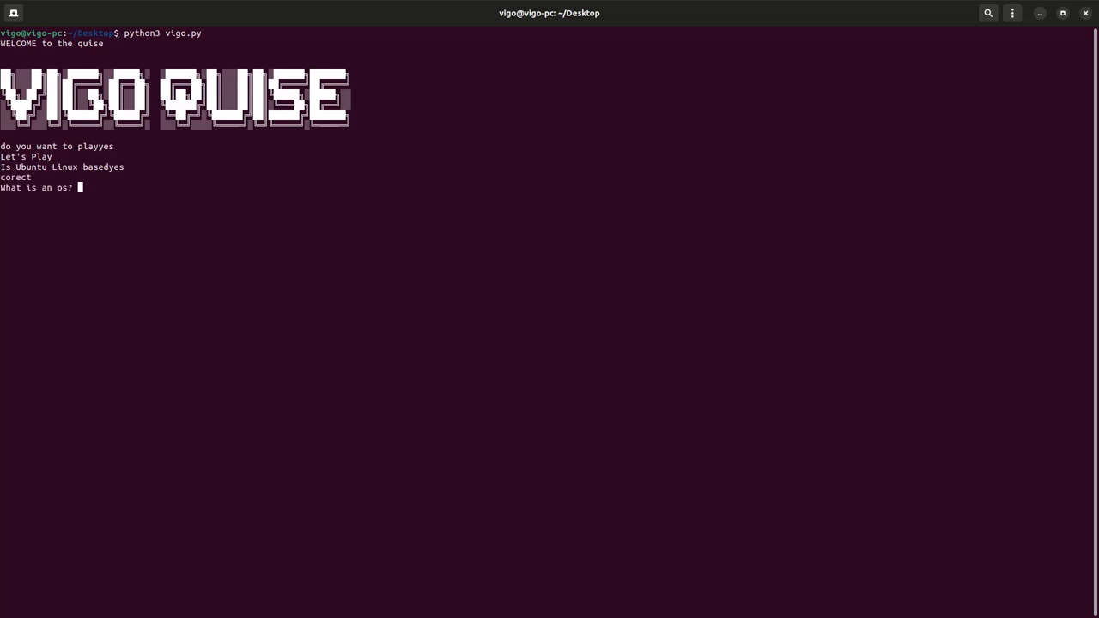
type("op")
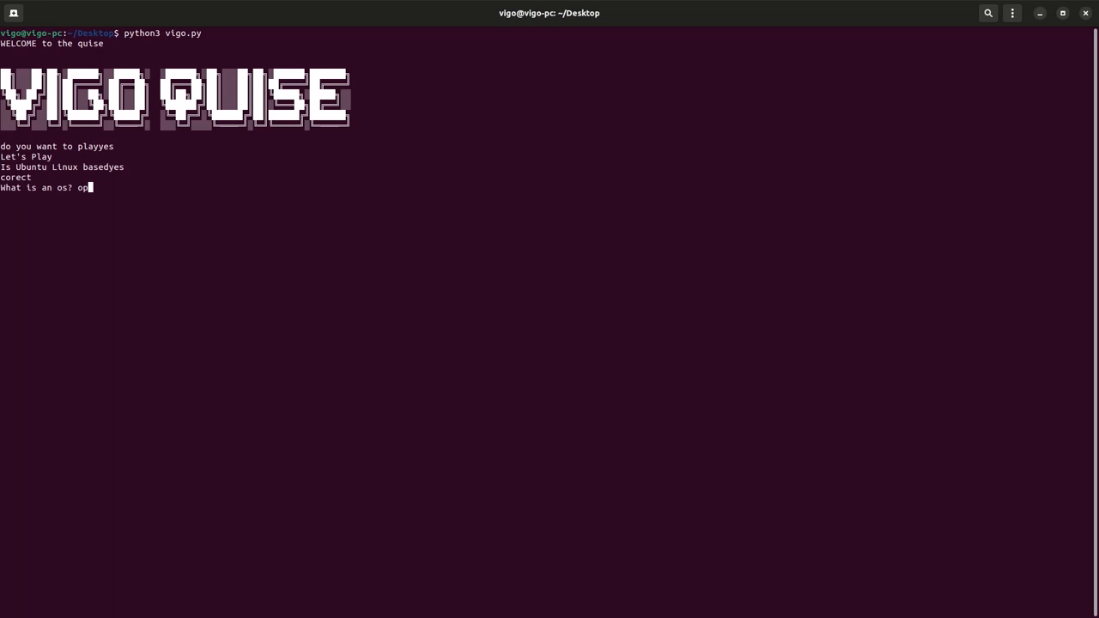
type("erating")
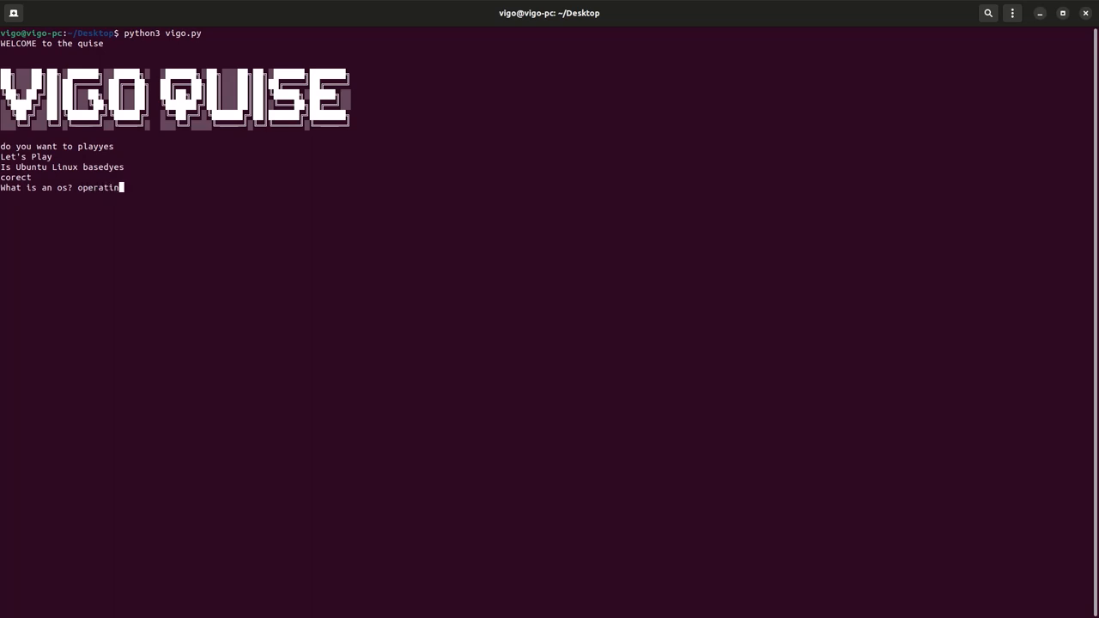
type("s")
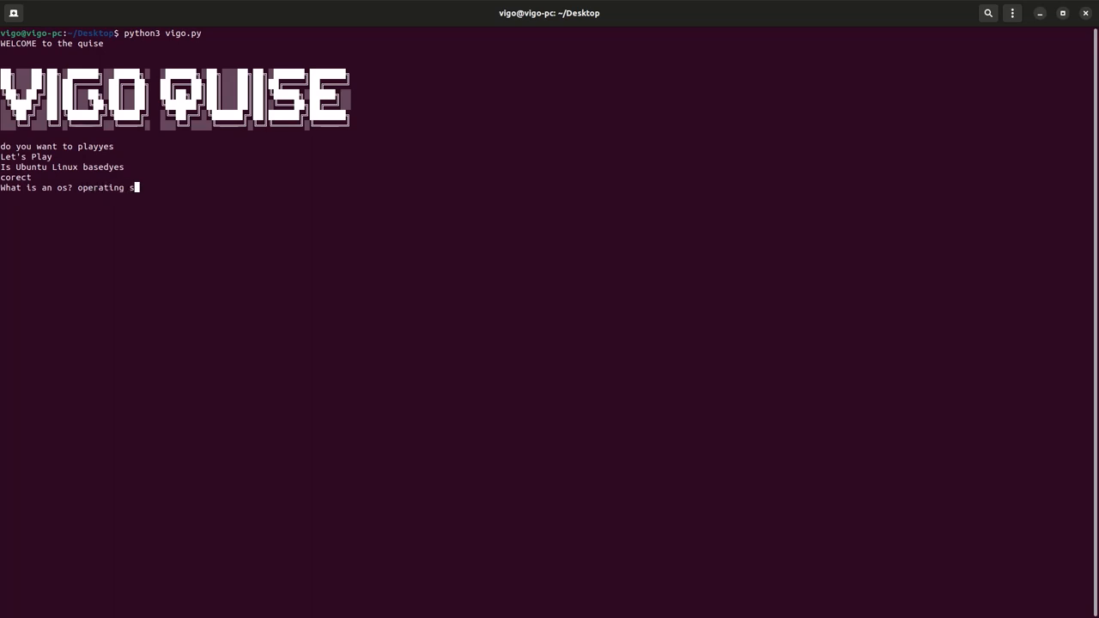
type("ystem")
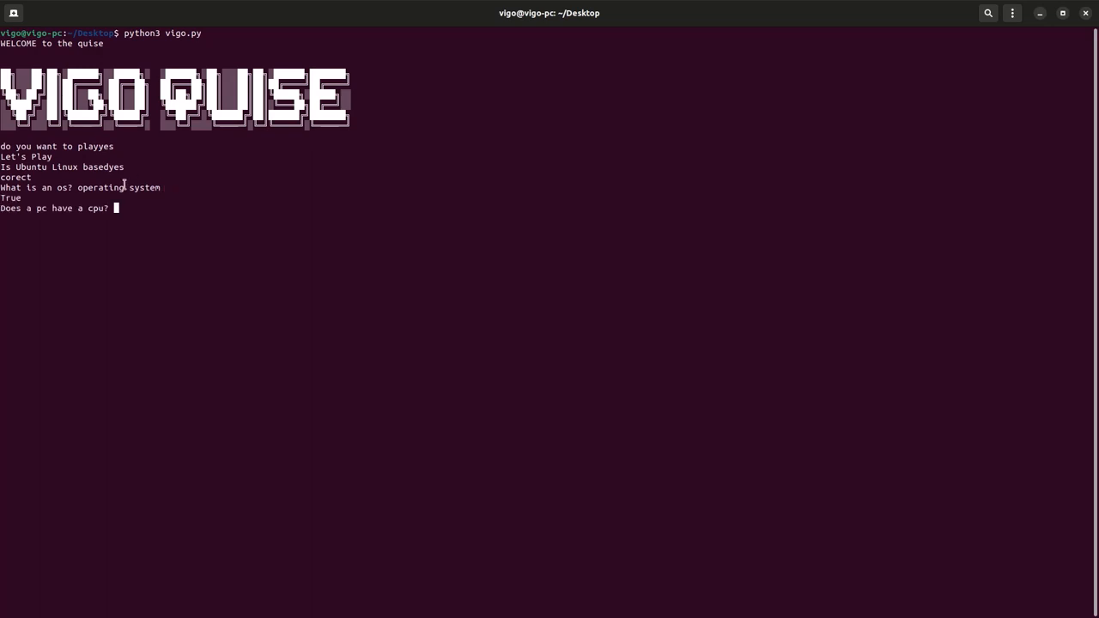
type("yes")
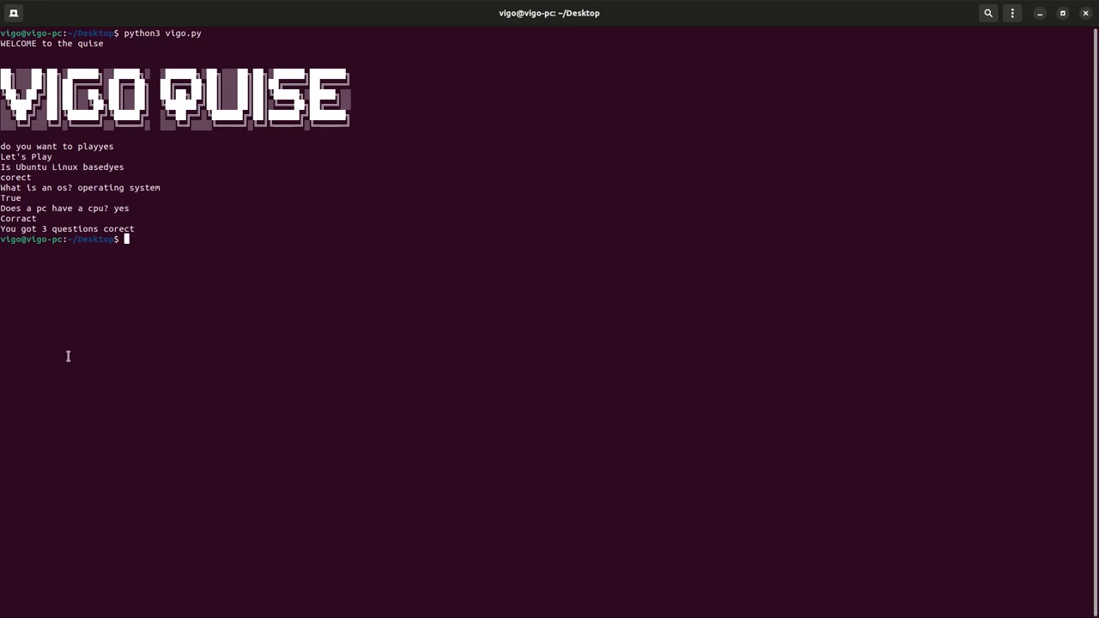
mouse_move(93, 320)
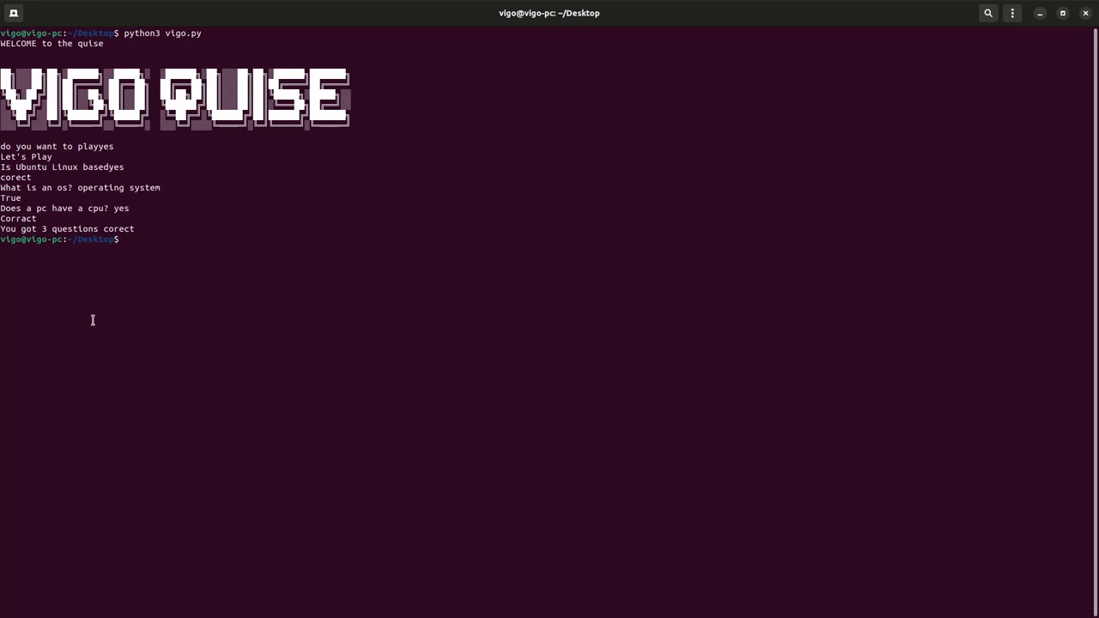